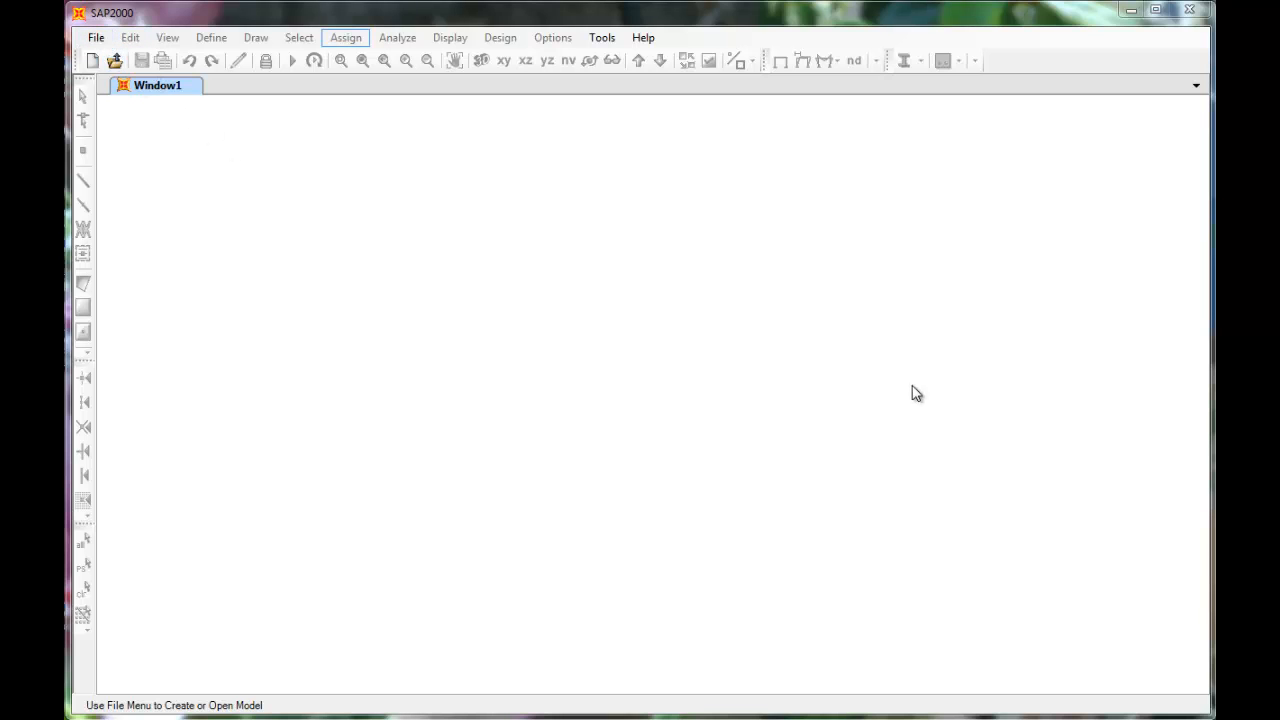
mouse_move(528, 178)
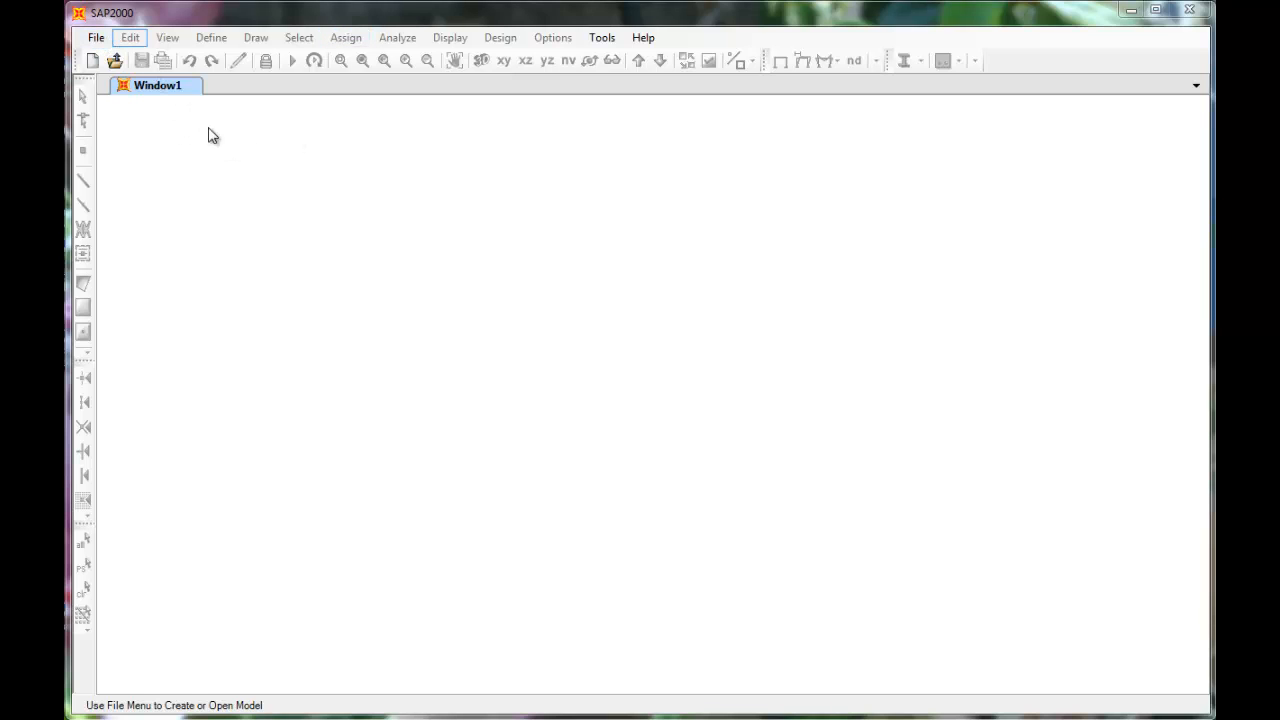
Show the File menu with New Model and the other file commands
left_click(96, 36)
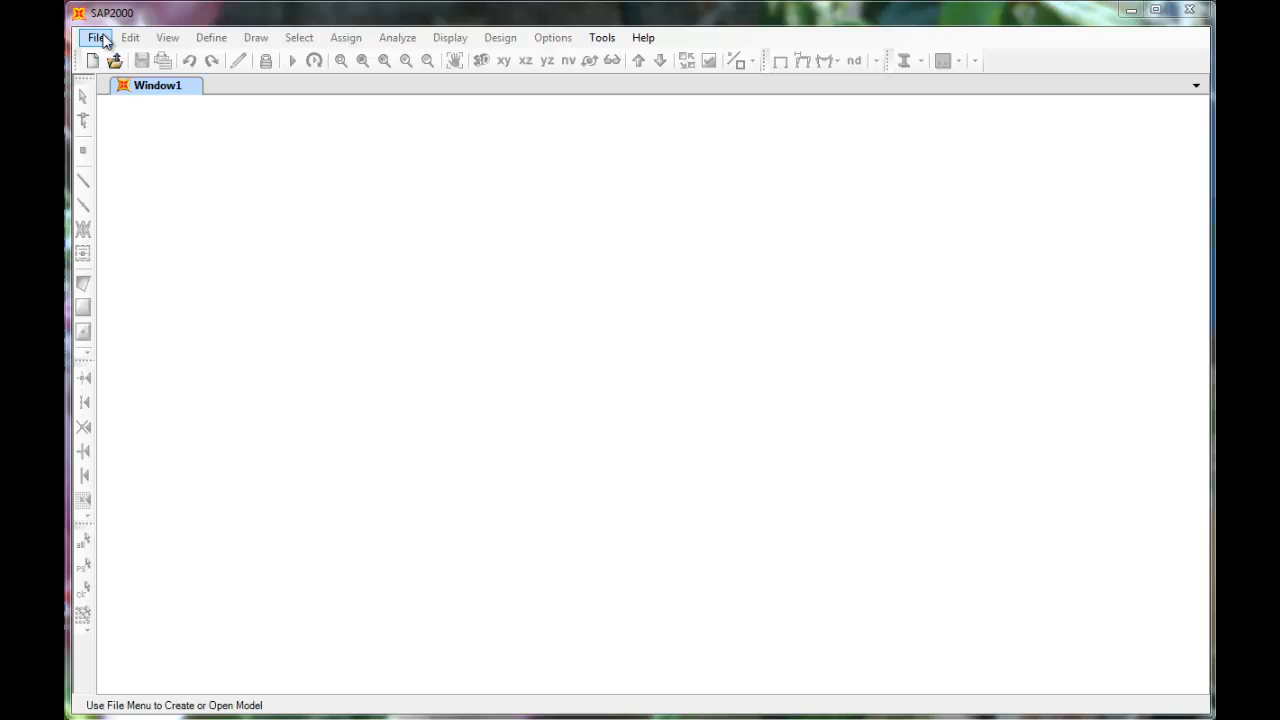
left_click(96, 36)
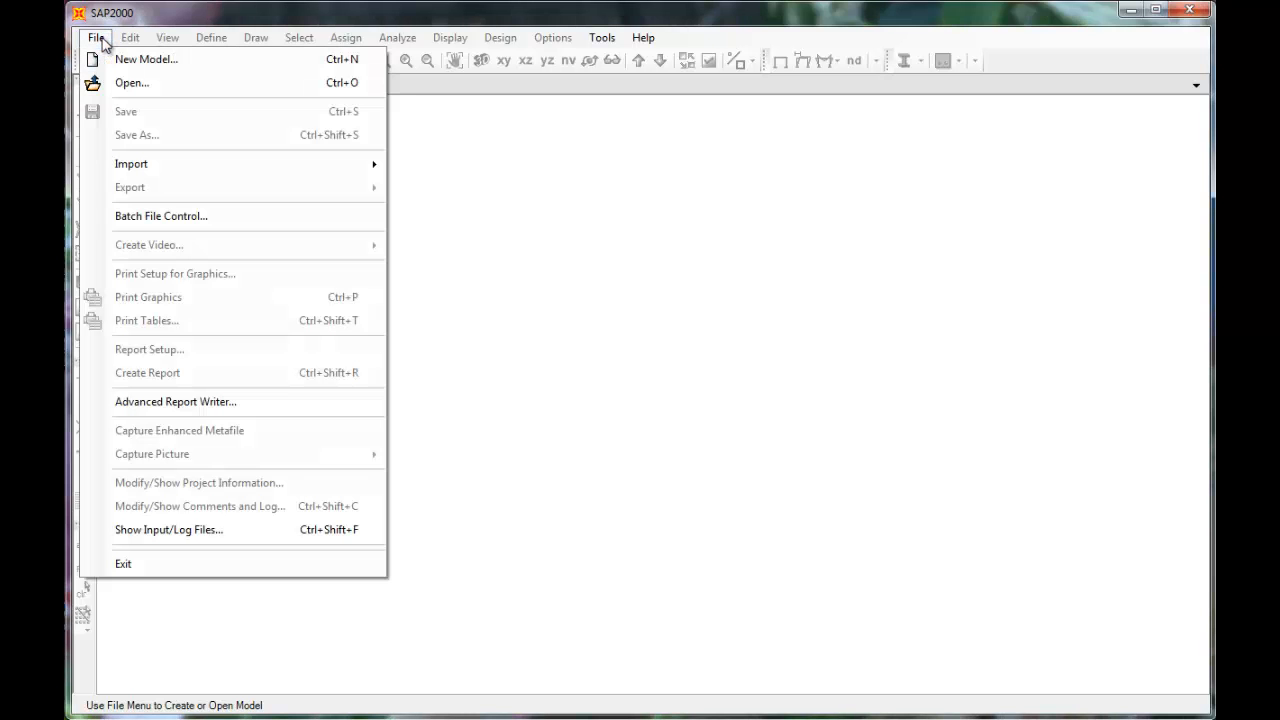
mouse_move(146, 60)
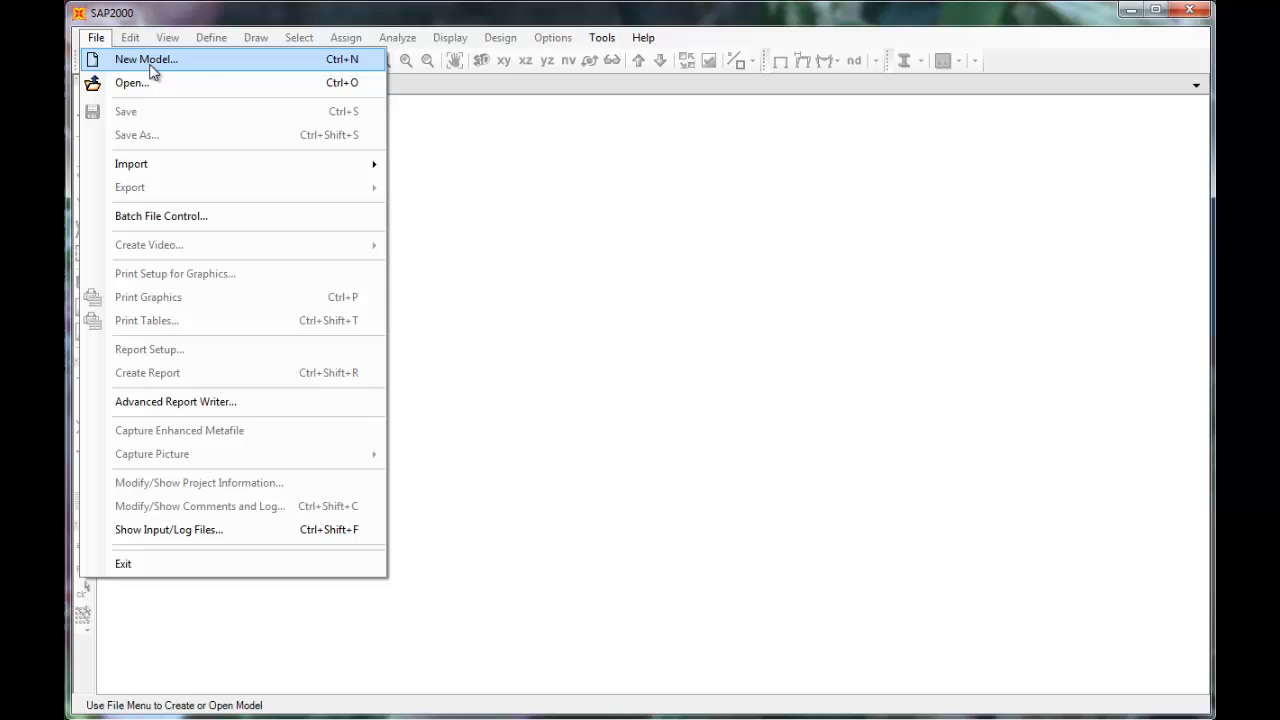
Start a new model from the 2D Frames template
left_click(146, 60)
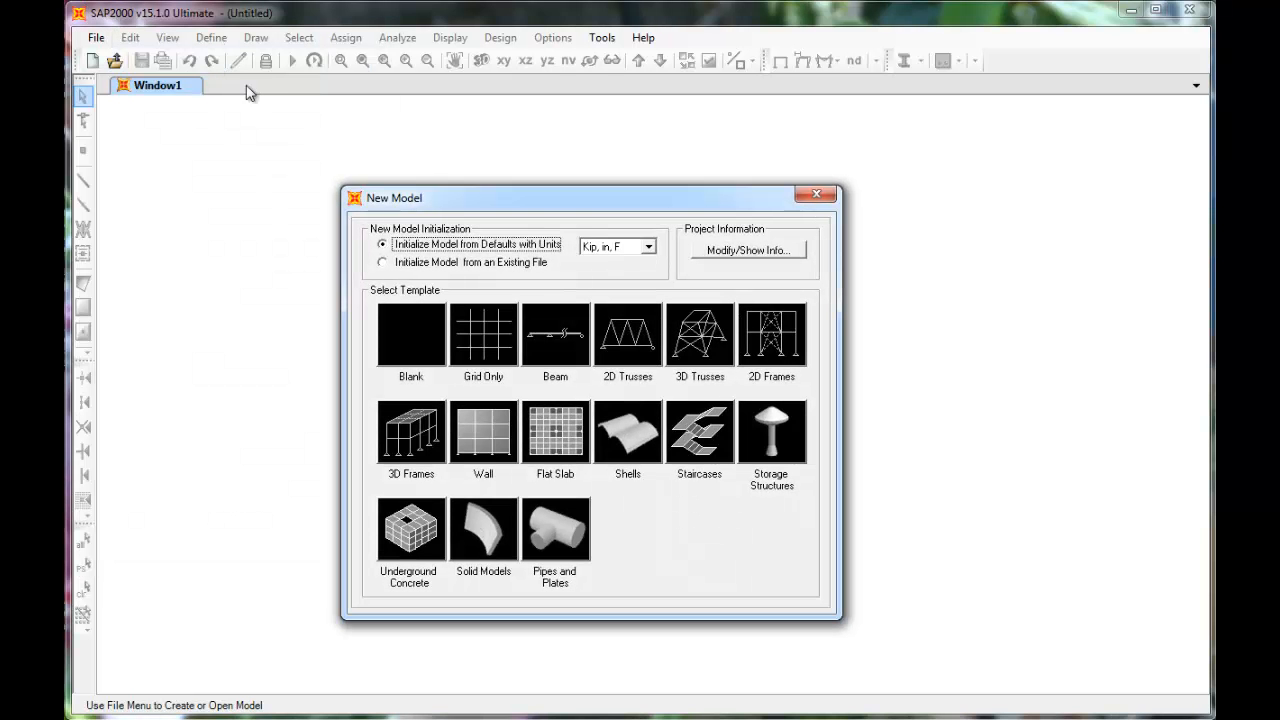
mouse_move(708, 272)
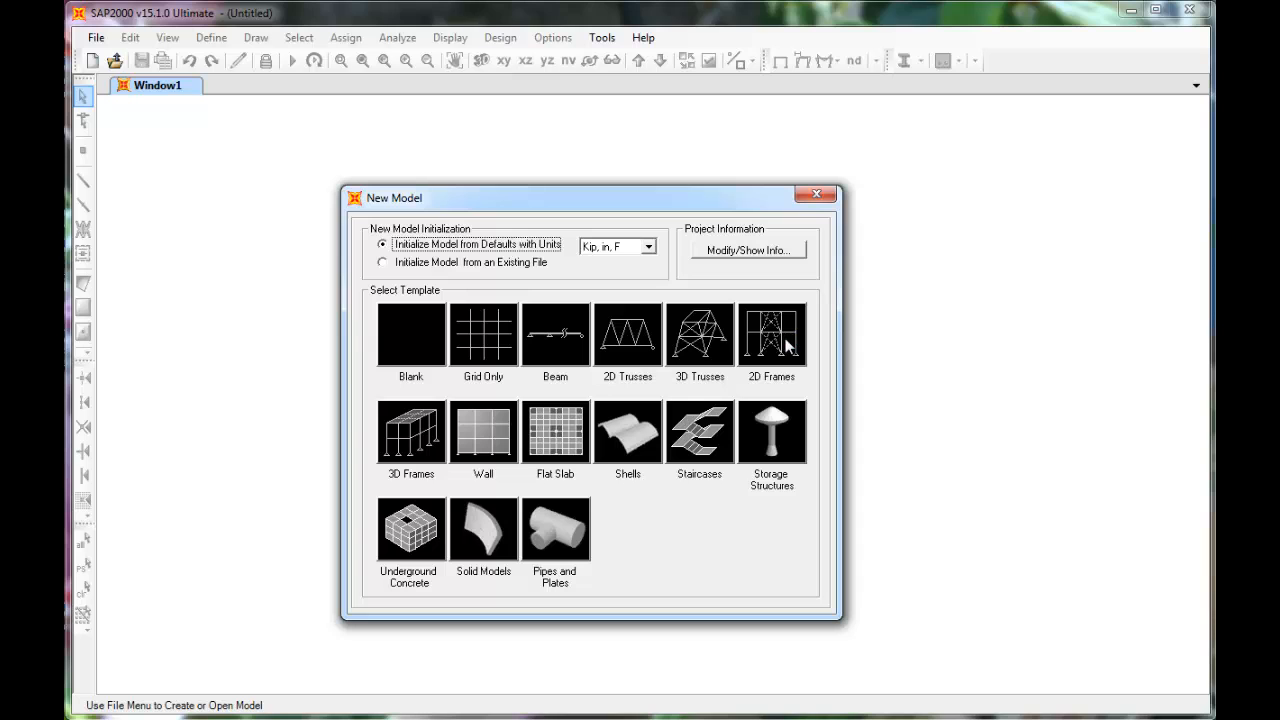
left_click(772, 336)
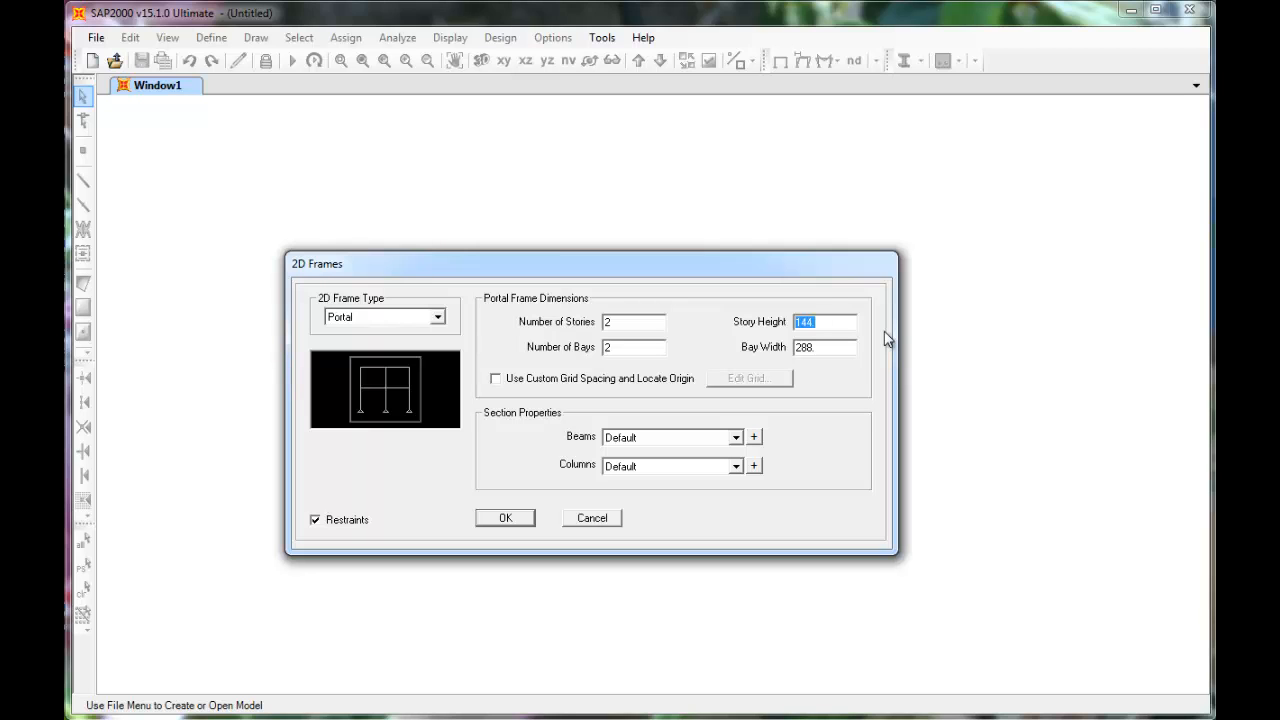
Build the portal frame with 4 stories, 3 bays, story height 156 and bay width 360
type("156")
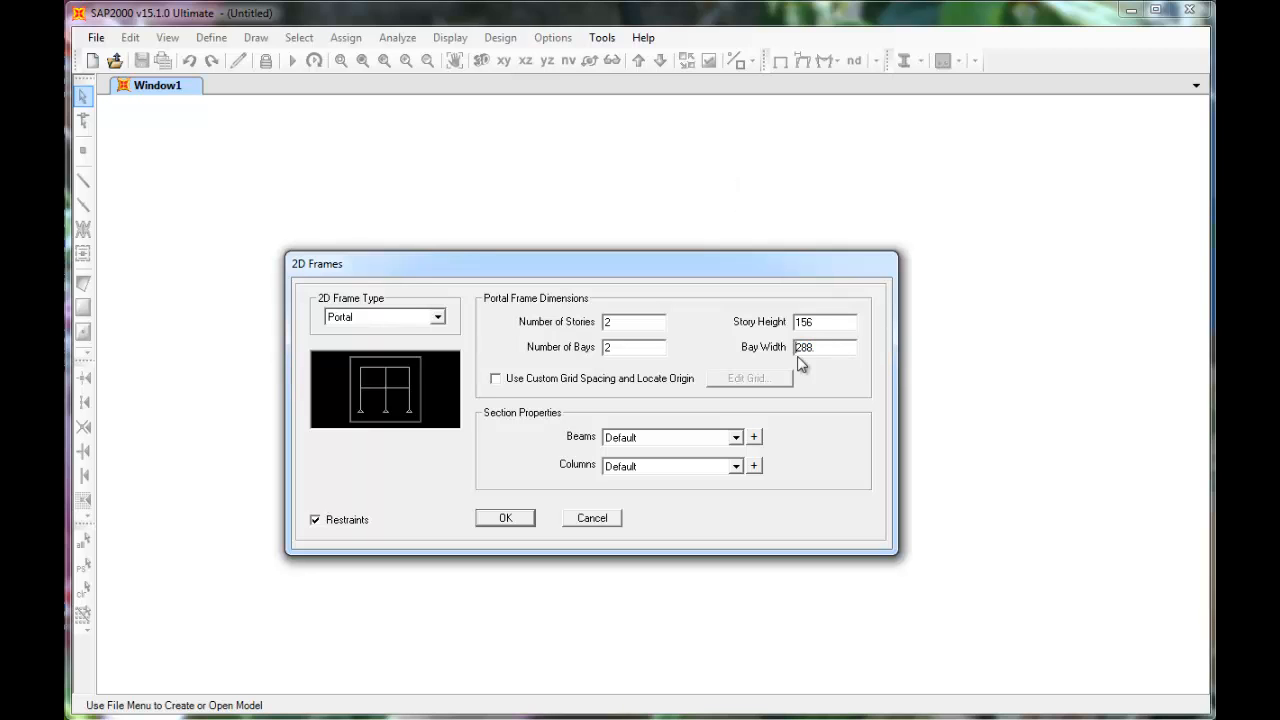
left_click(824, 348)
type("360")
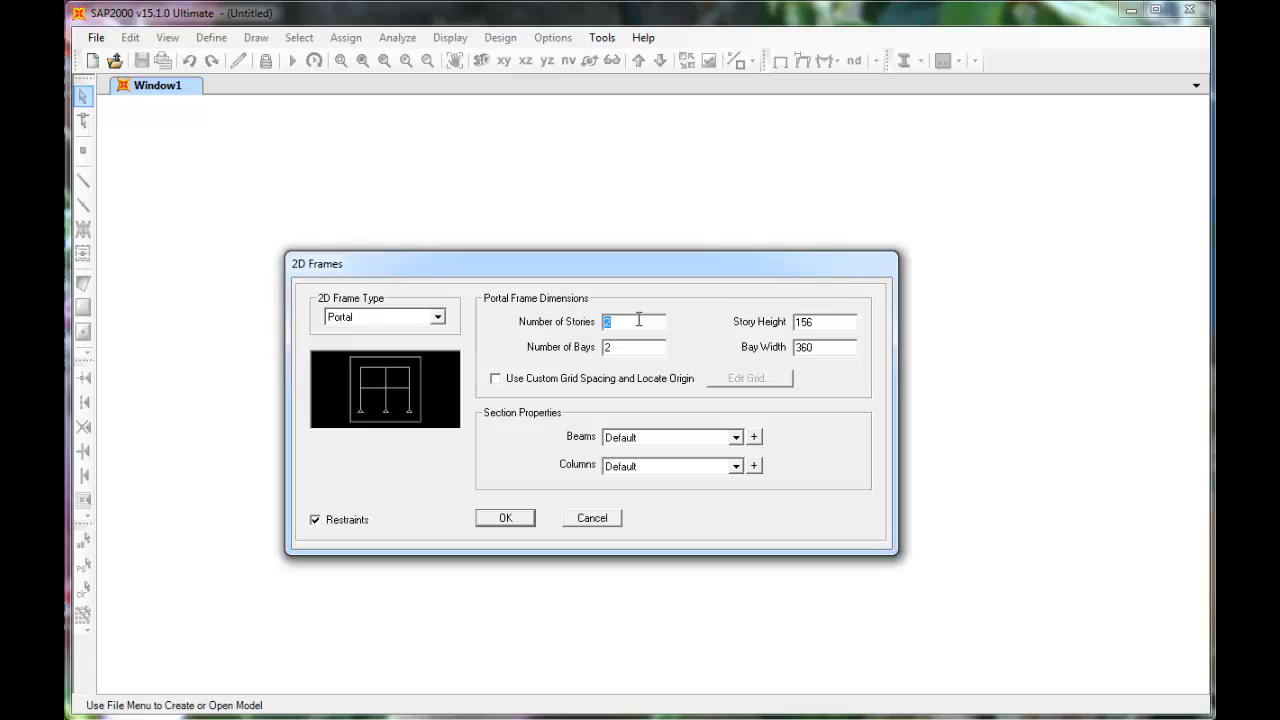
type("4")
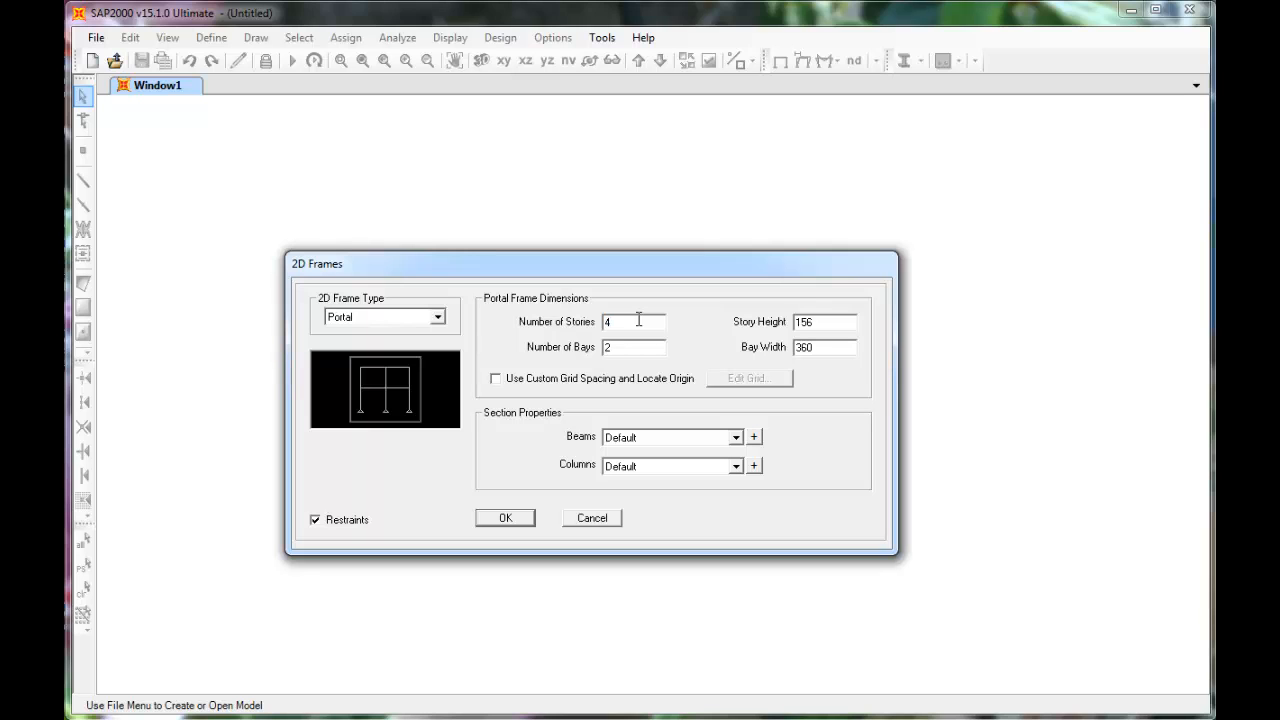
left_click(634, 348)
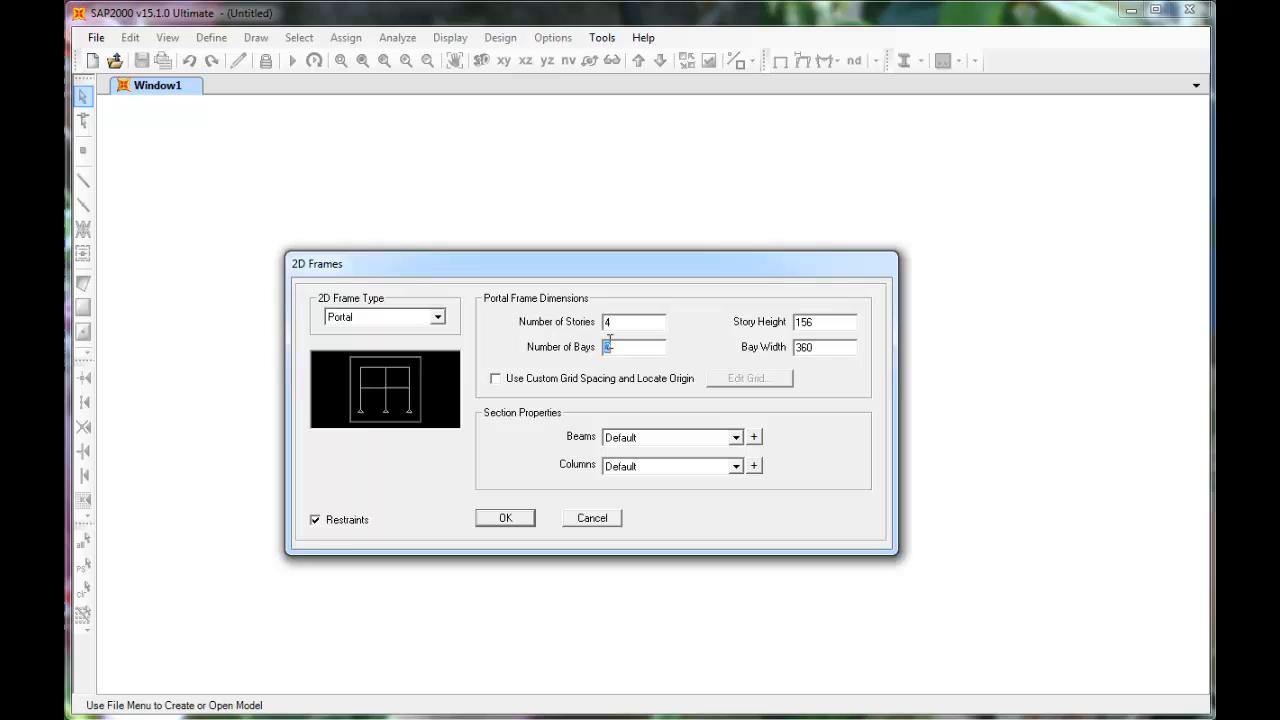
type("3")
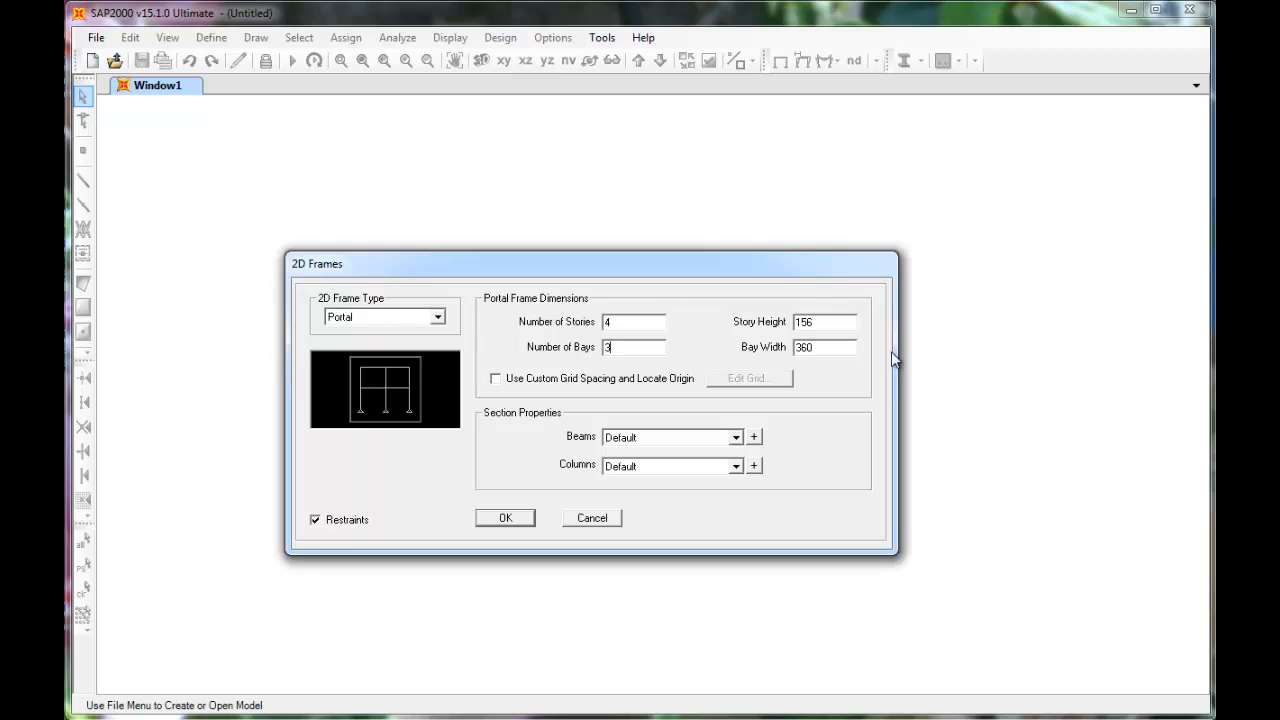
mouse_move(844, 480)
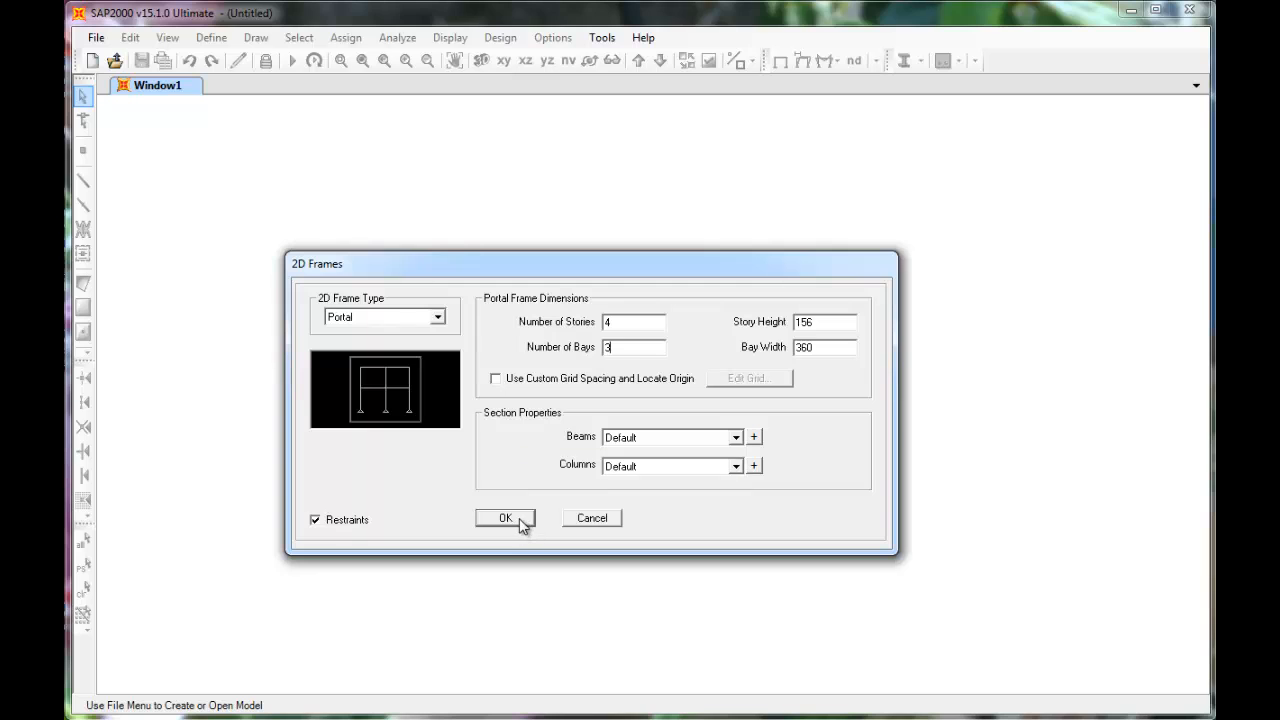
left_click(504, 518)
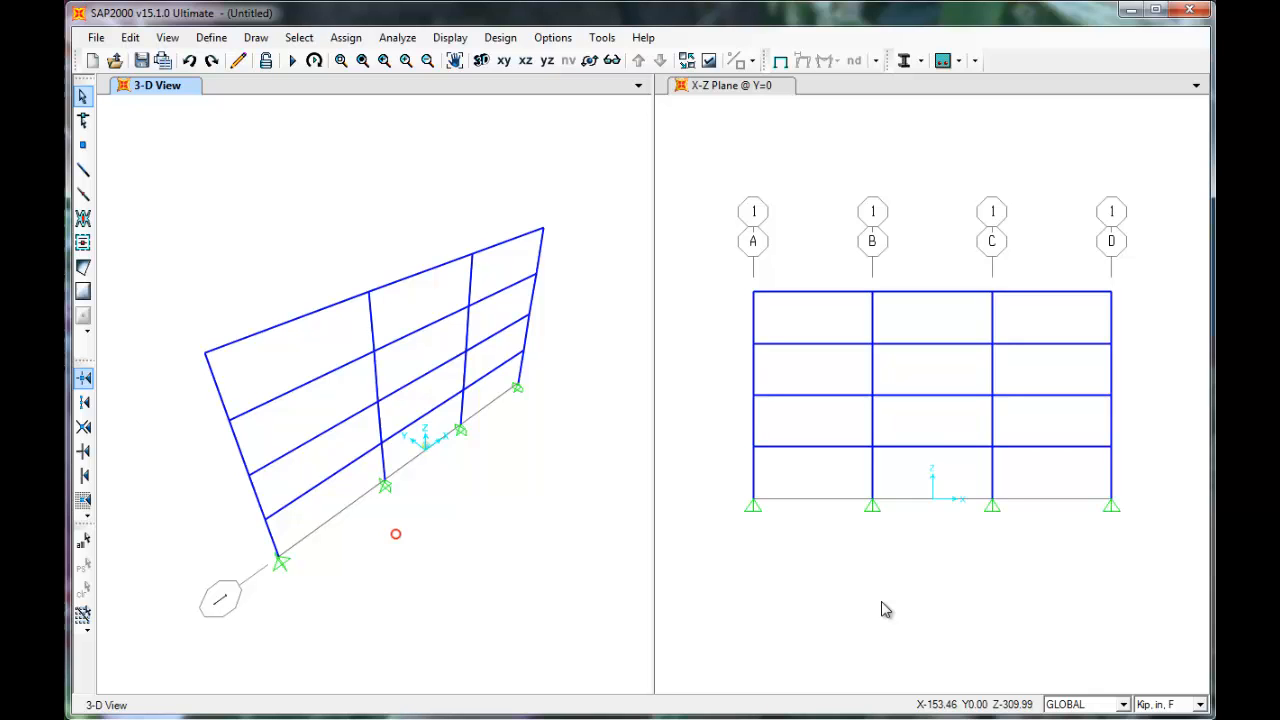
Show the Define menu for model properties such as materials
left_click(210, 36)
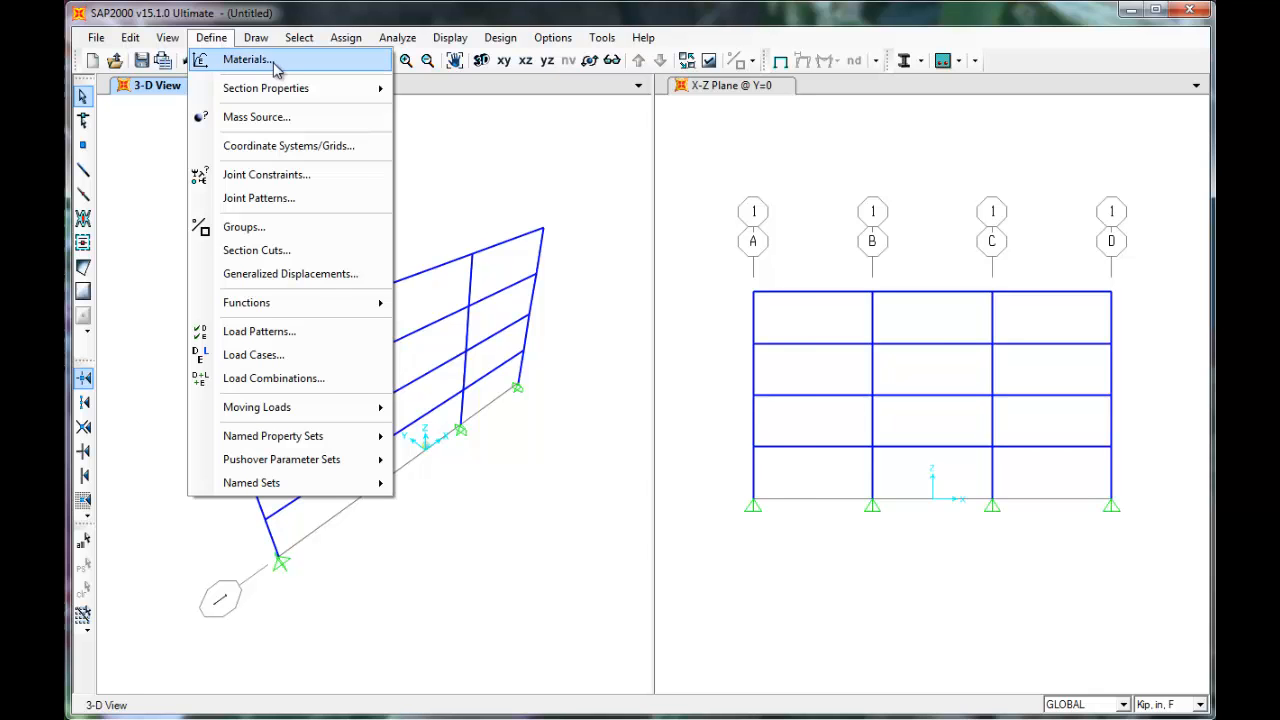
Add a new material of type Concrete in Define Materials
left_click(244, 60)
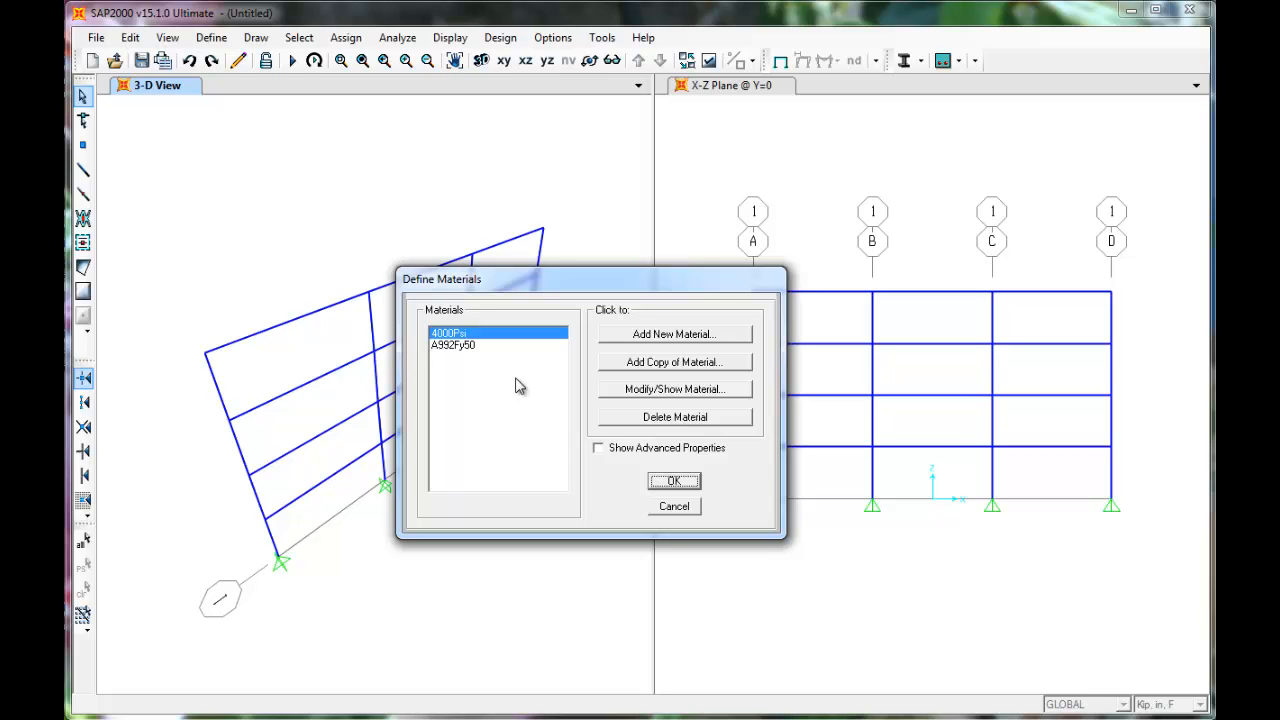
mouse_move(694, 356)
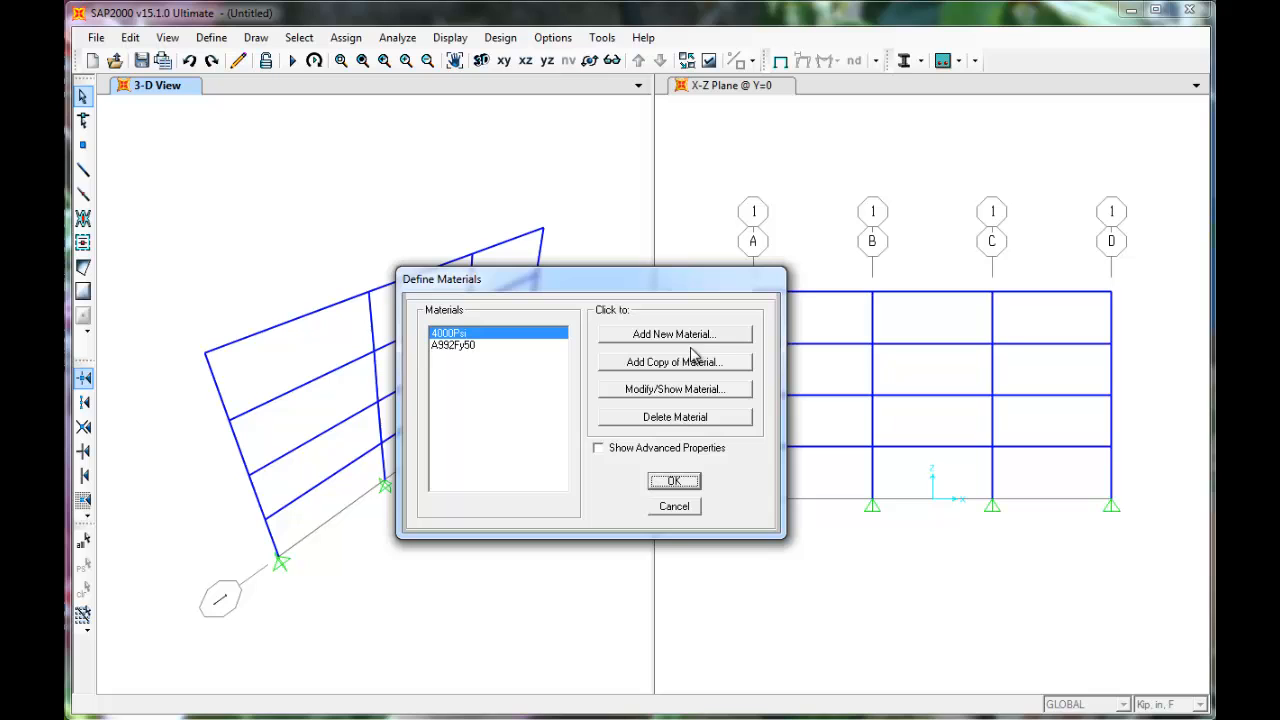
mouse_move(728, 344)
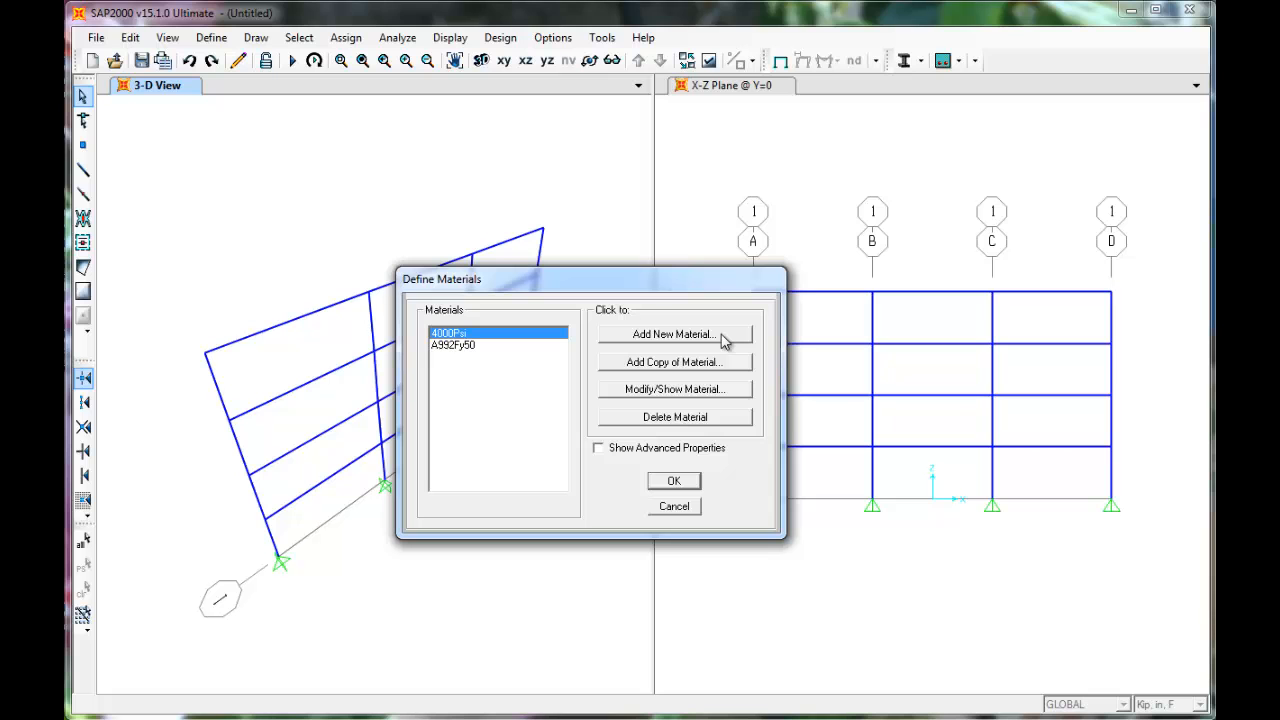
left_click(674, 334)
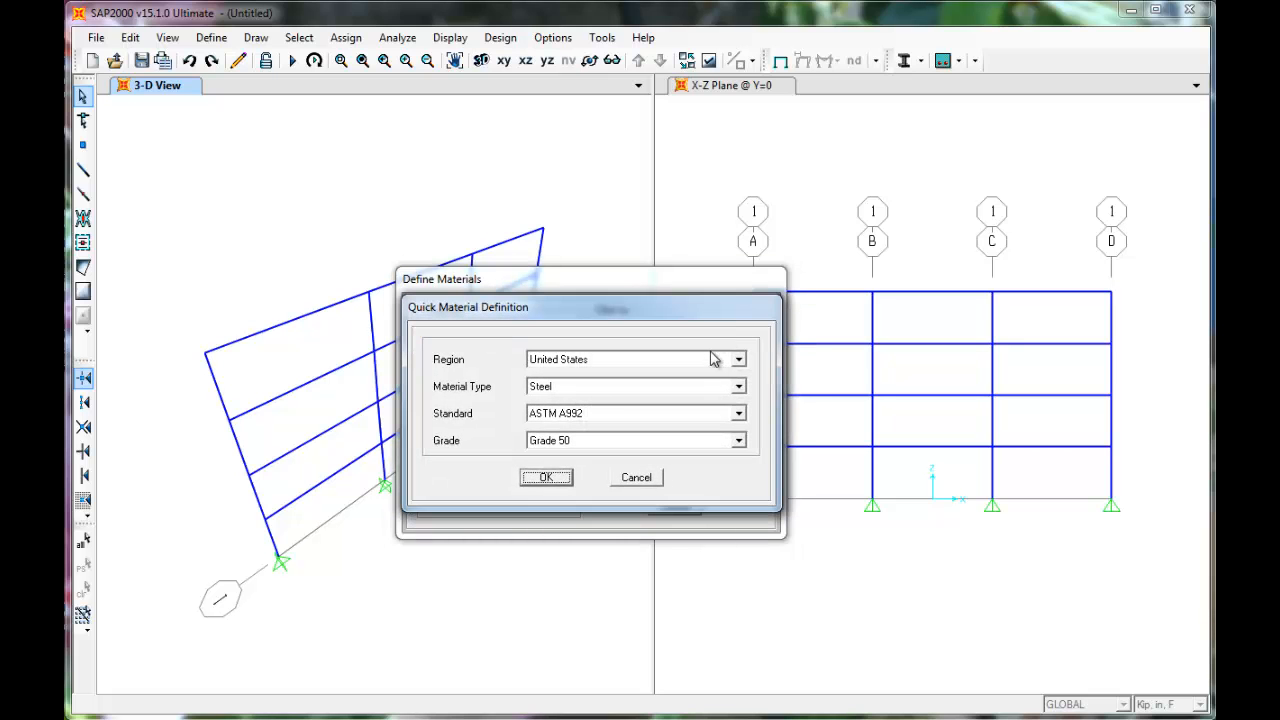
mouse_move(742, 360)
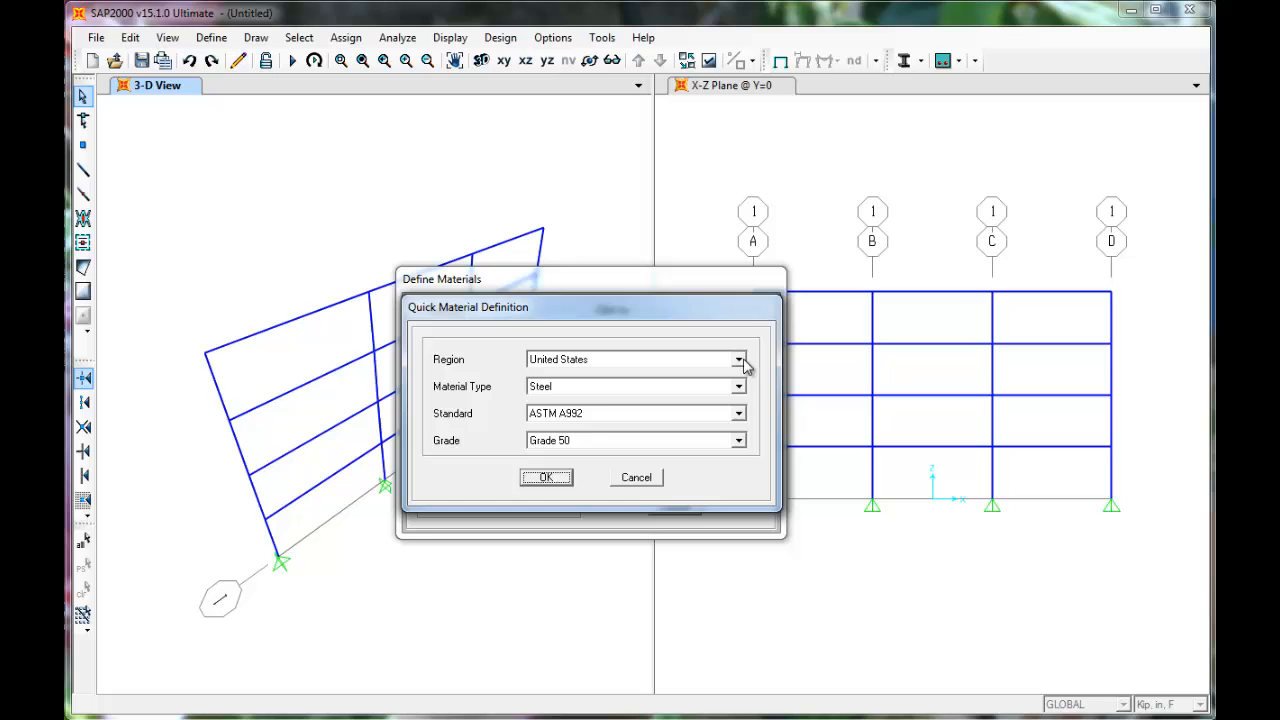
left_click(636, 386)
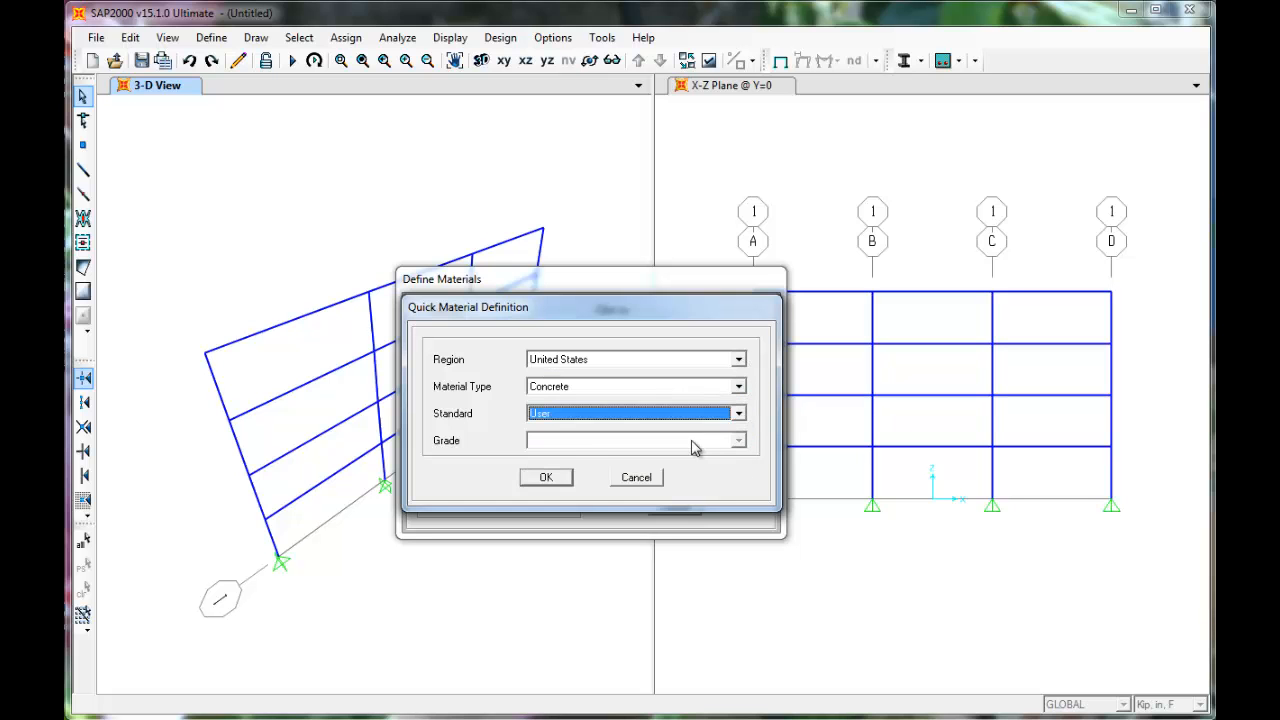
Accept the quick Concrete material and set its property units to pounds and inches
left_click(546, 476)
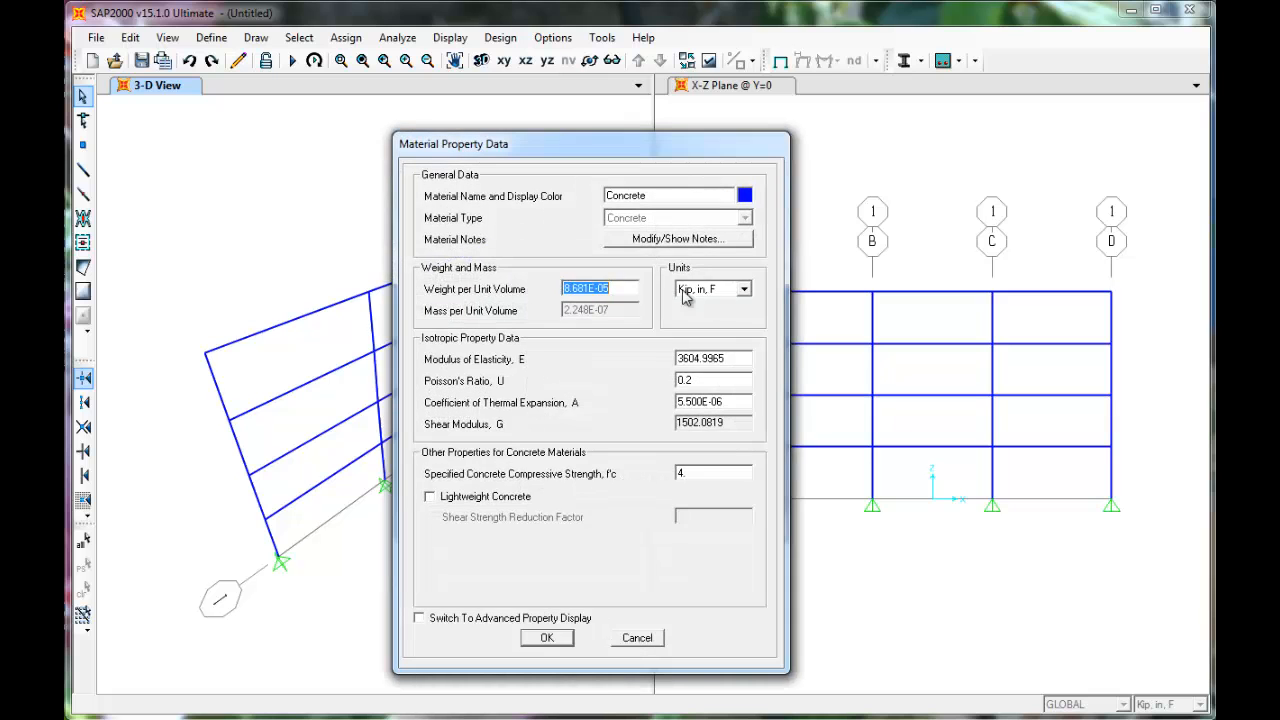
mouse_move(748, 304)
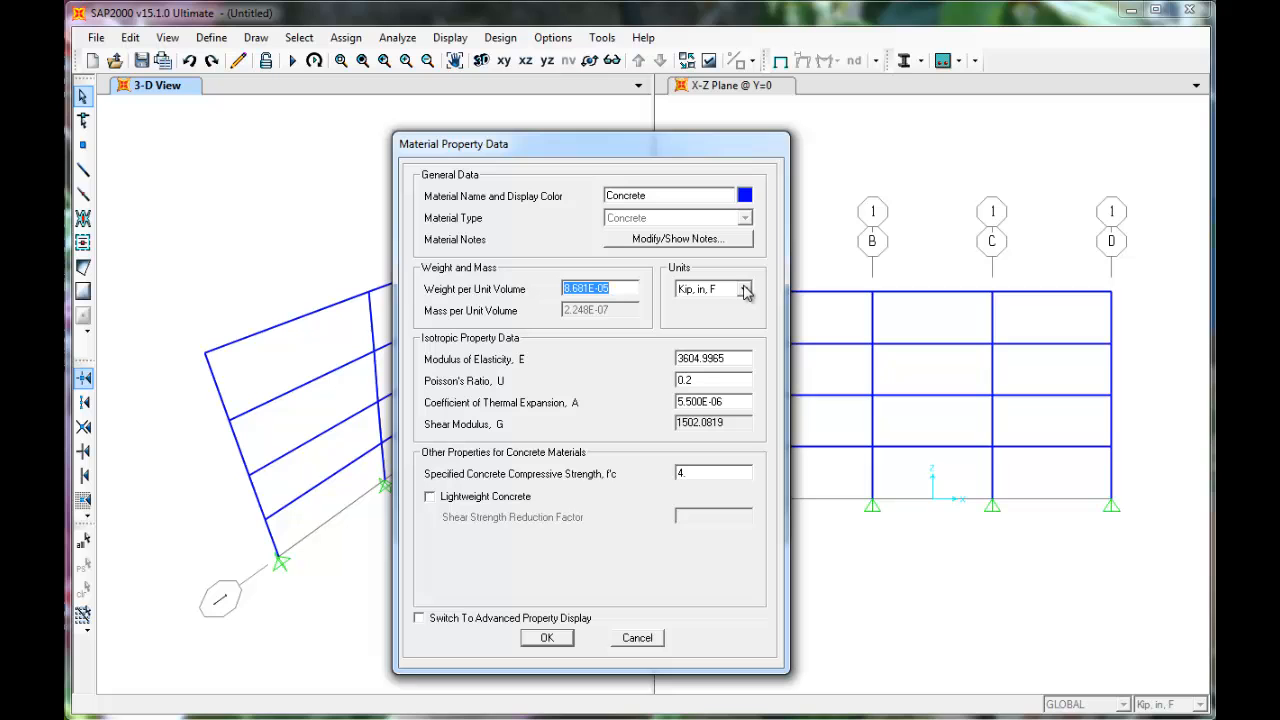
mouse_move(752, 268)
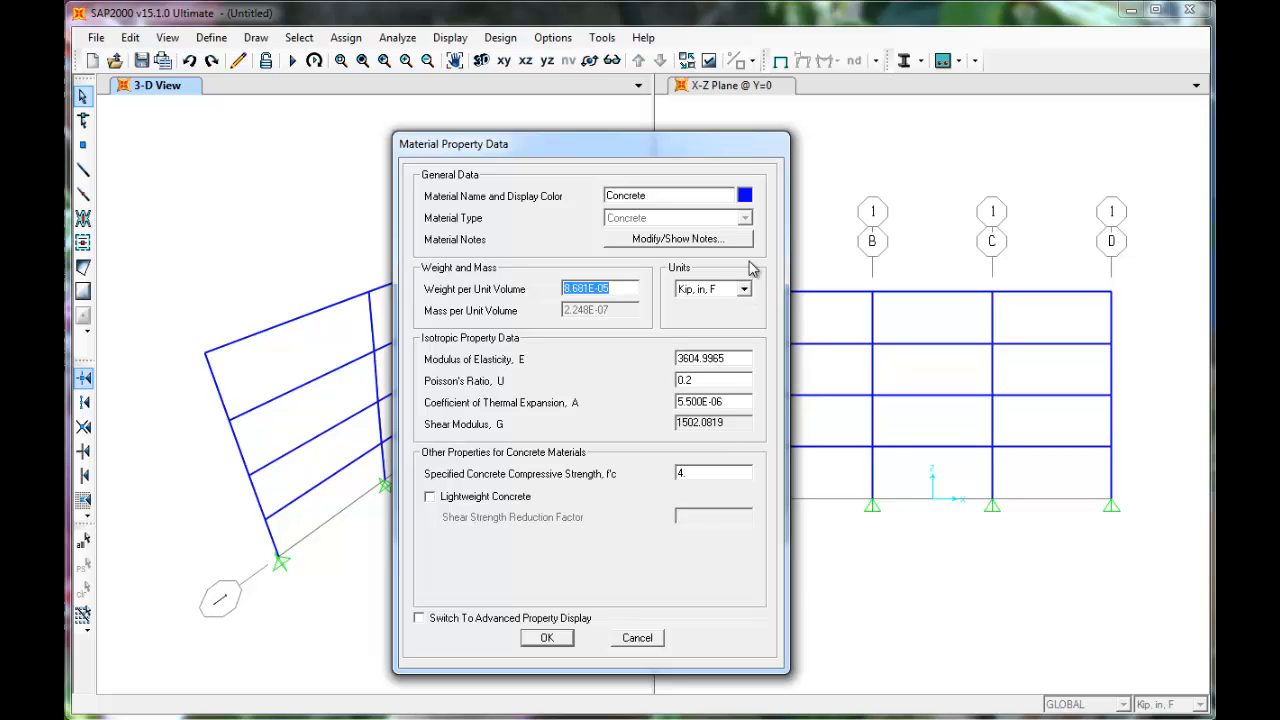
left_click(744, 288)
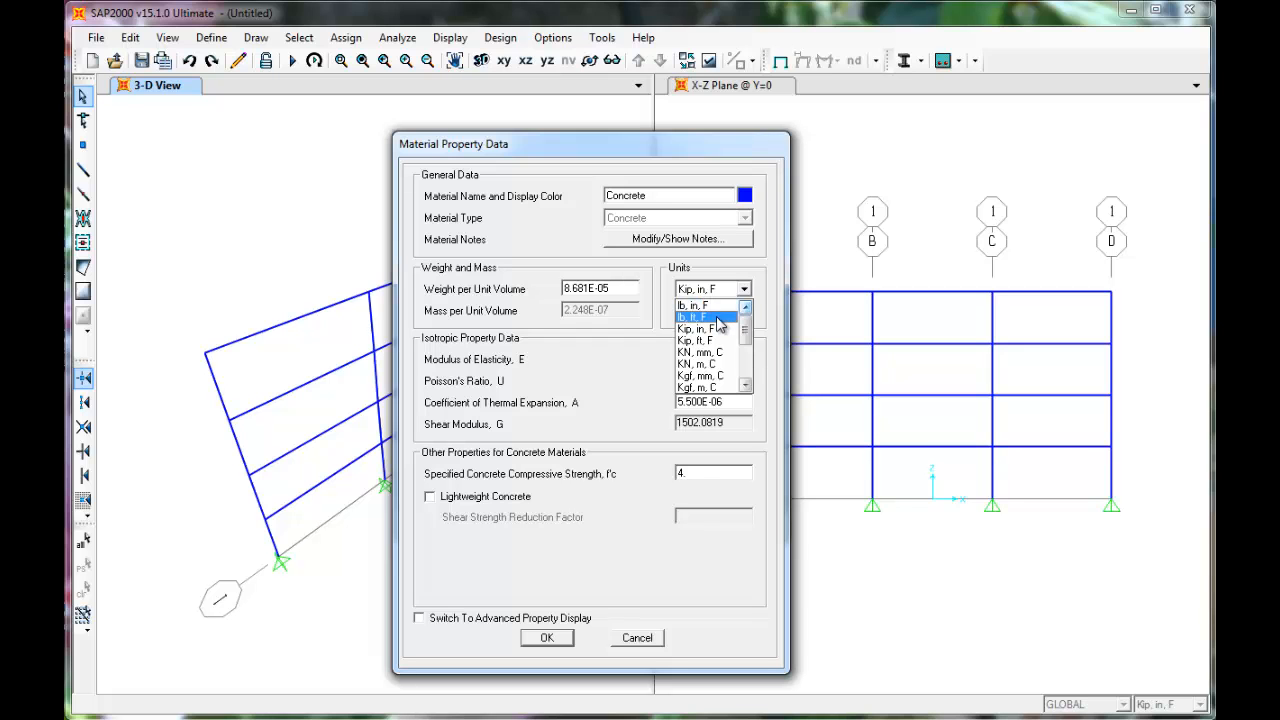
left_click(694, 316)
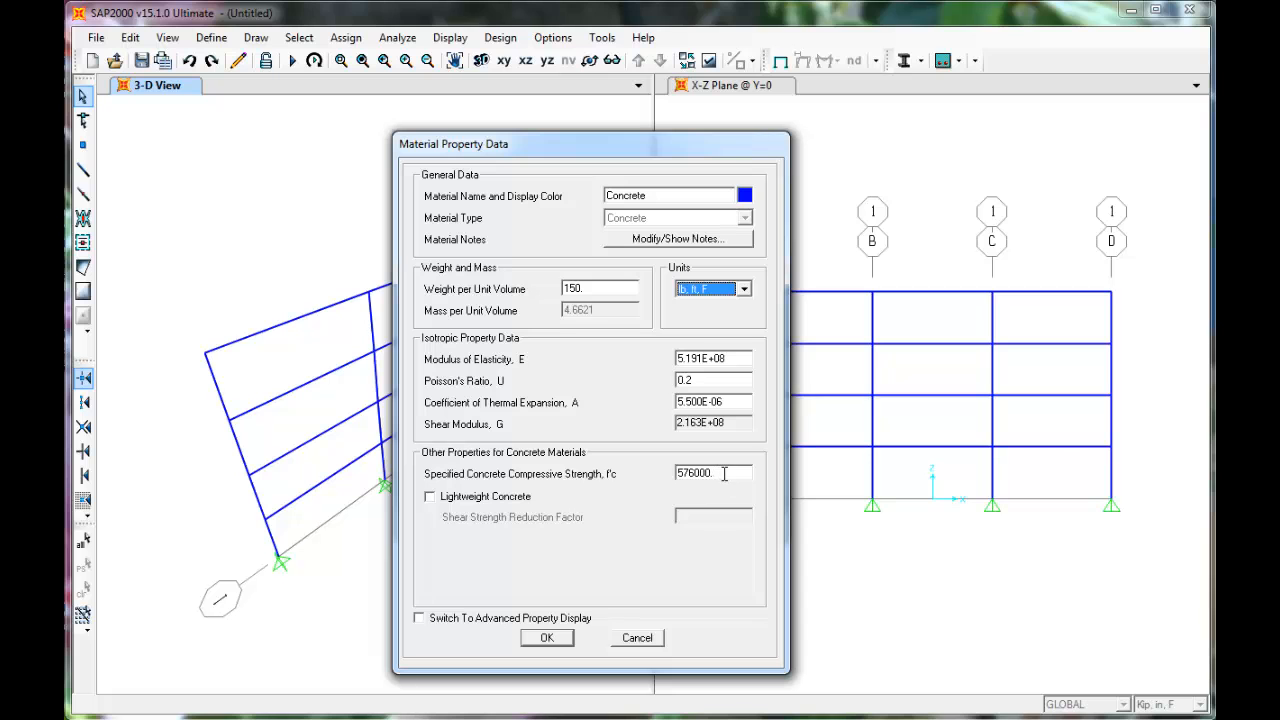
left_click(744, 288)
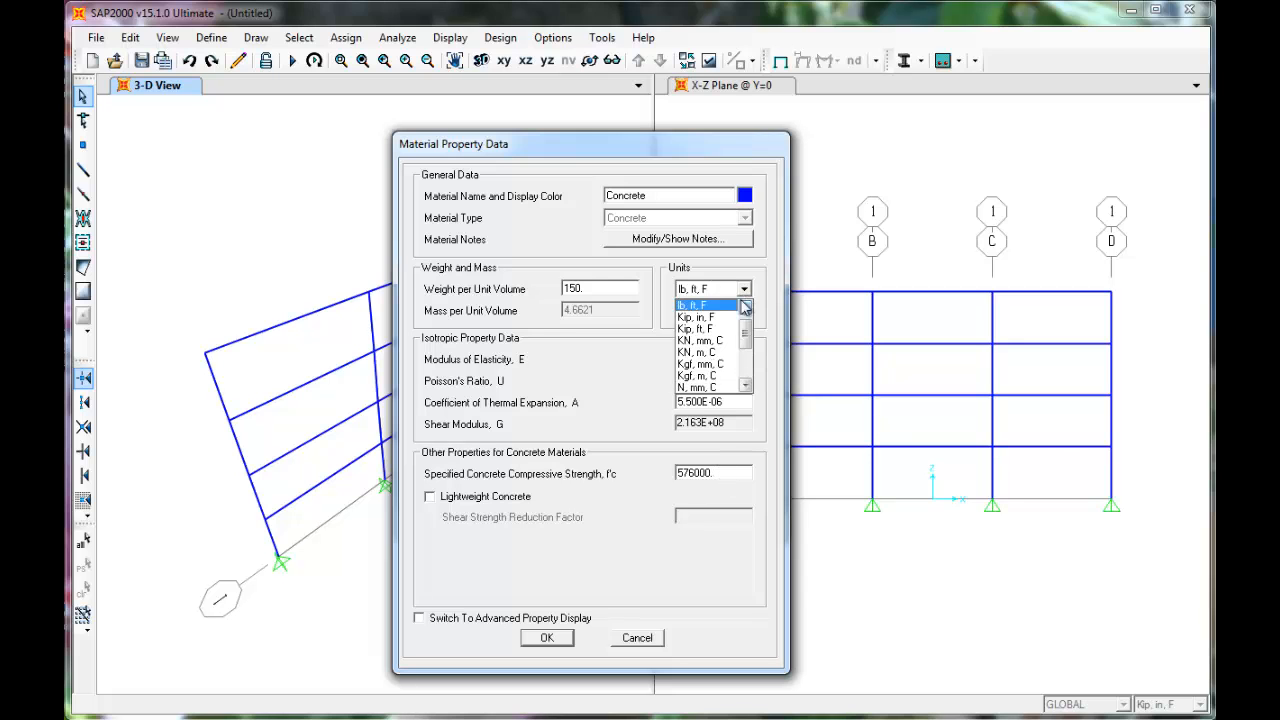
left_click(694, 304)
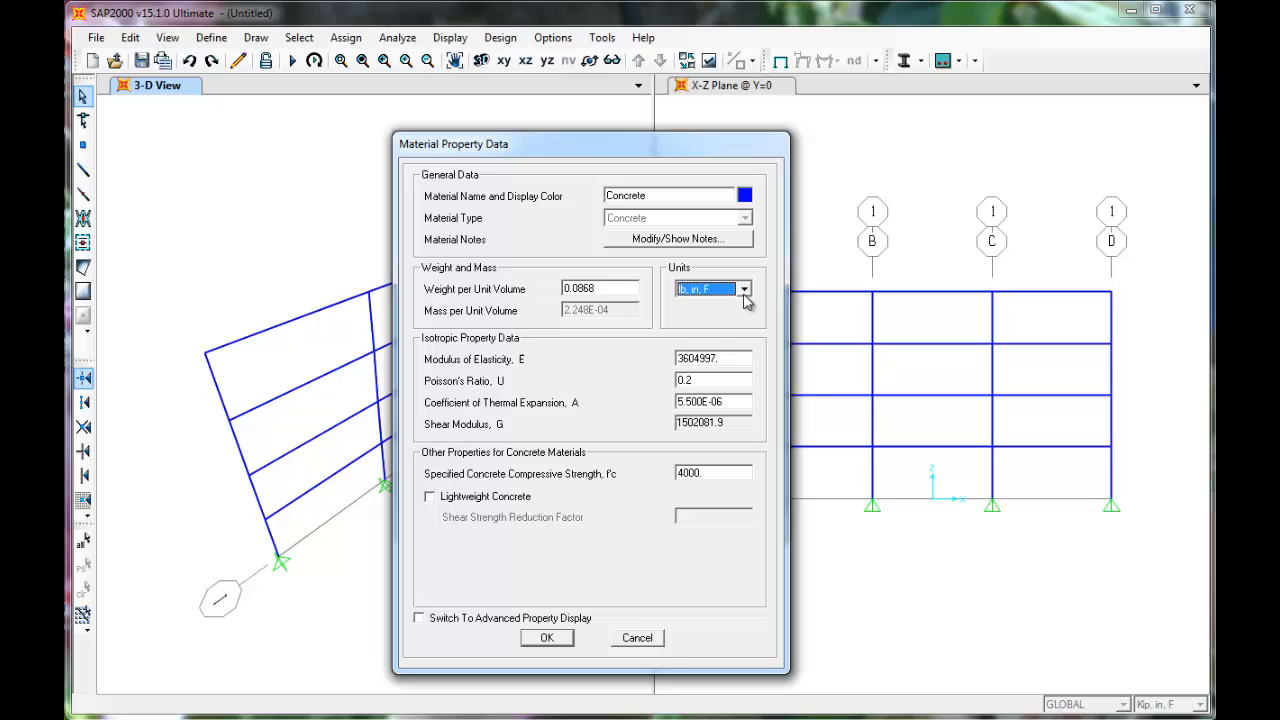
left_click(744, 288)
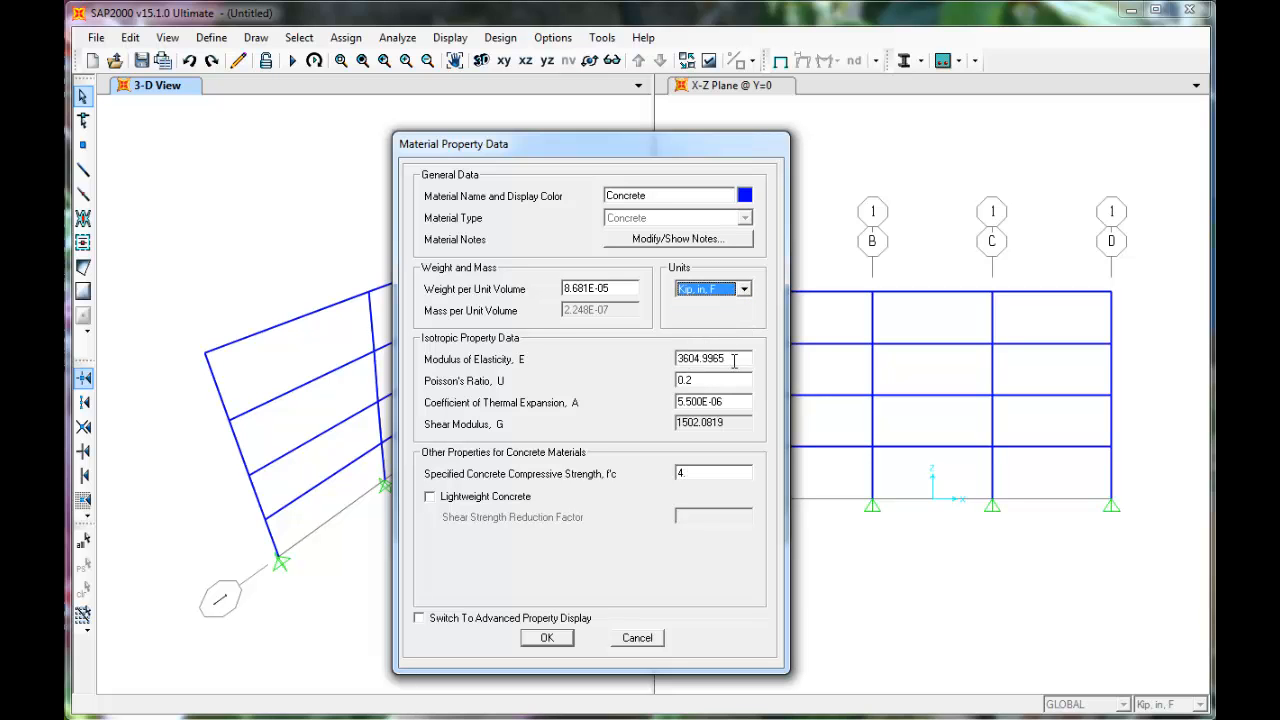
Set the Concrete modulus of elasticity to 3600 and confirm the material properties
left_click(712, 360)
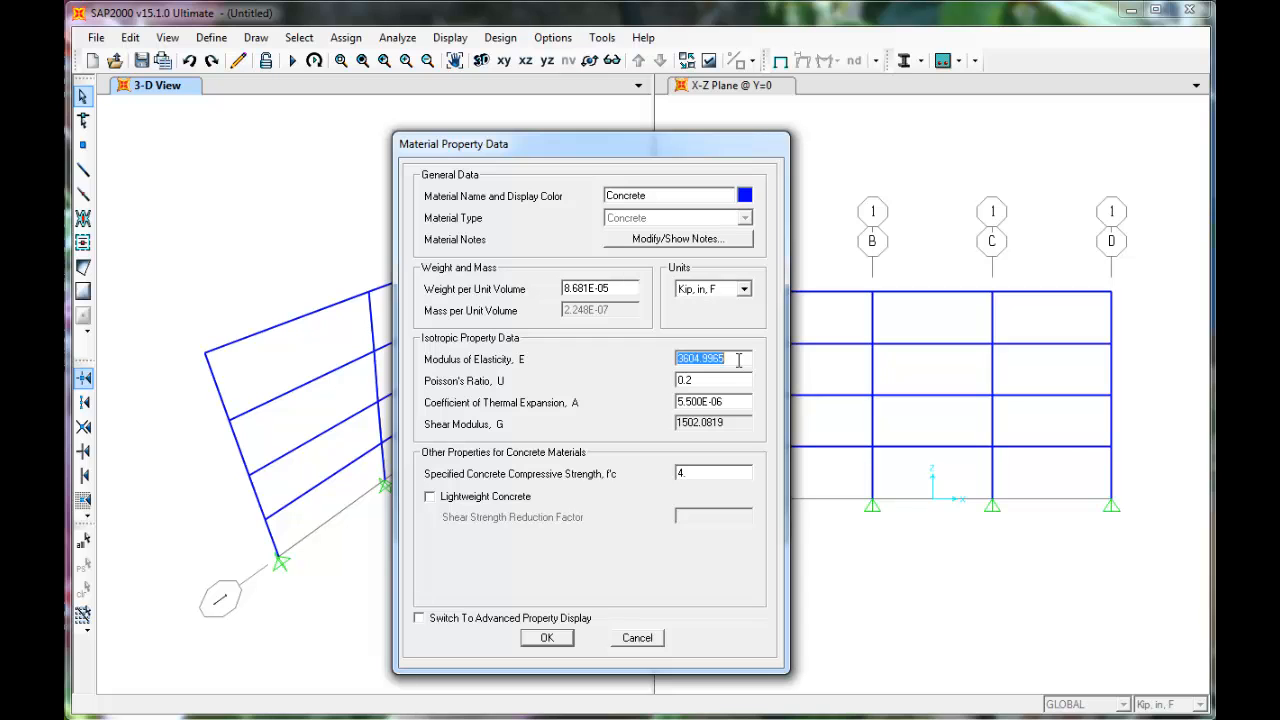
type("3600")
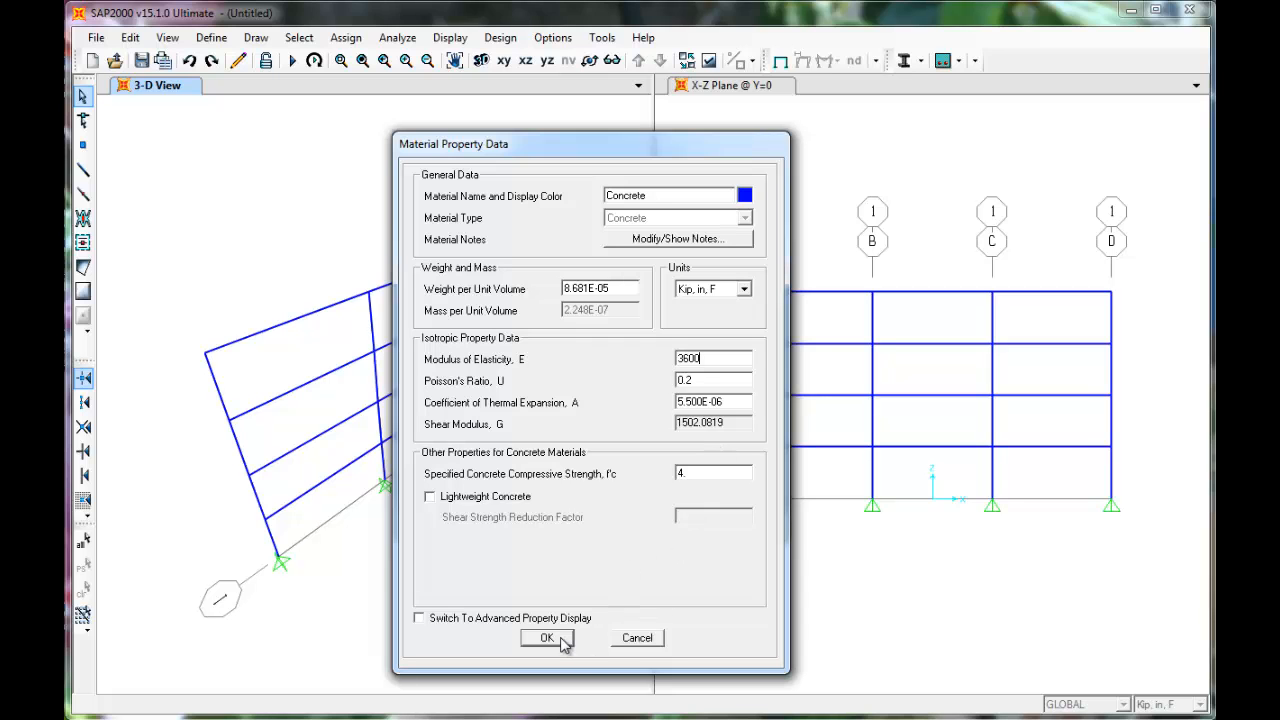
left_click(544, 638)
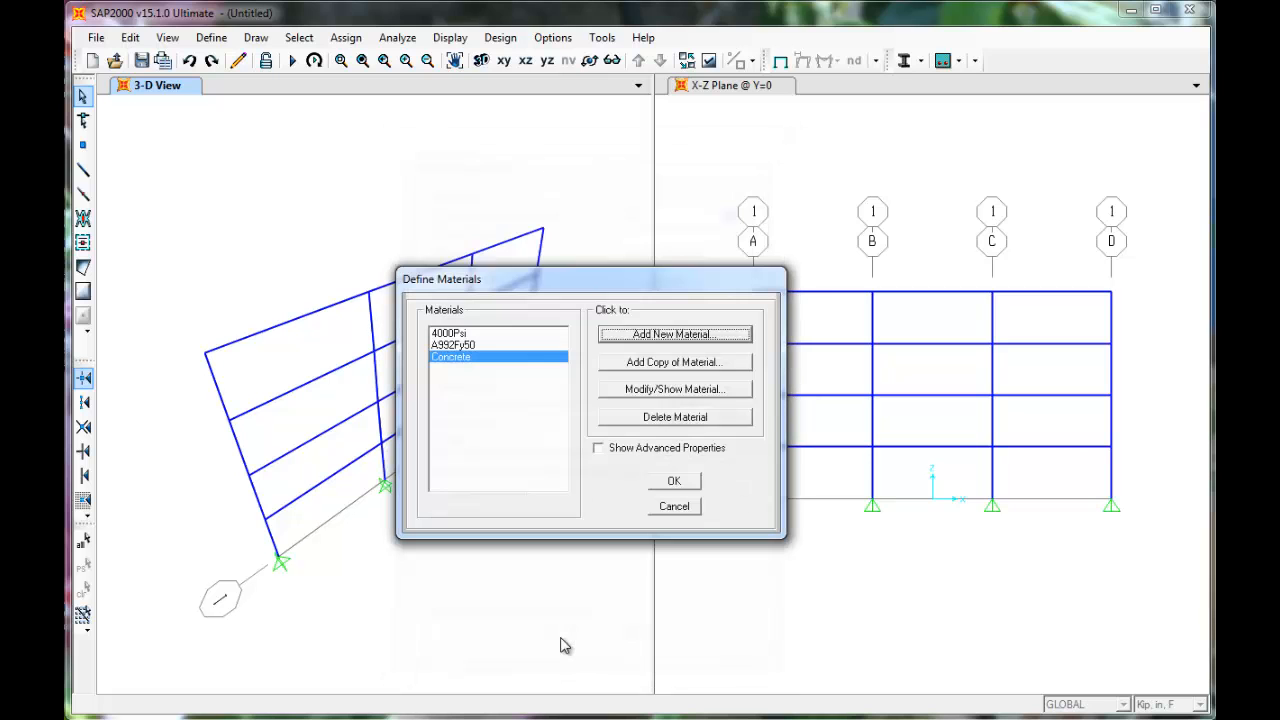
mouse_move(920, 592)
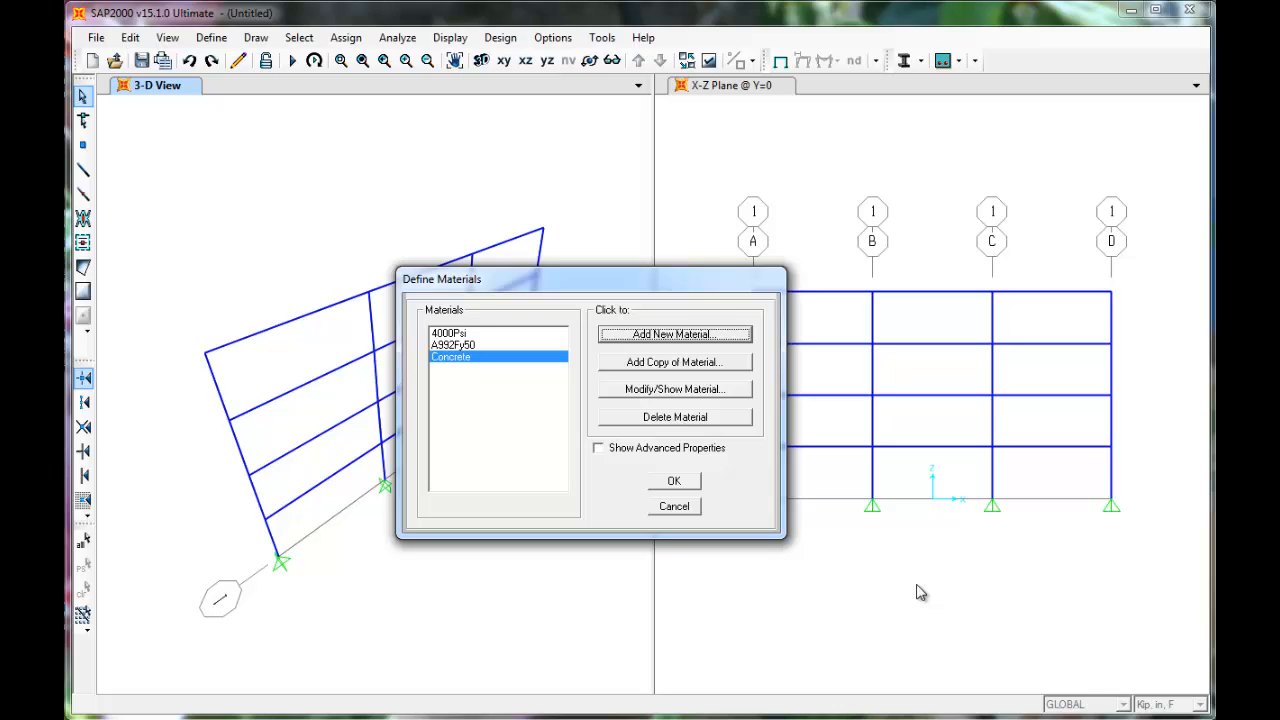
mouse_move(810, 520)
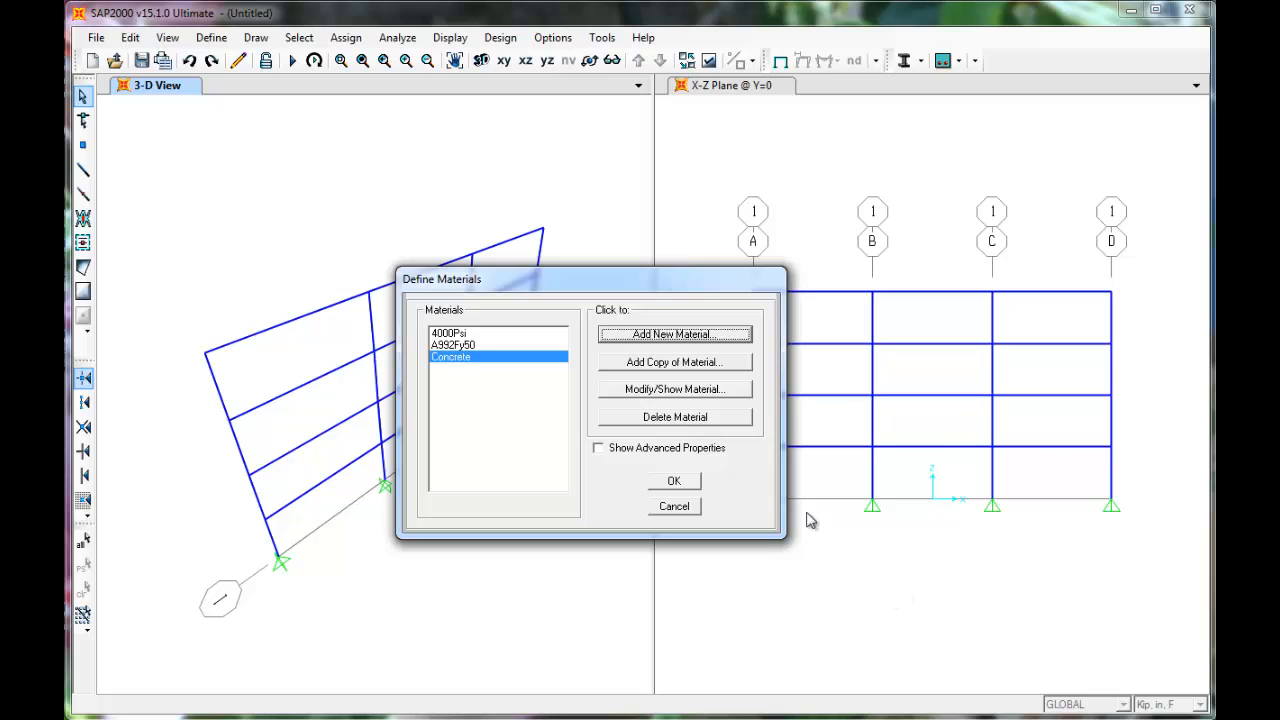
Close the Define Materials list with the Concrete material defined
left_click(674, 480)
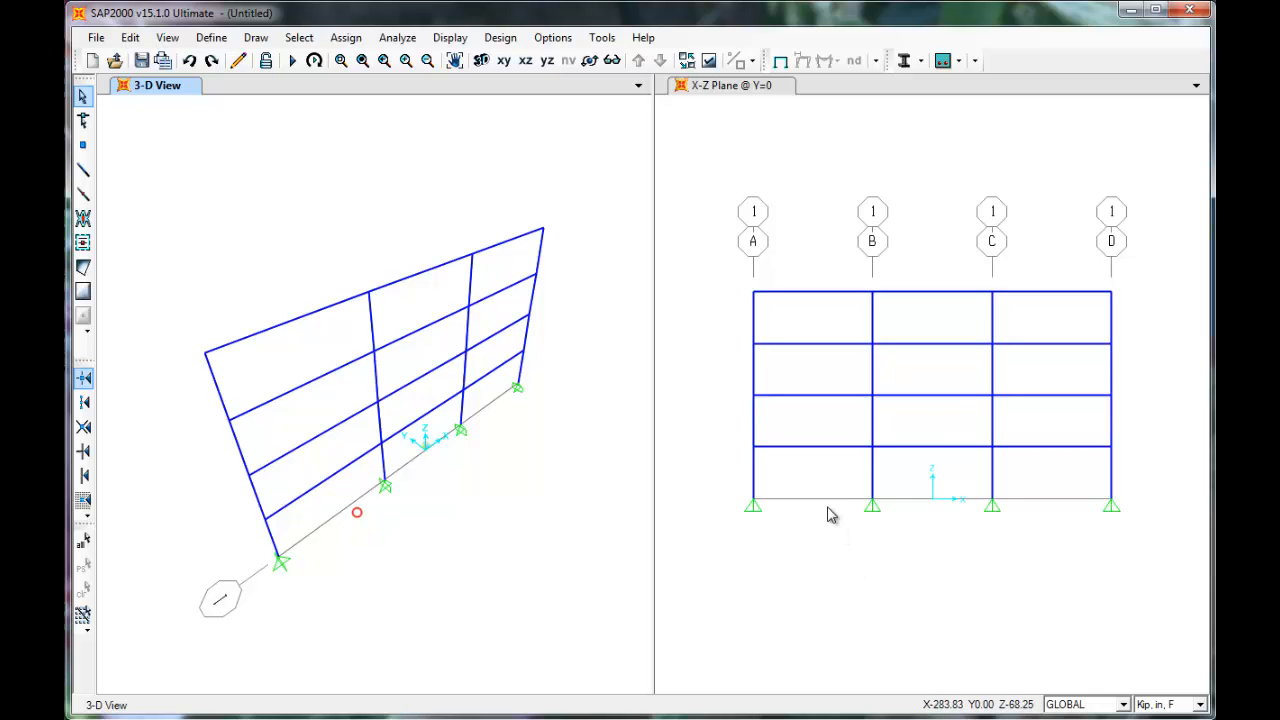
mouse_move(824, 482)
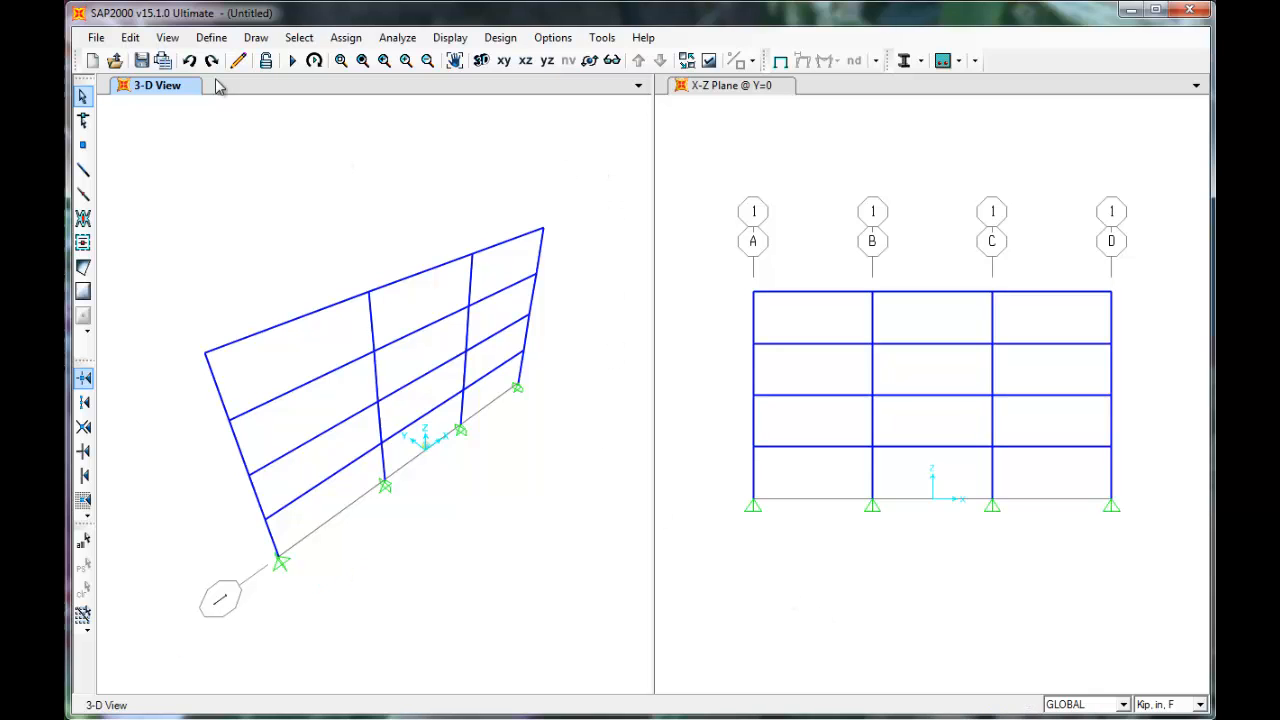
Add a new rectangular concrete frame section under Frame Sections
left_click(212, 36)
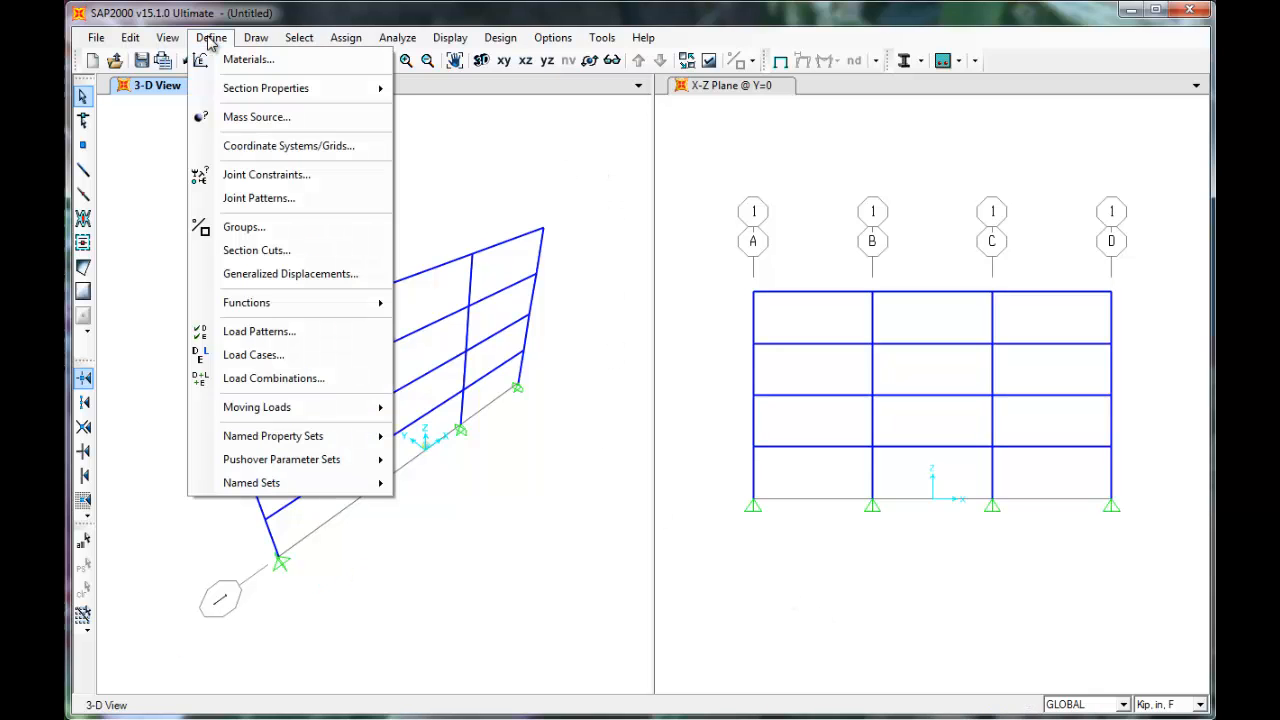
mouse_move(264, 88)
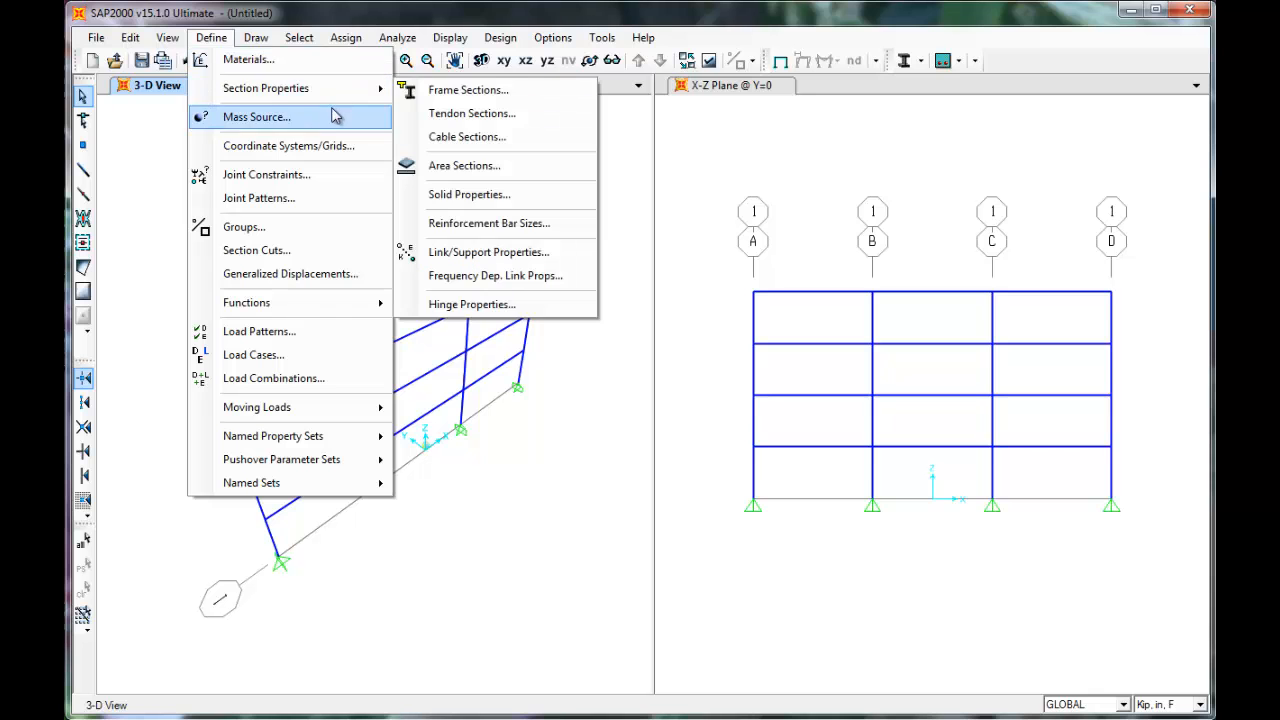
mouse_move(300, 88)
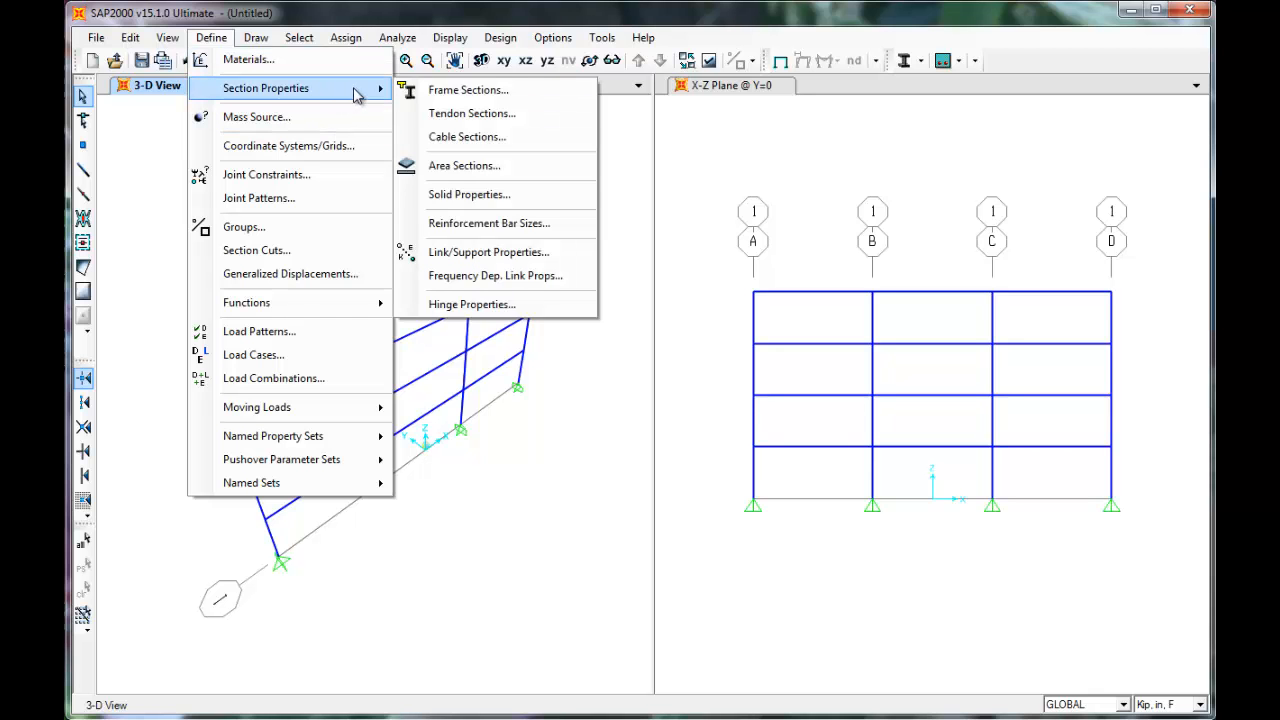
left_click(468, 88)
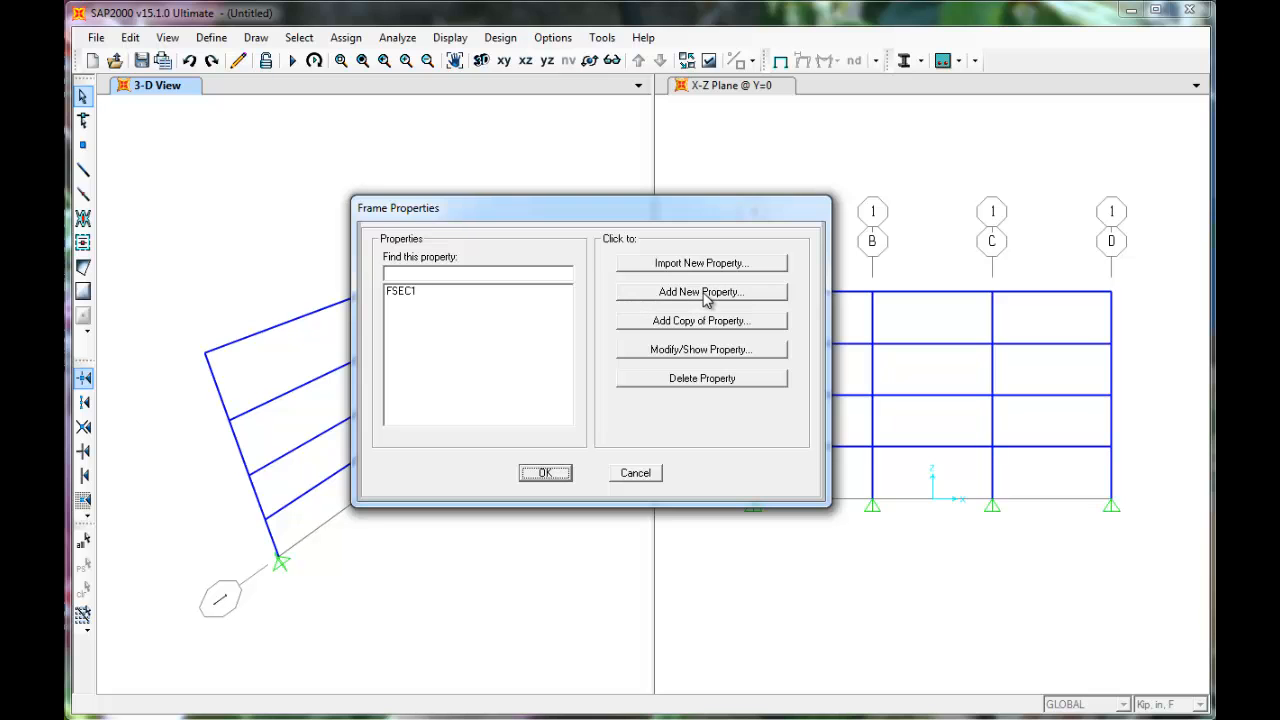
left_click(700, 292)
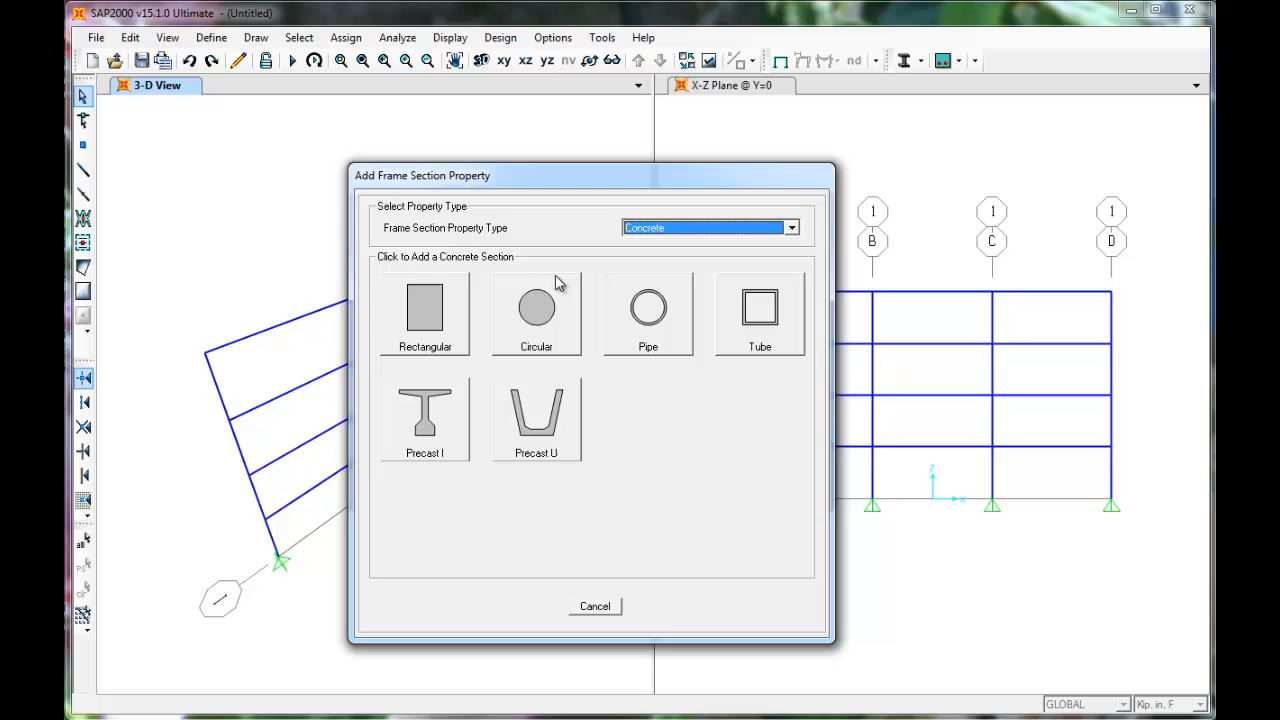
left_click(424, 310)
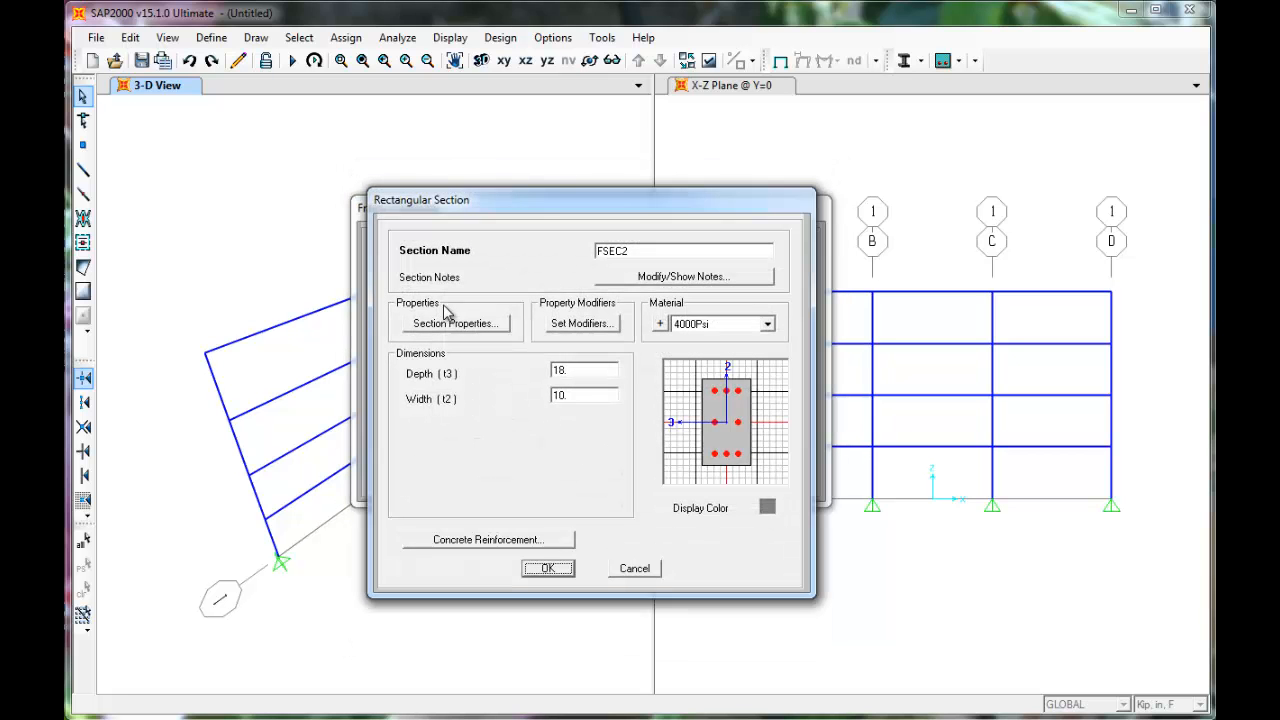
Name the section Beam, make it 30 deep by 24 wide, and assign the Concrete material
left_click(684, 250)
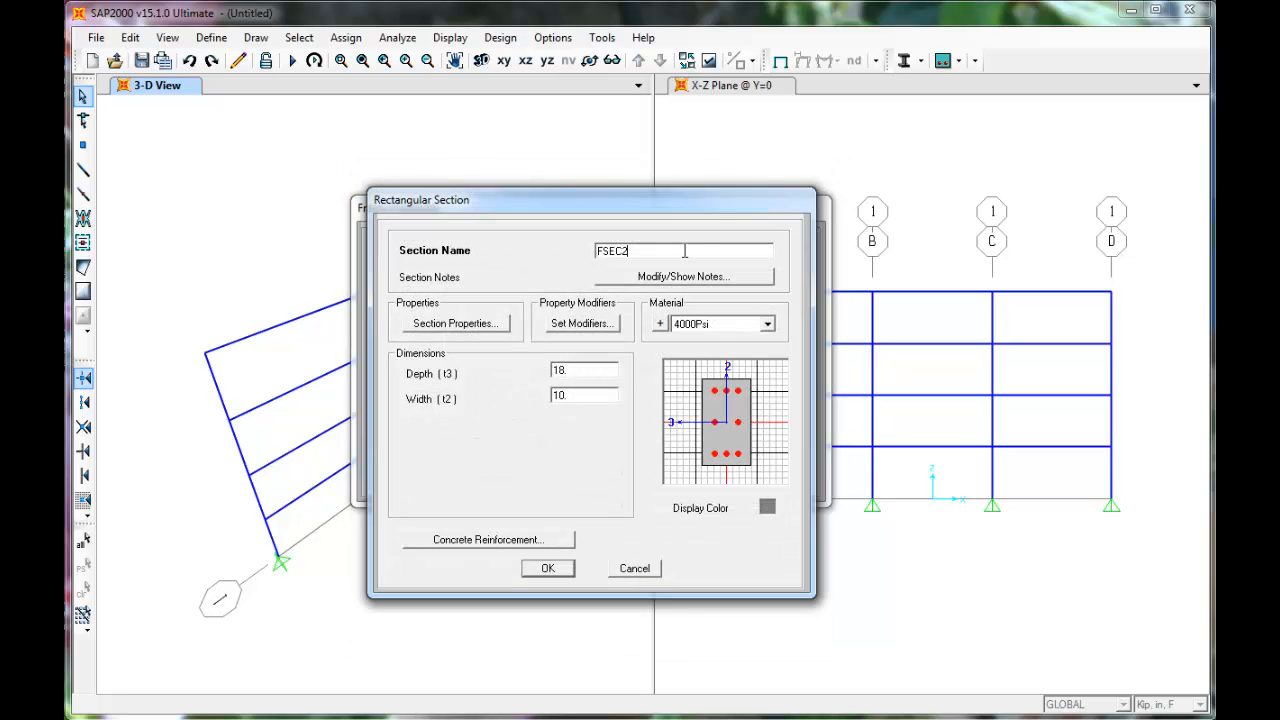
type("B")
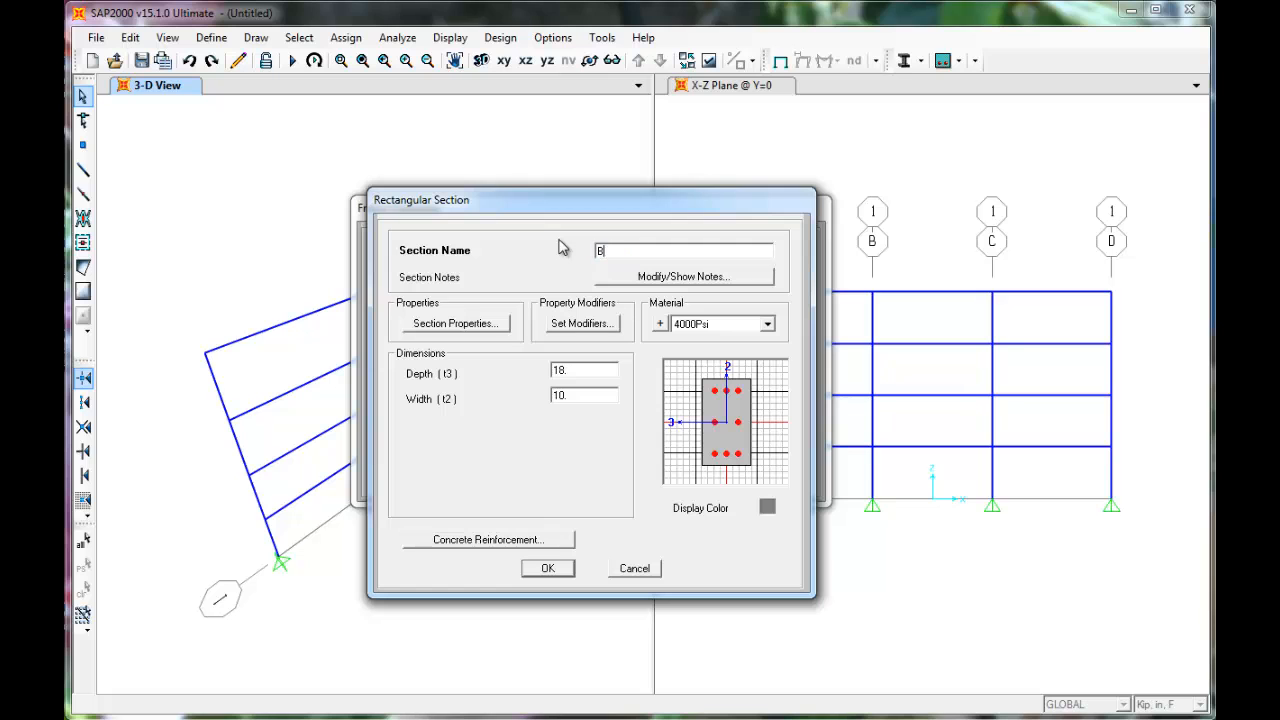
type("eam")
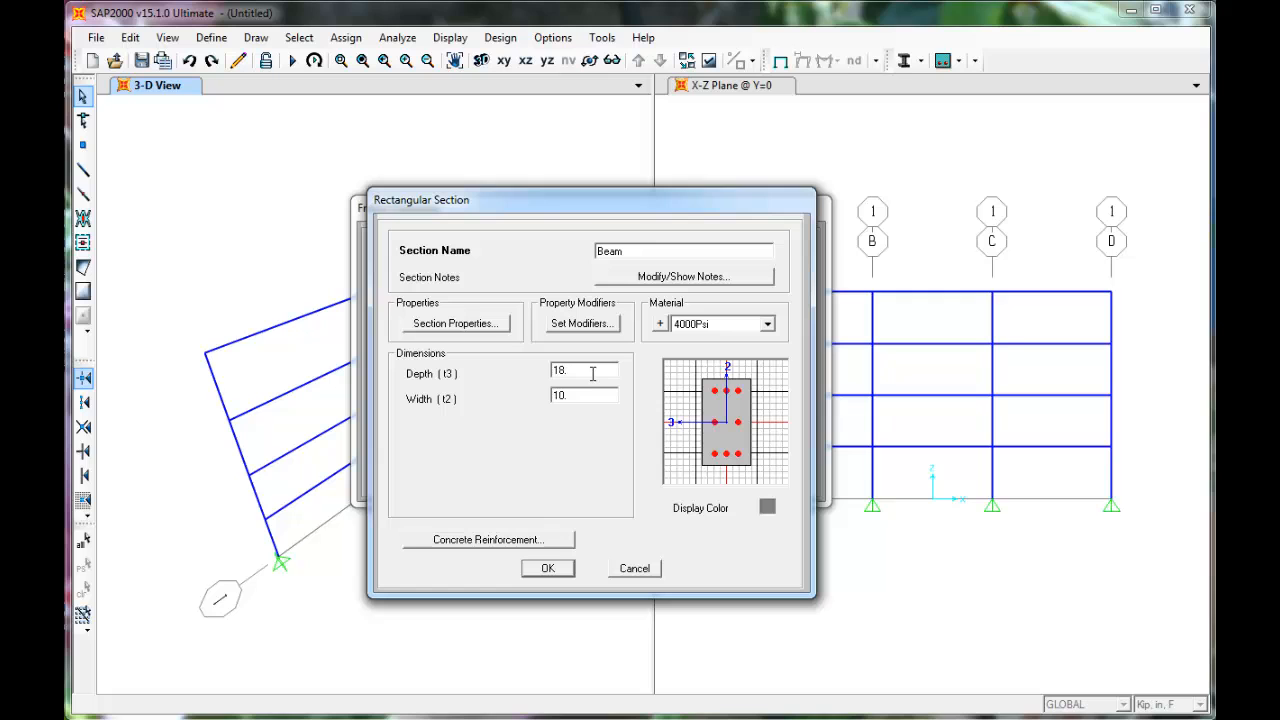
triple_click(584, 374)
type("30")
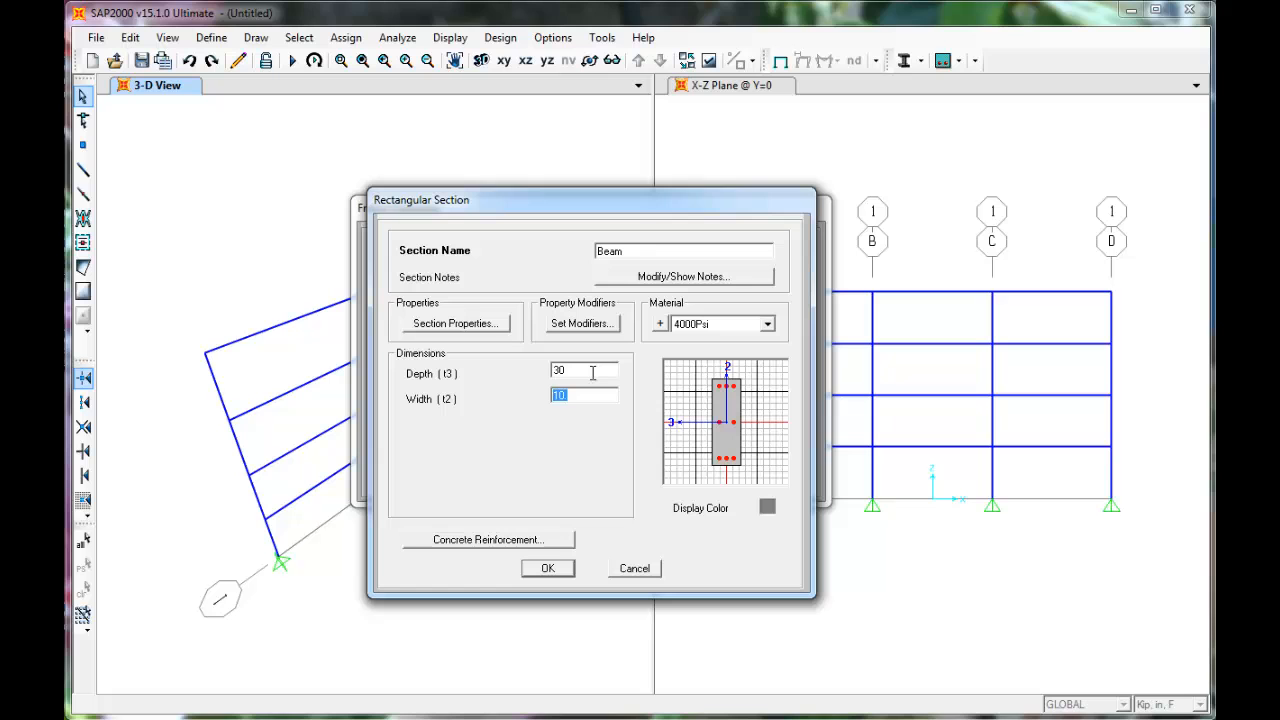
type("24")
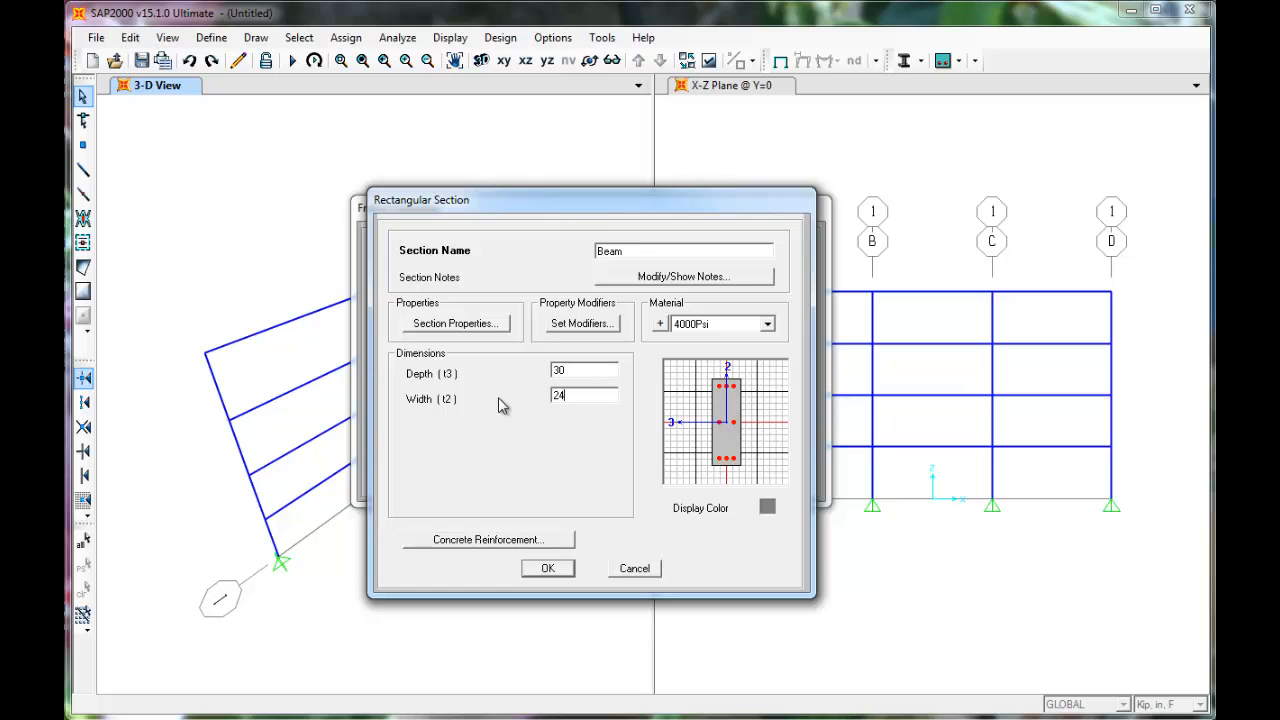
left_click(768, 324)
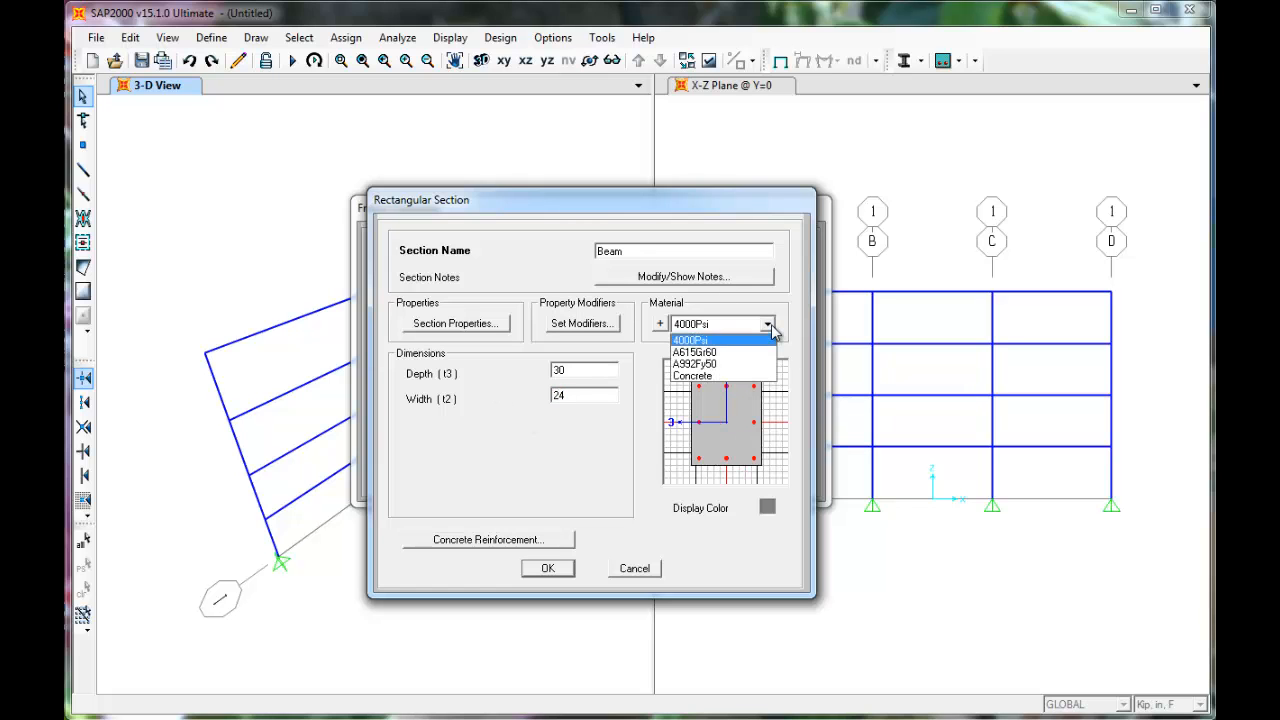
left_click(692, 376)
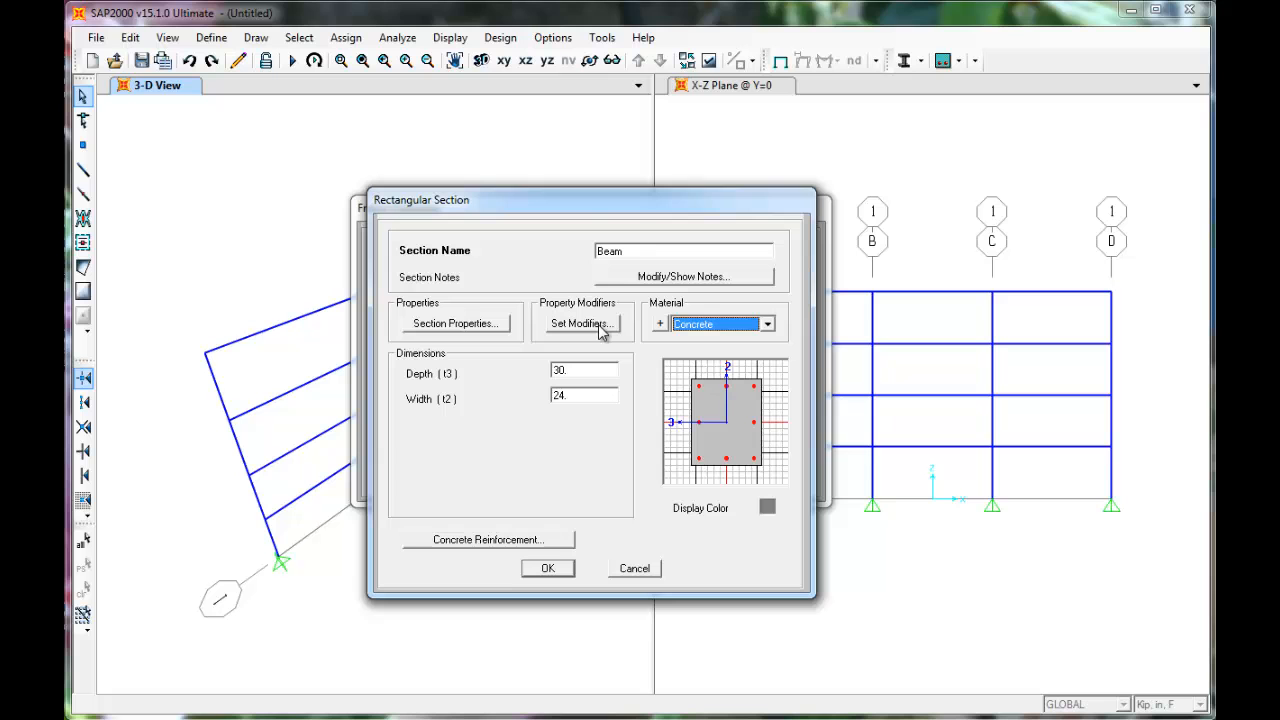
mouse_move(600, 332)
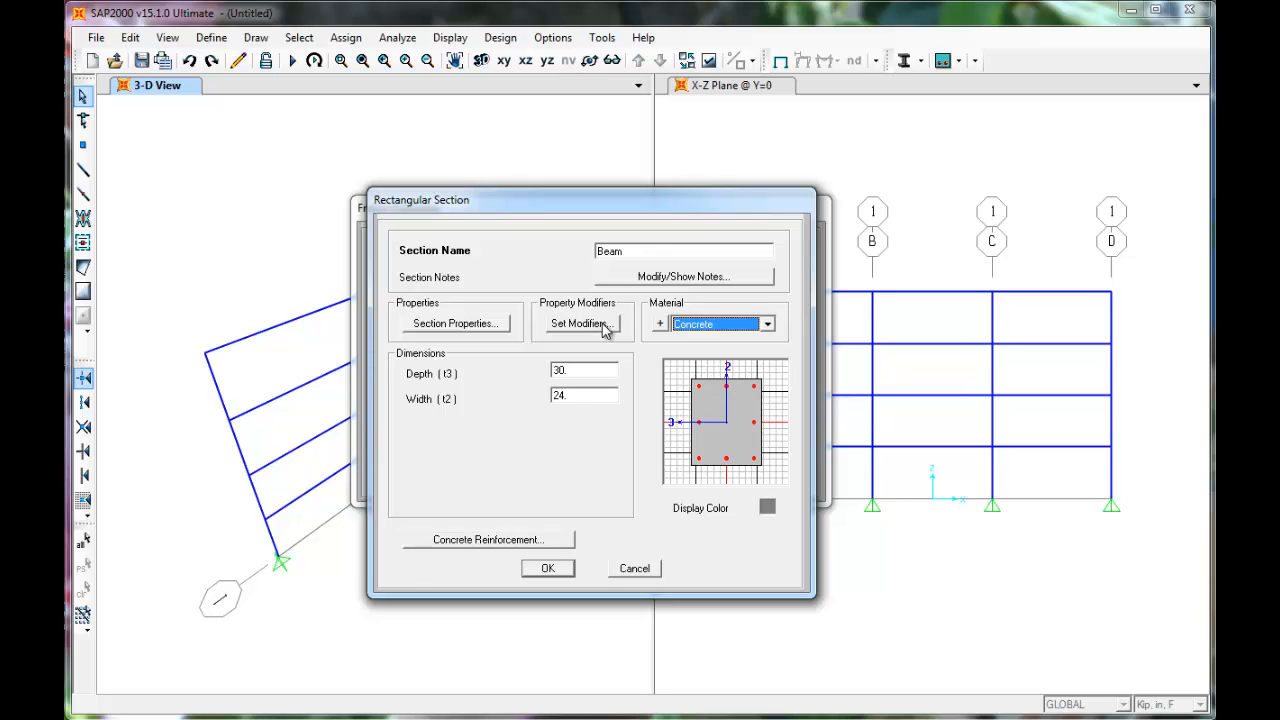
Set the Beam moment-of-inertia modifiers about both axes to 0.35 and save the section
left_click(578, 324)
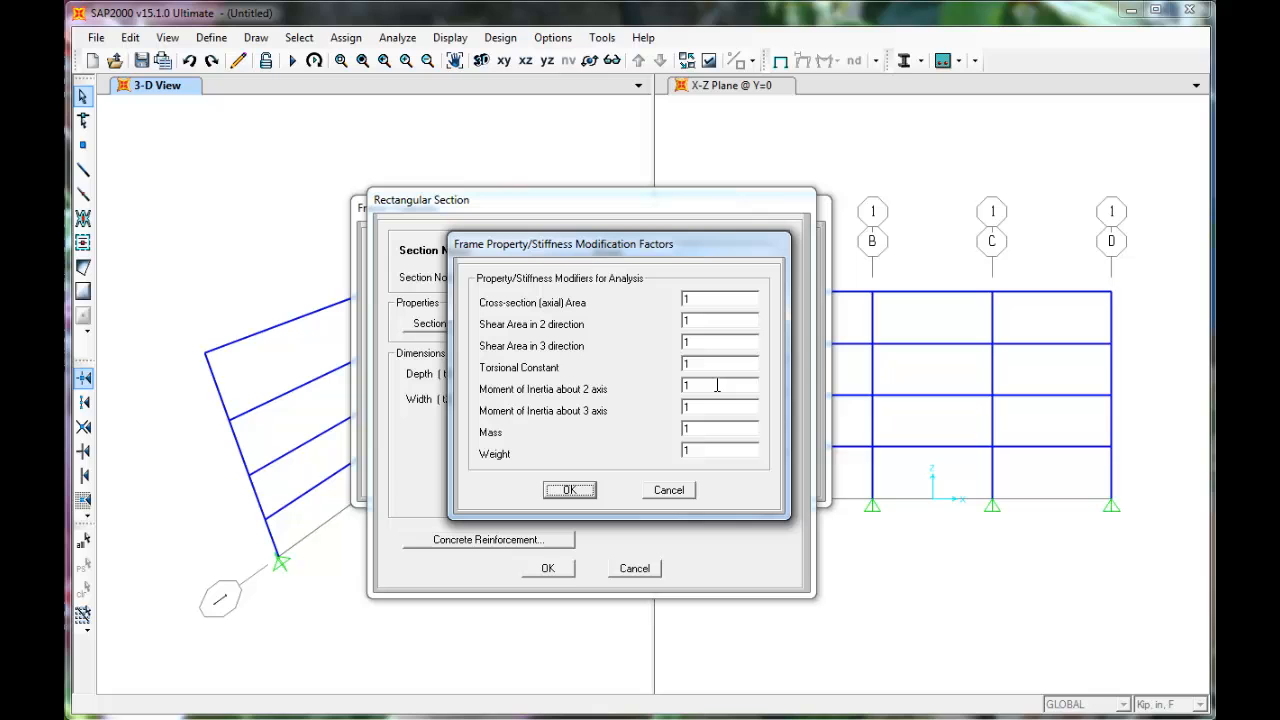
left_click(718, 388)
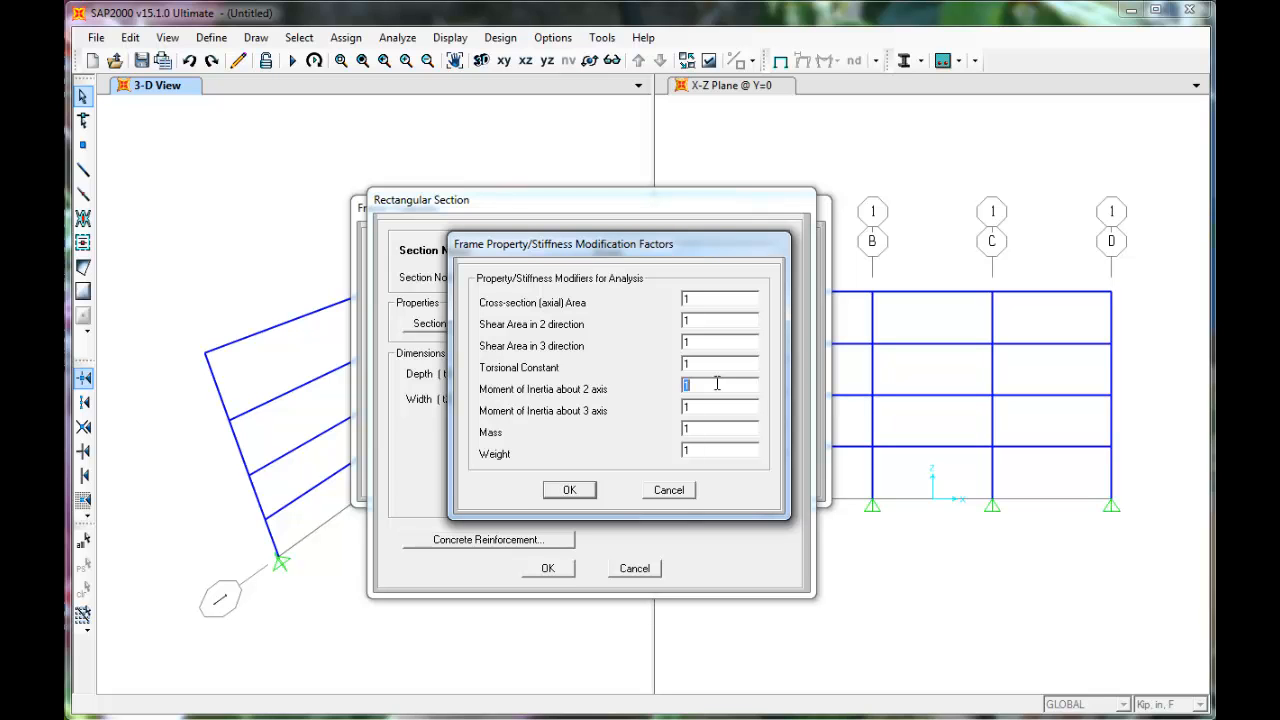
type("3")
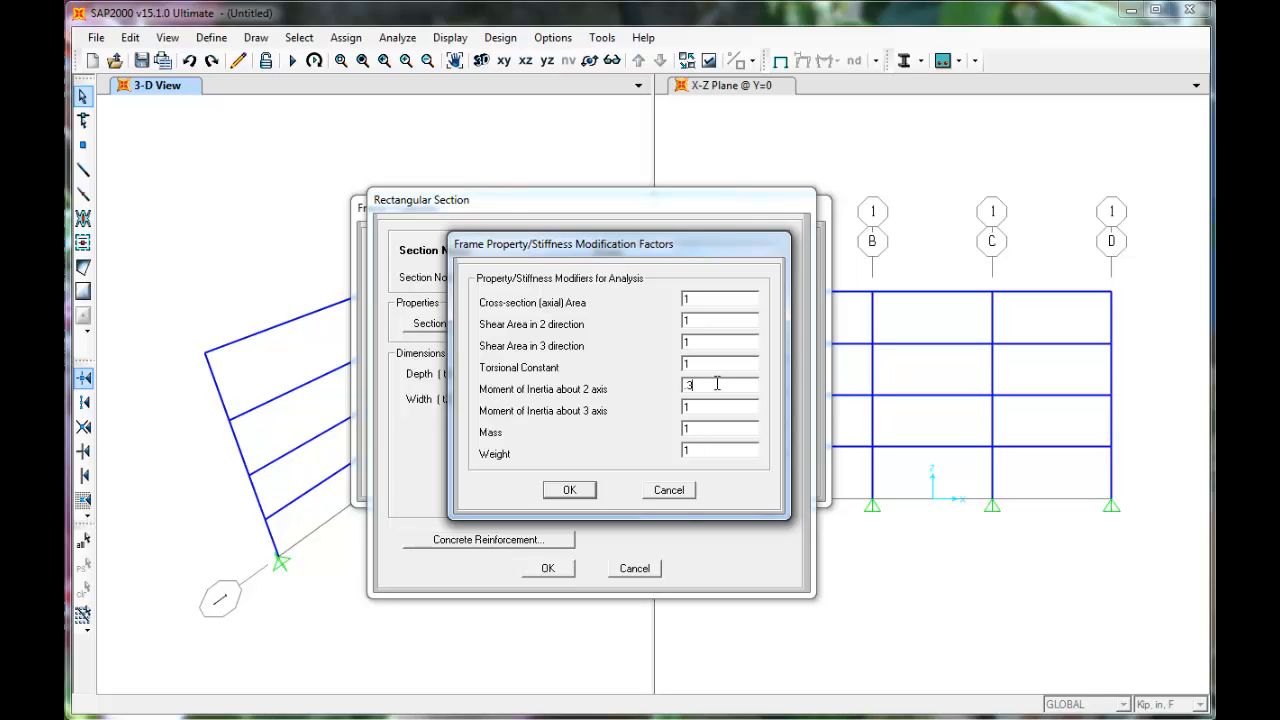
type("5")
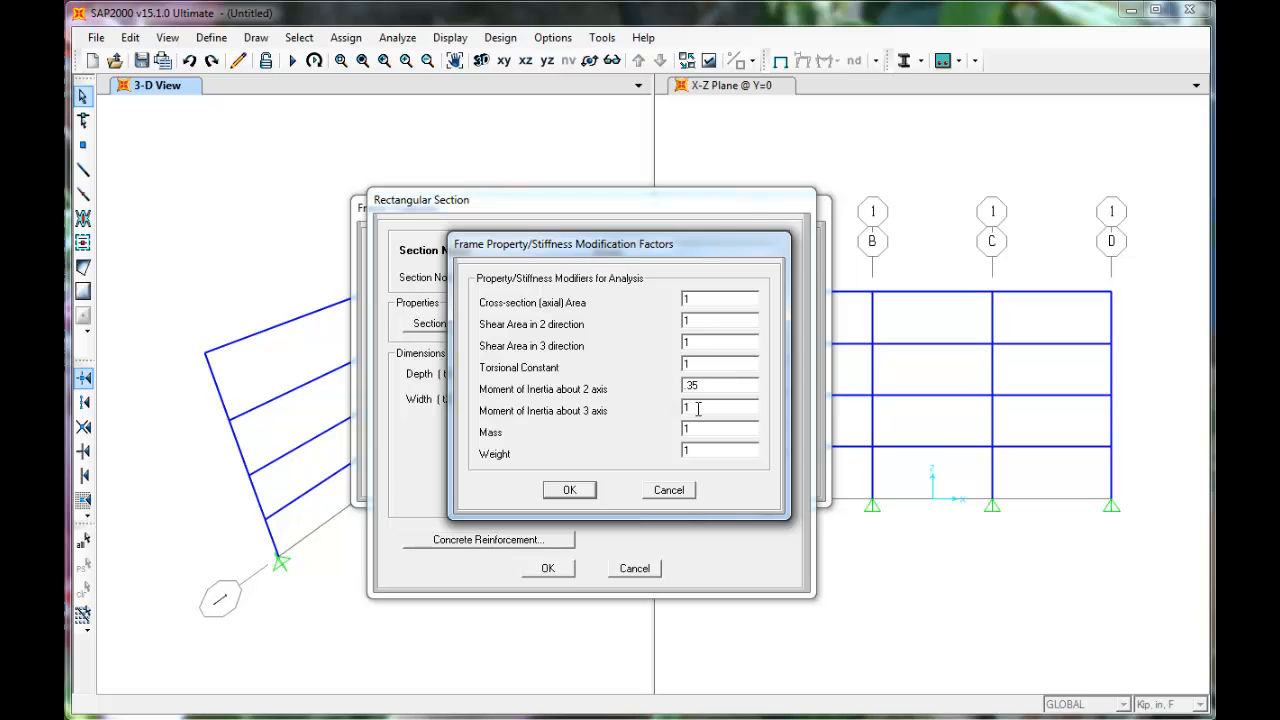
type(".35")
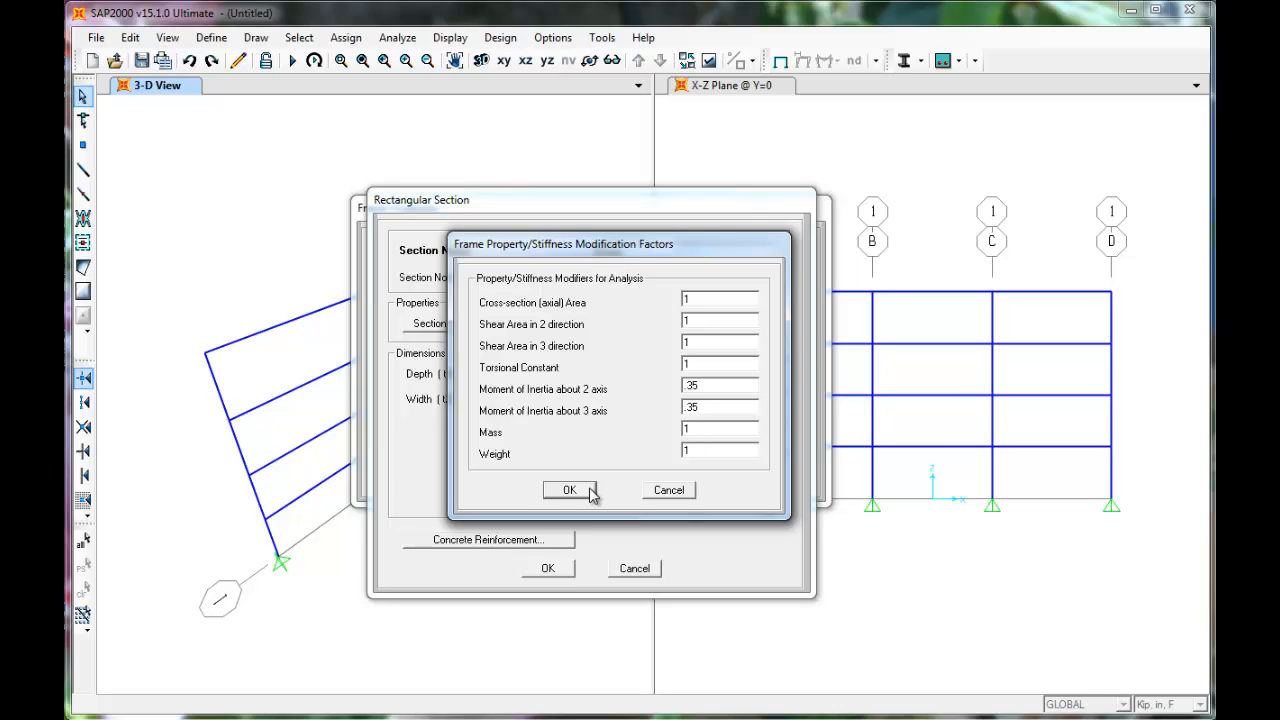
left_click(568, 490)
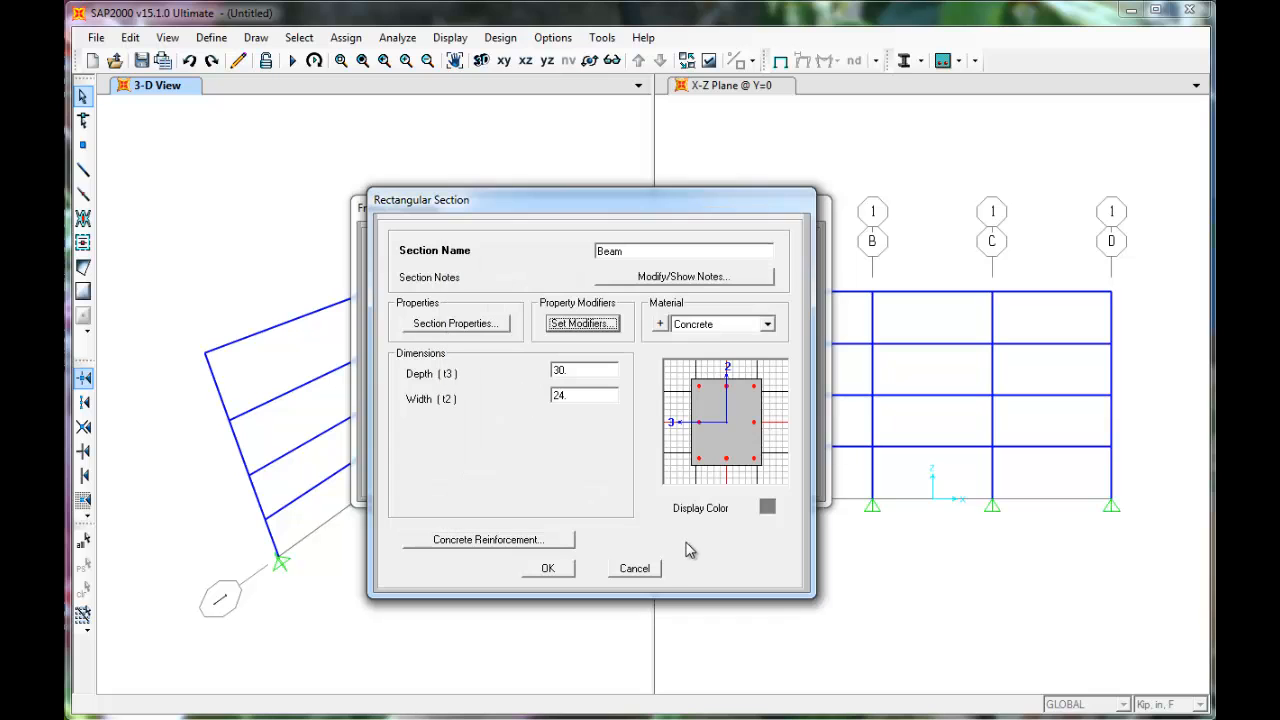
mouse_move(704, 504)
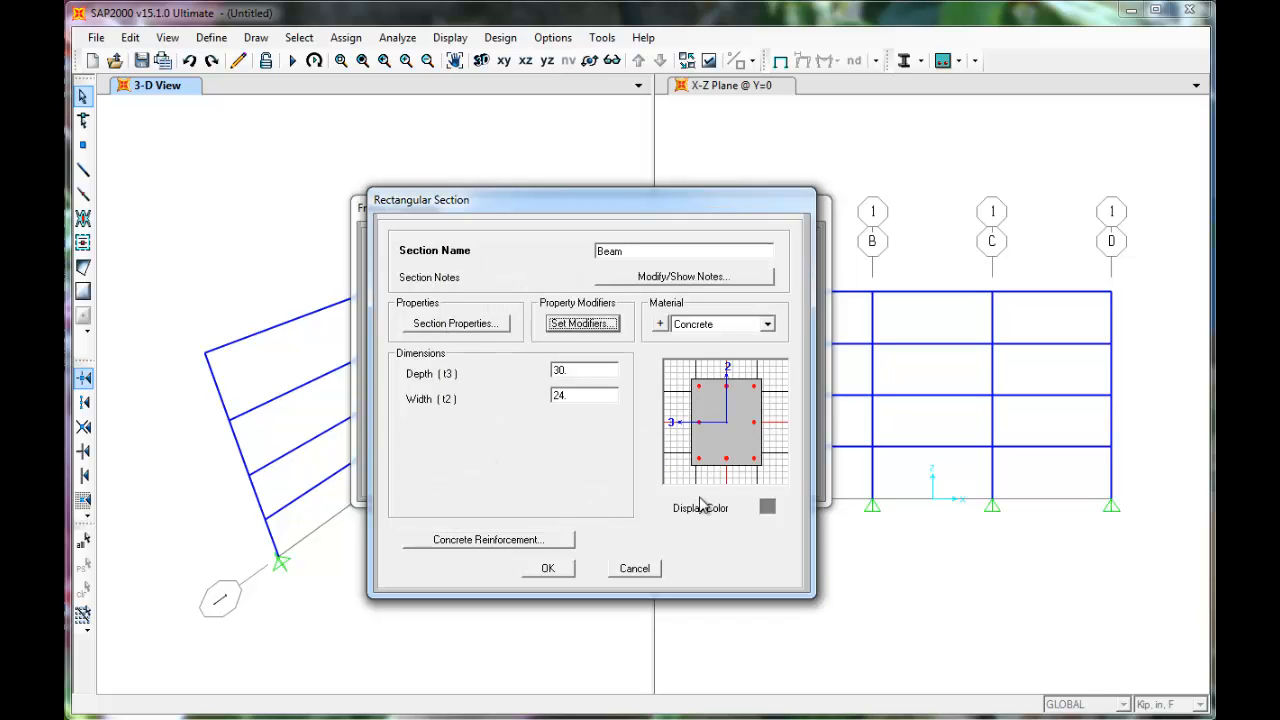
mouse_move(548, 572)
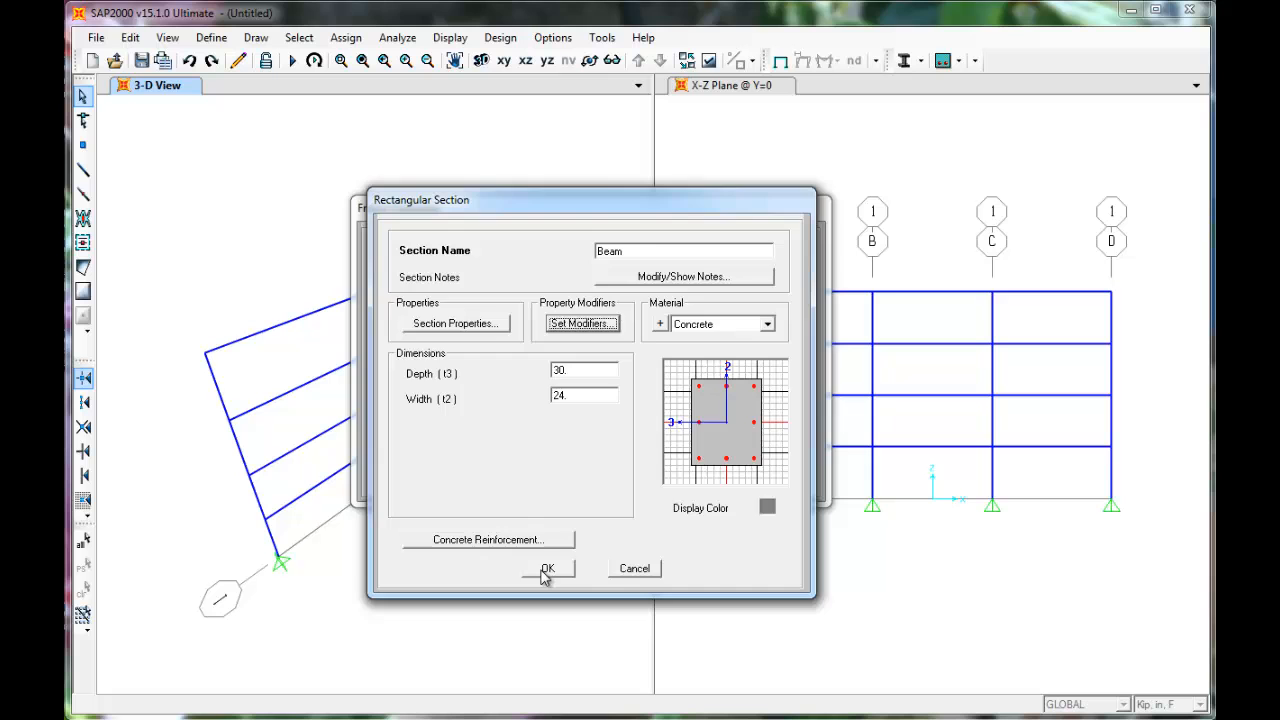
left_click(548, 568)
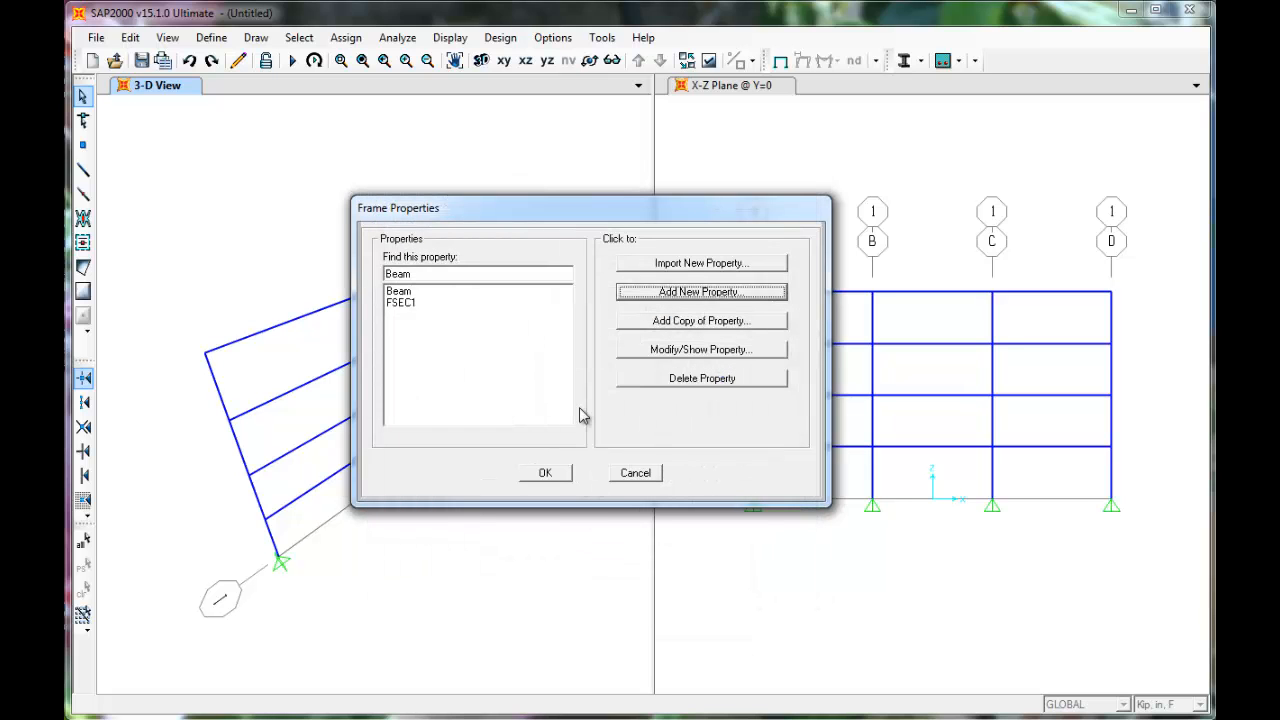
mouse_move(544, 578)
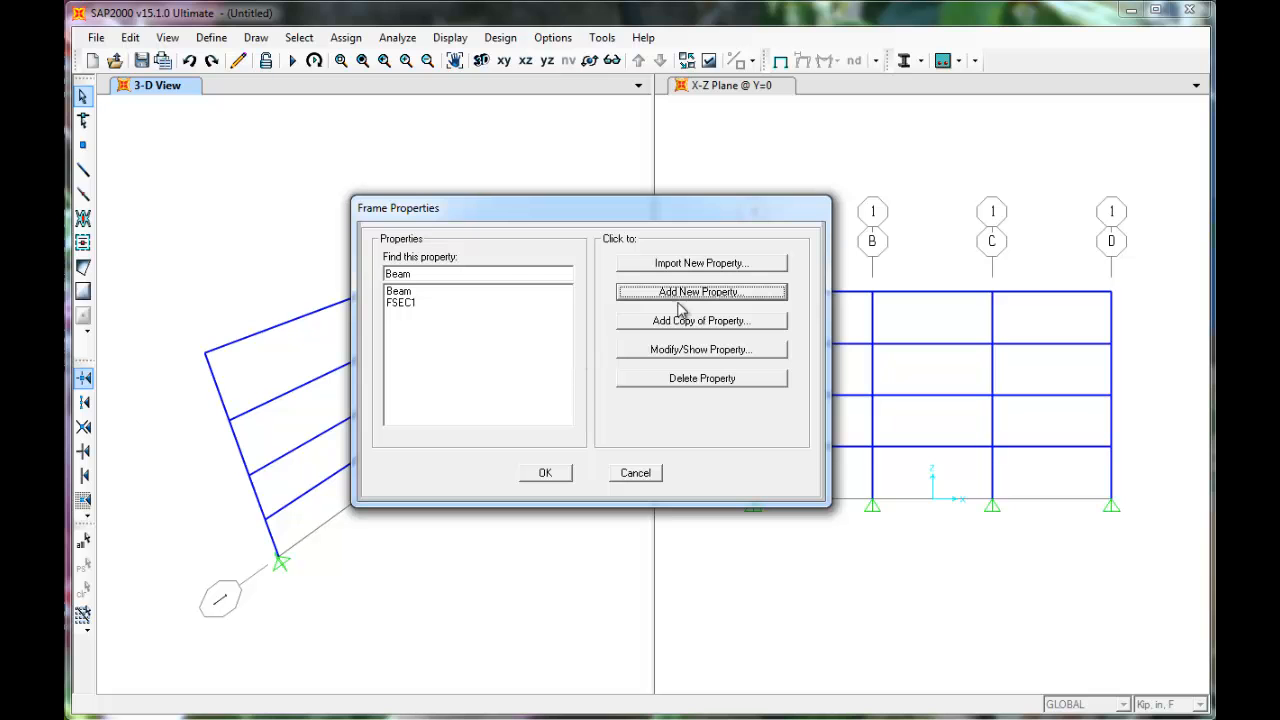
Add a second rectangular section named Col with Concrete as its material
left_click(700, 292)
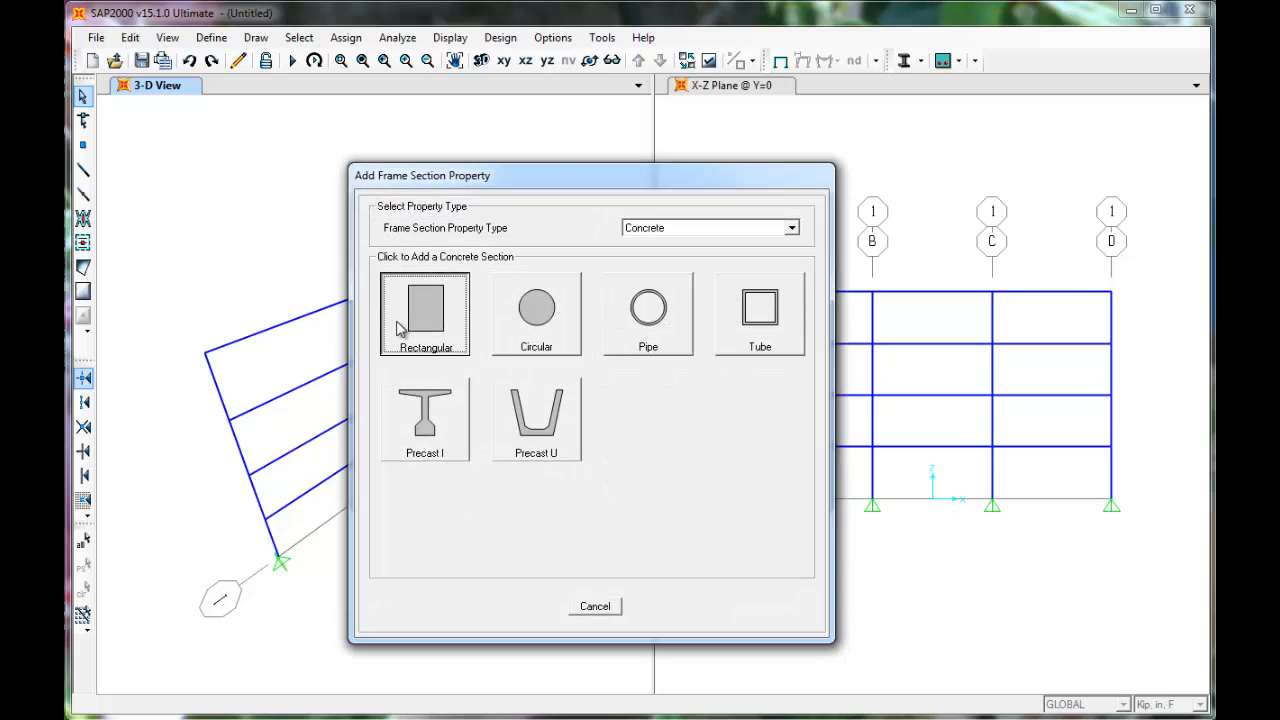
left_click(424, 310)
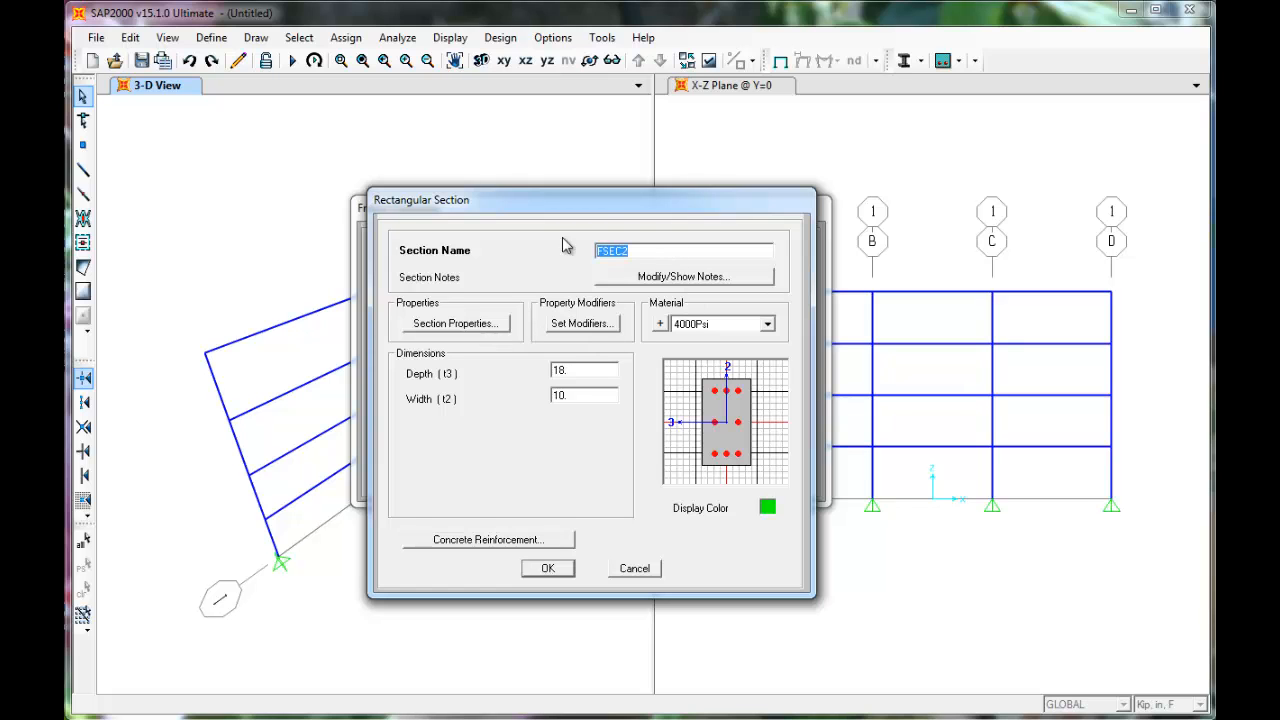
type("Col")
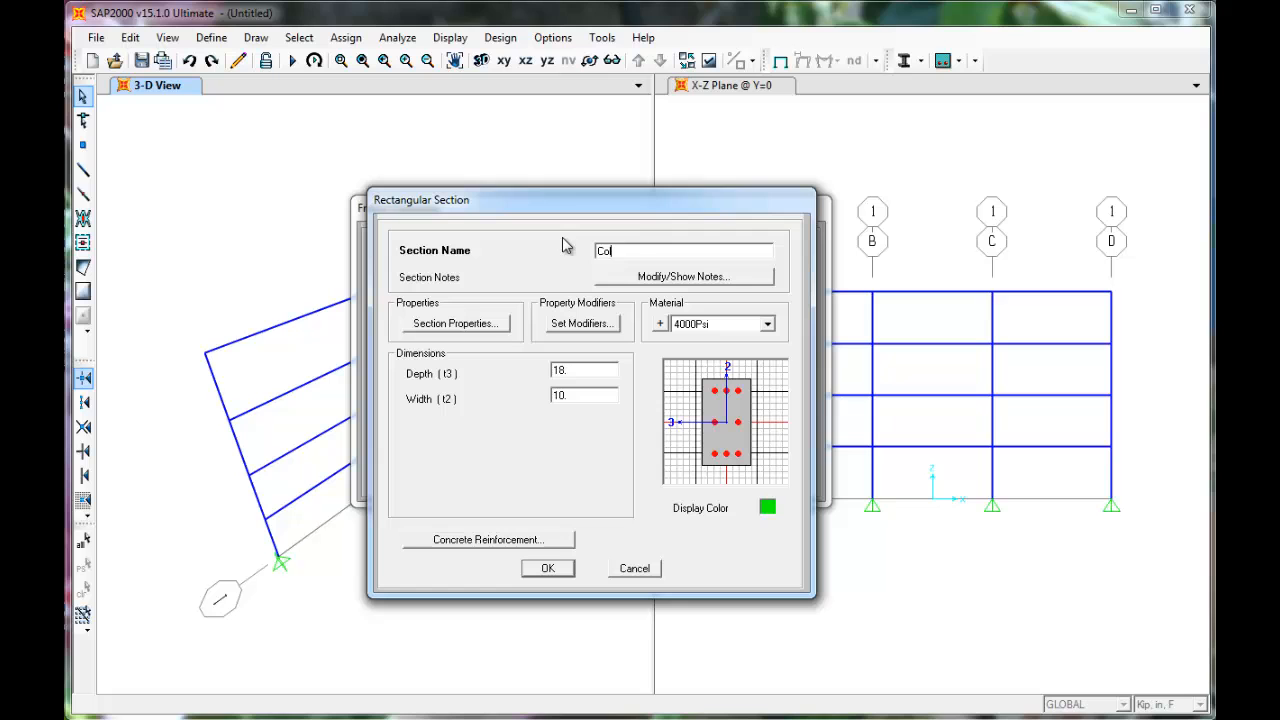
mouse_move(688, 292)
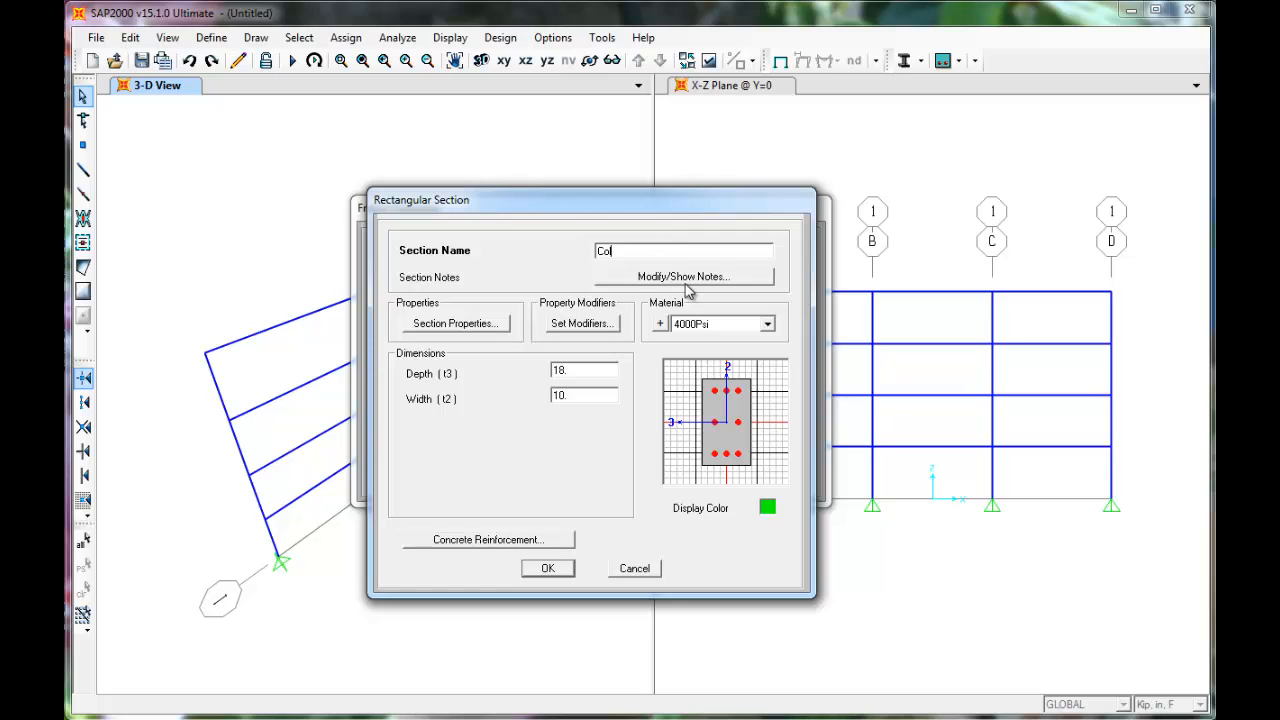
left_click(768, 324)
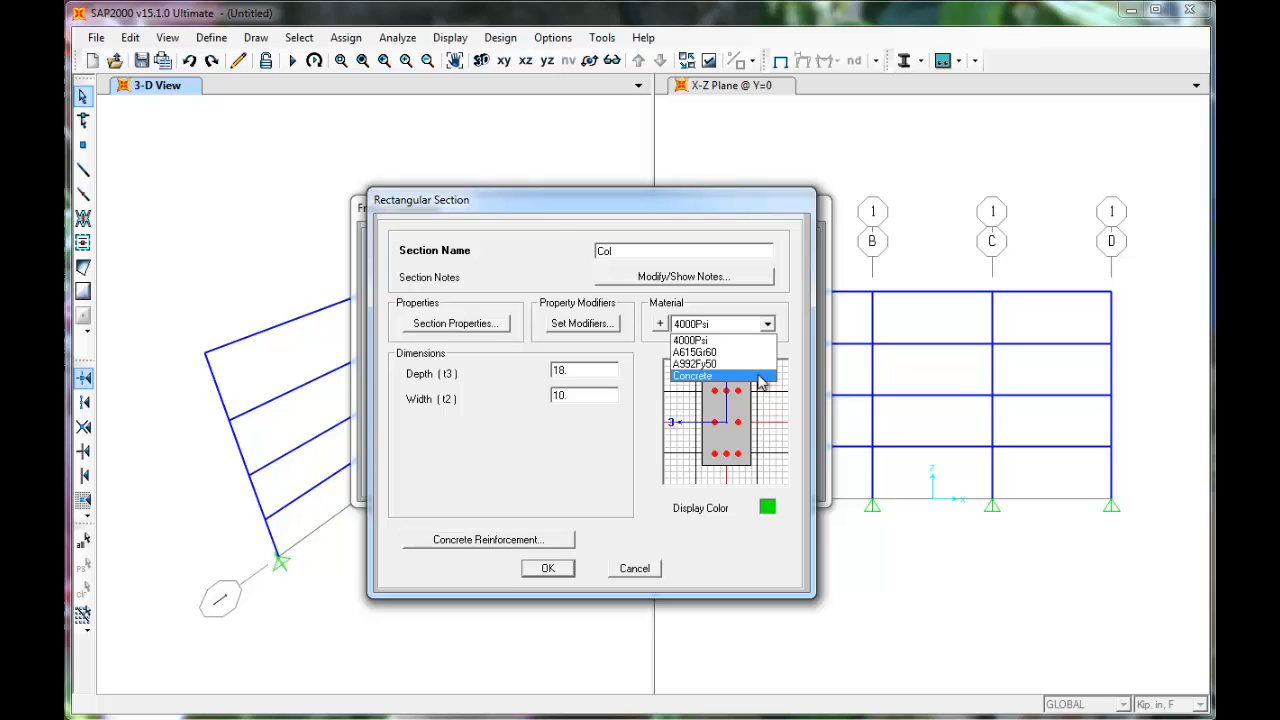
left_click(692, 376)
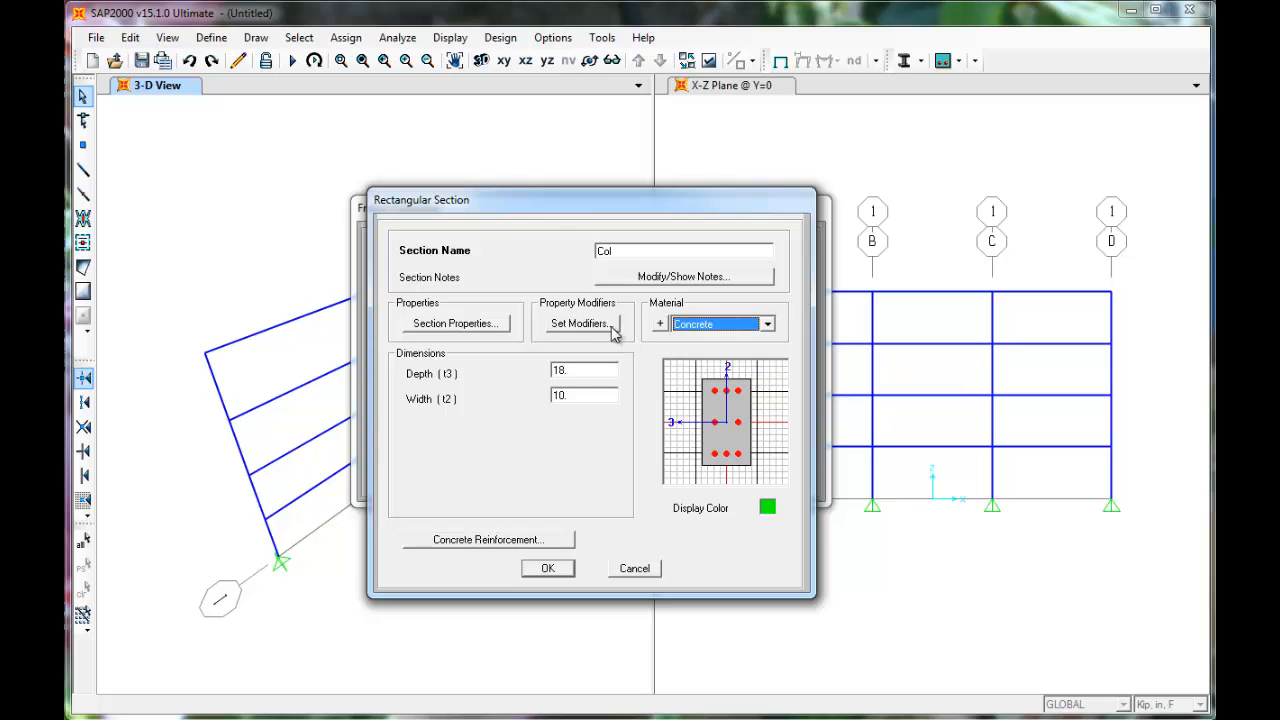
Reduce the Col moment-of-inertia modifiers for cracked stiffness
left_click(578, 324)
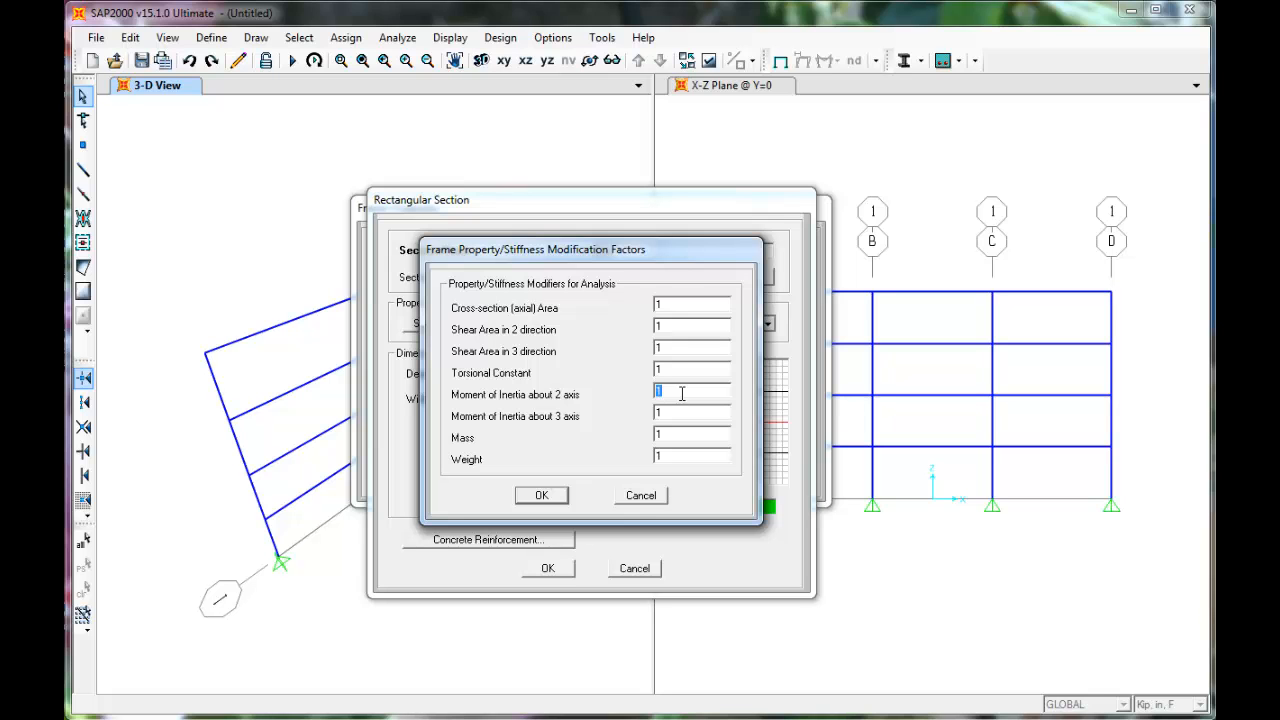
type("5")
left_click(692, 412)
type(".5")
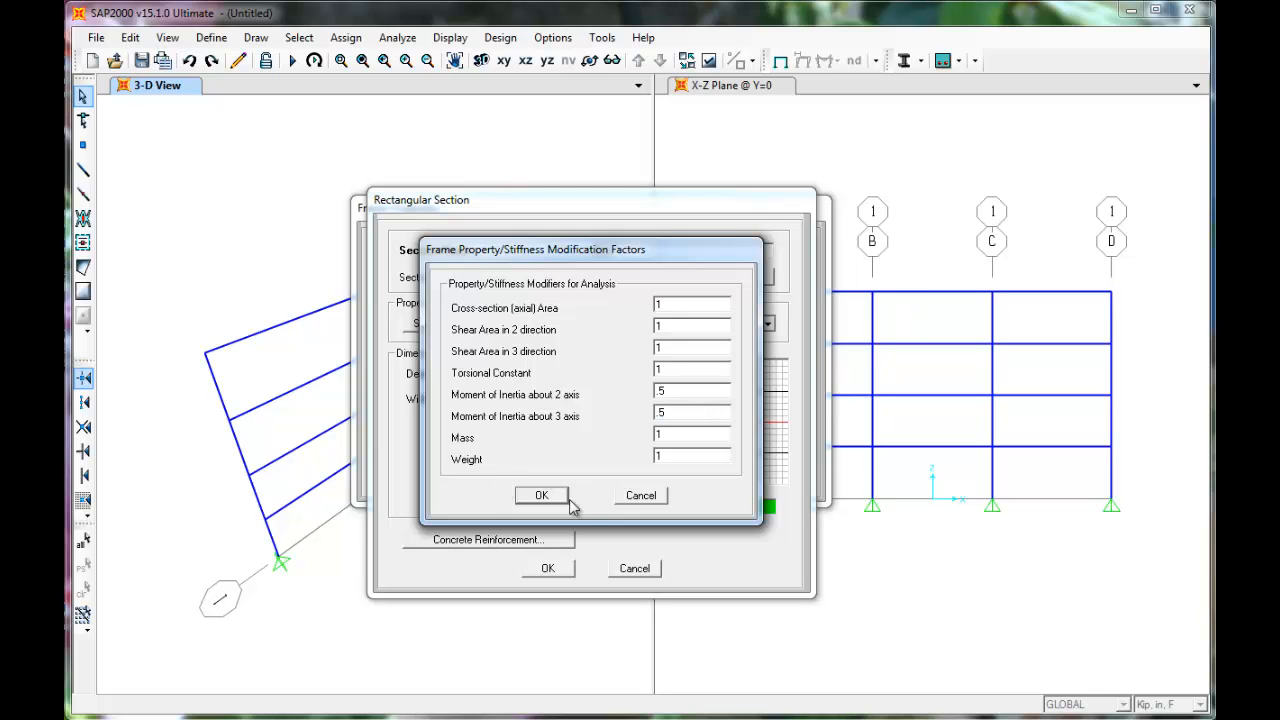
left_click(540, 496)
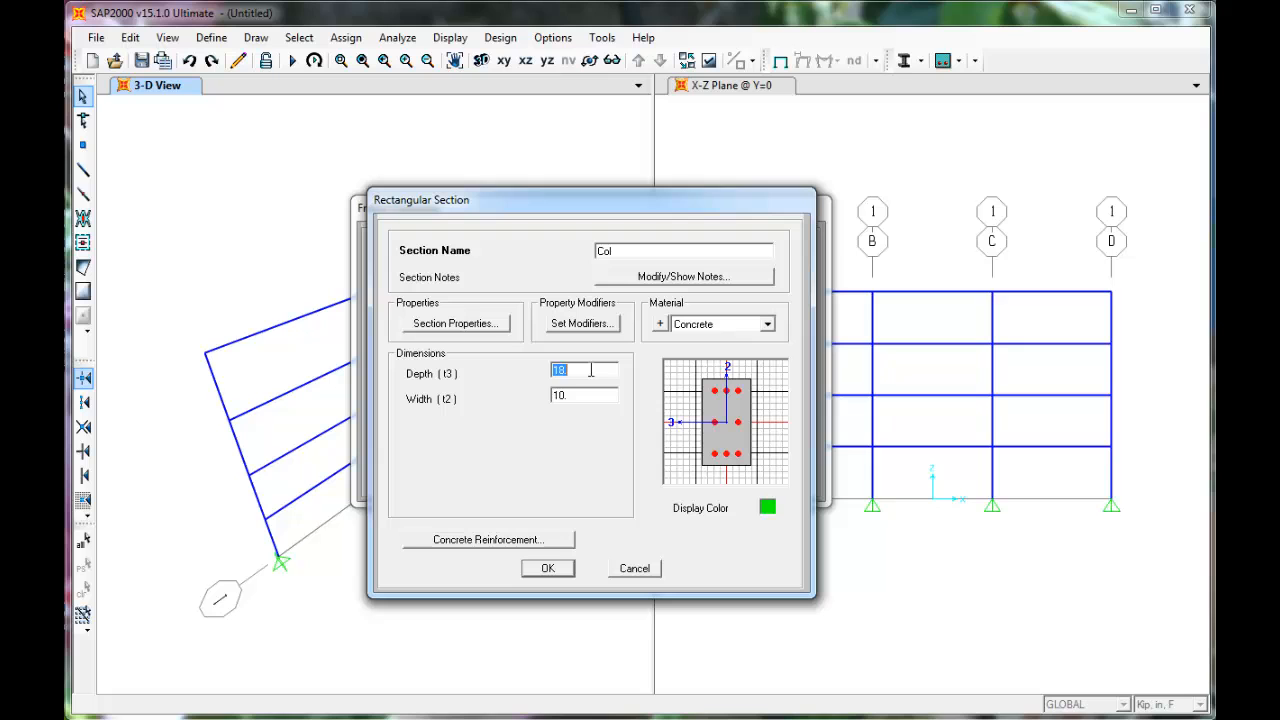
Make Col 34 deep by 30 wide, save it, and close the frame section list
type("34")
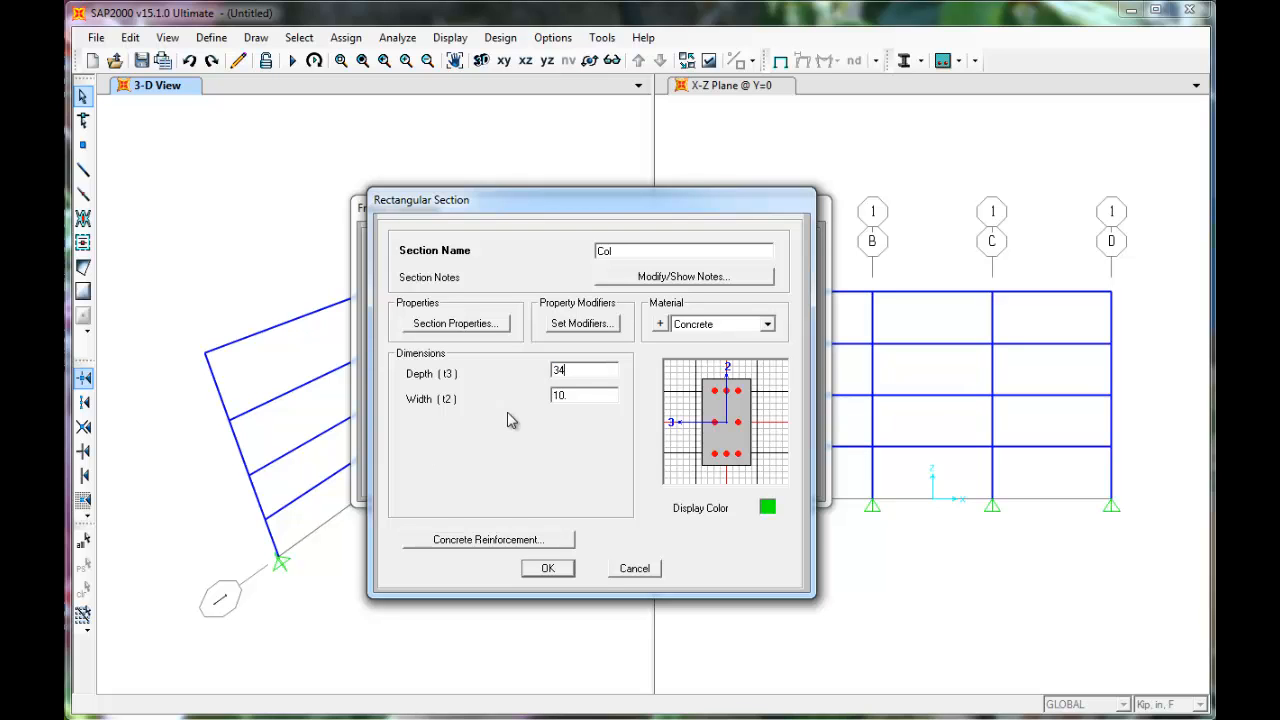
type("30")
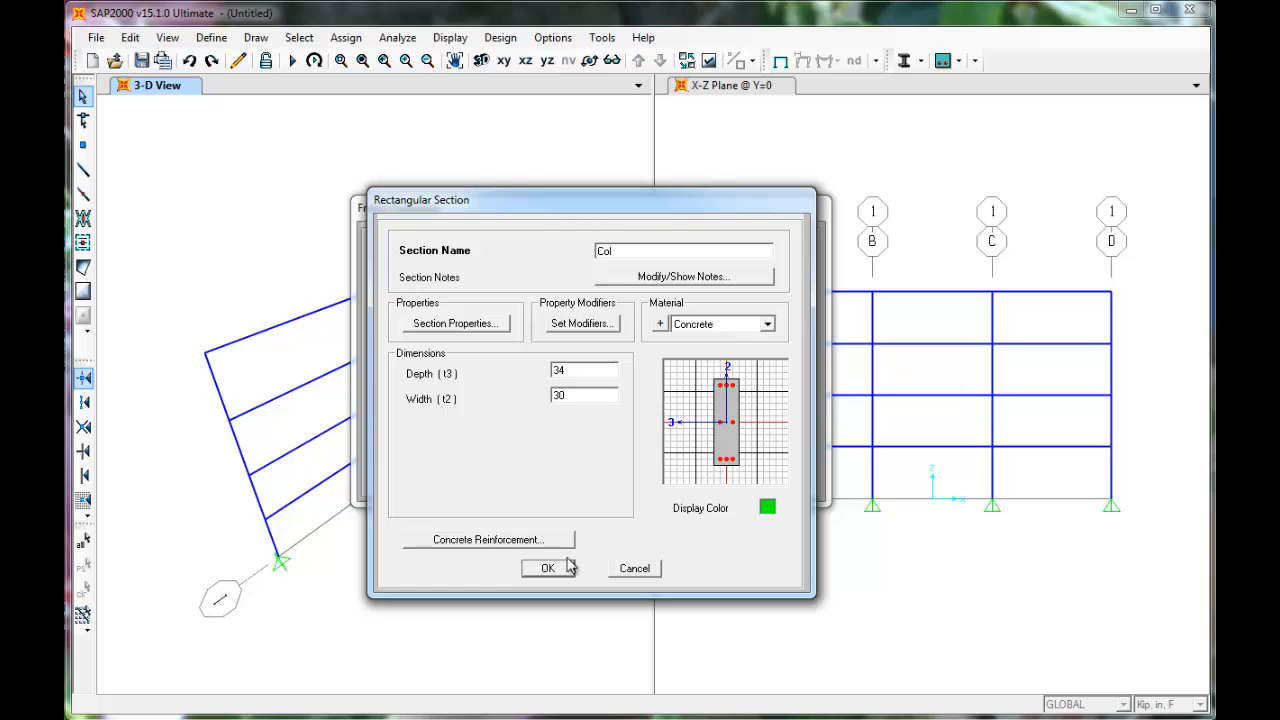
left_click(548, 568)
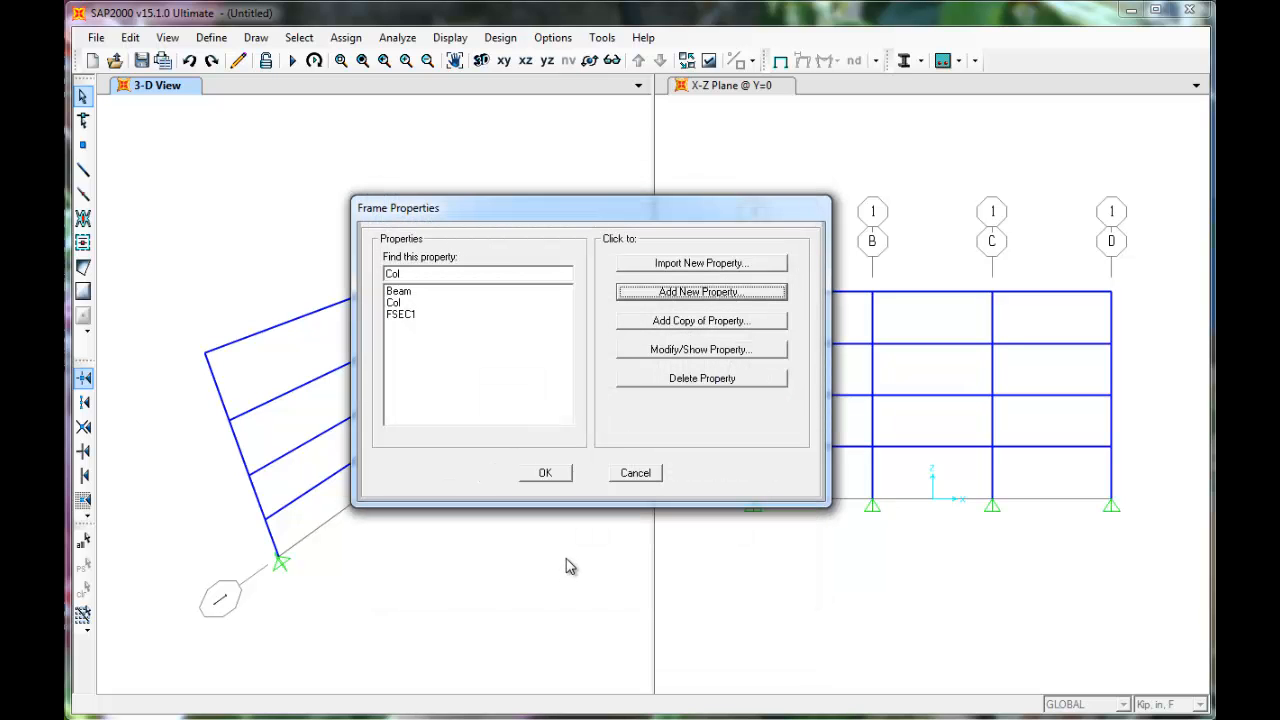
mouse_move(558, 540)
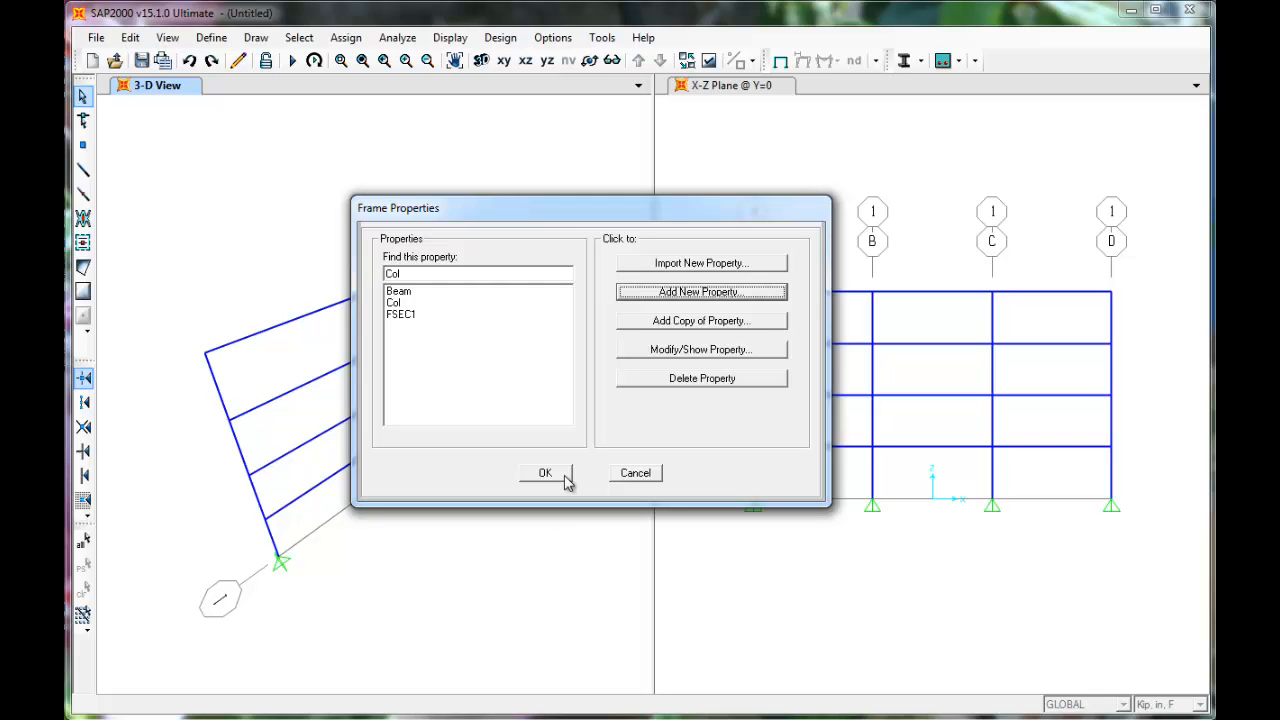
left_click(544, 472)
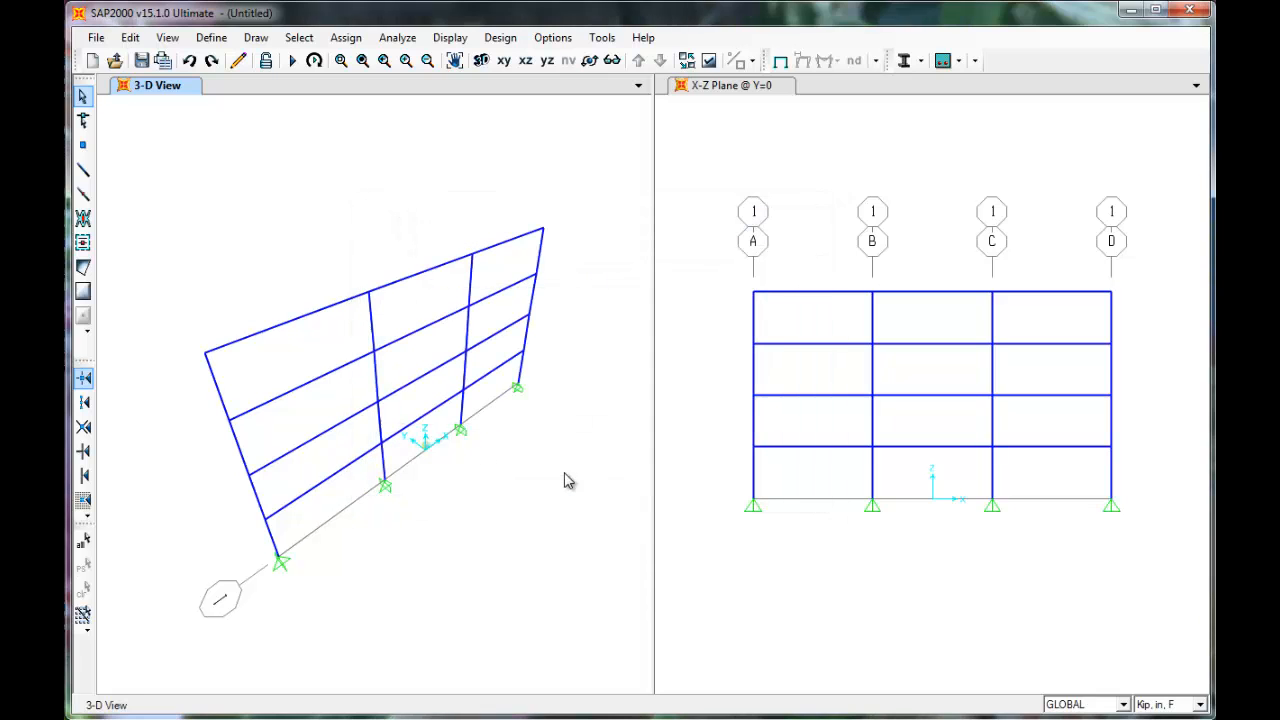
mouse_move(344, 112)
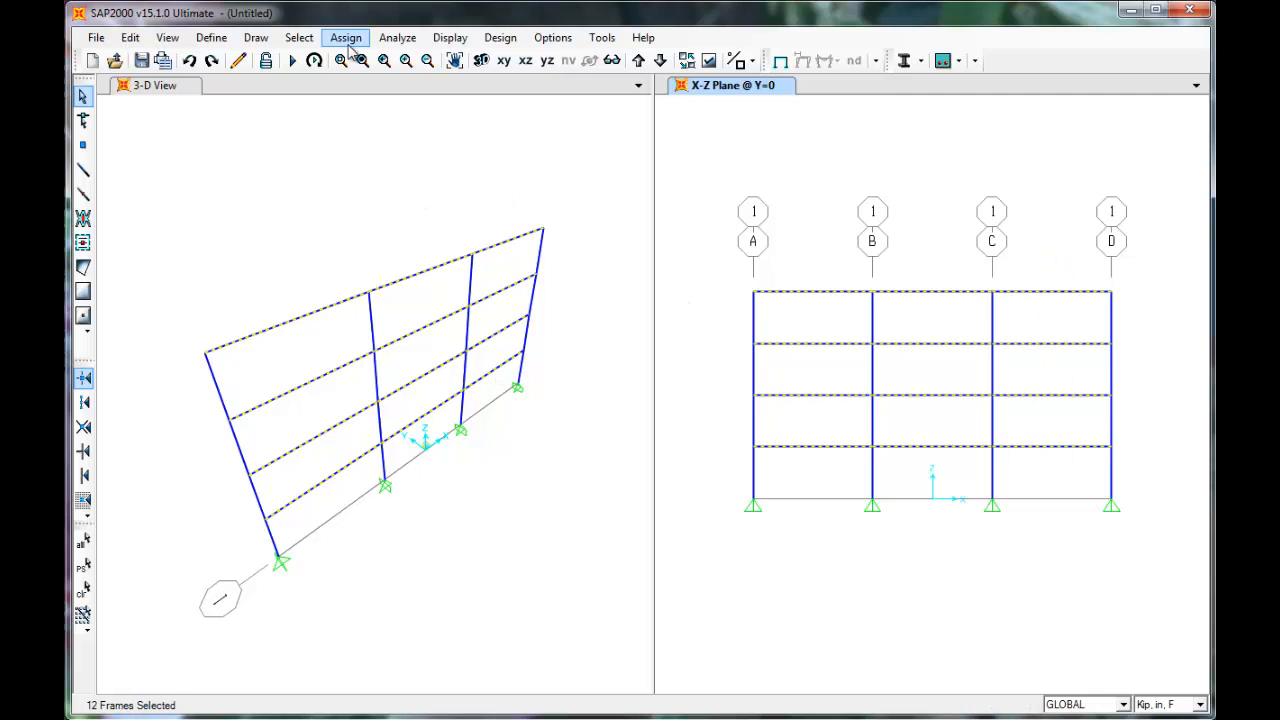
Assign the Beam section to the twelve selected horizontal members via Assign > Frame > Frame Sections
left_click(344, 36)
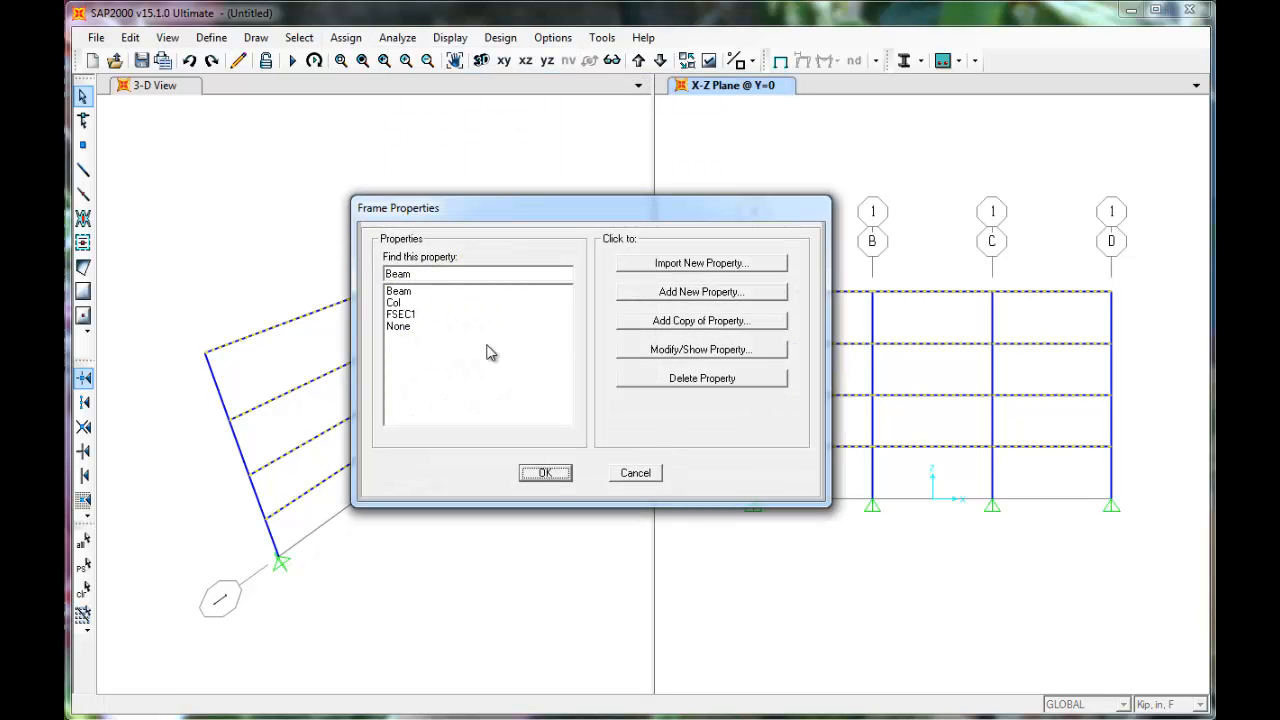
left_click(398, 290)
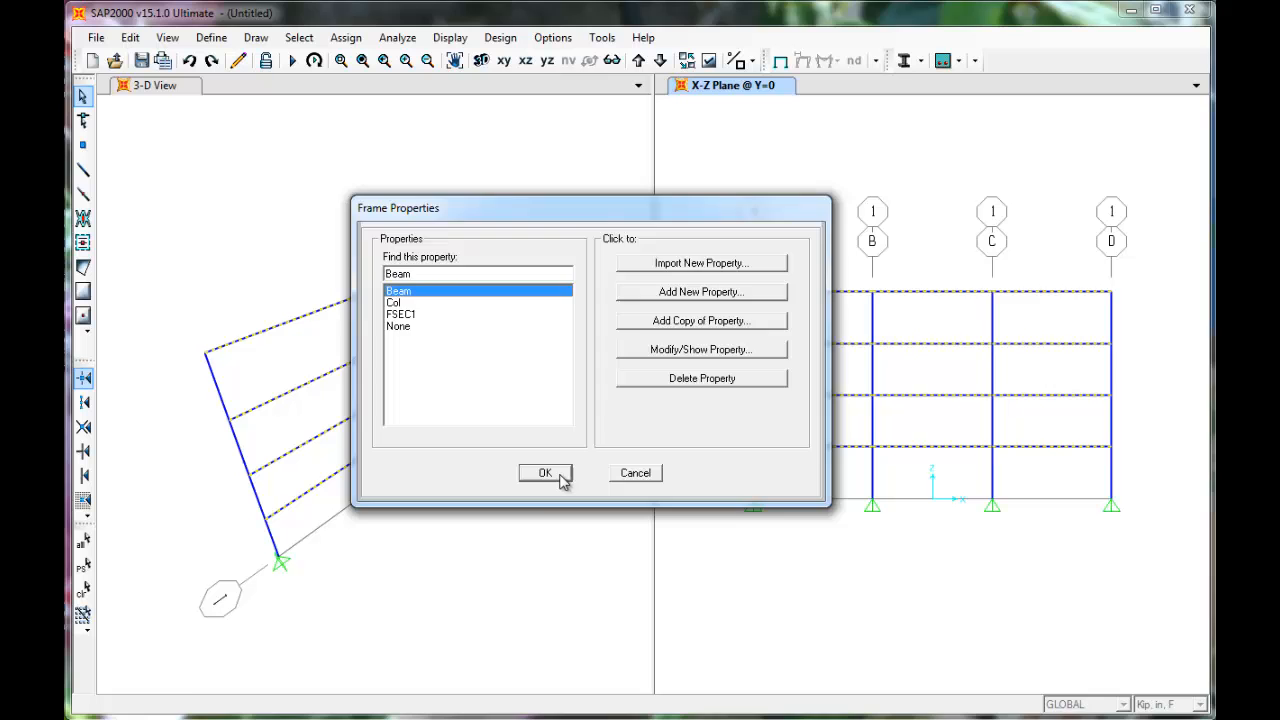
left_click(544, 472)
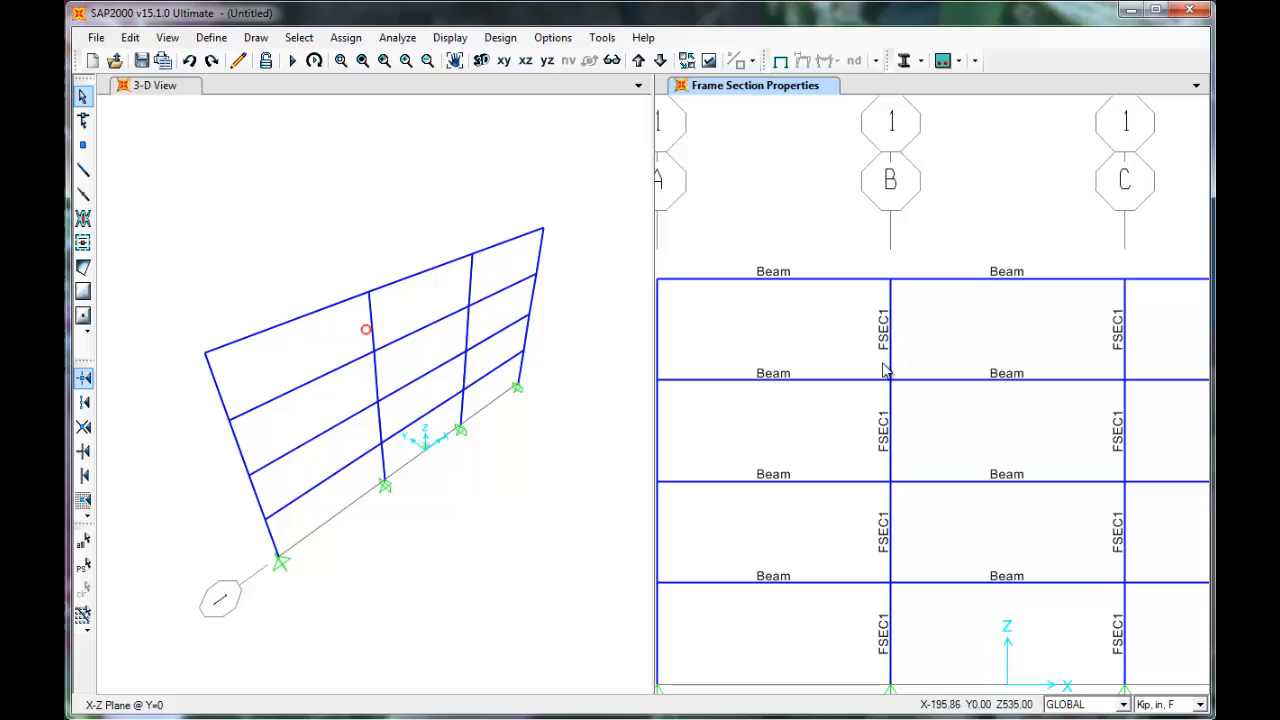
mouse_move(900, 336)
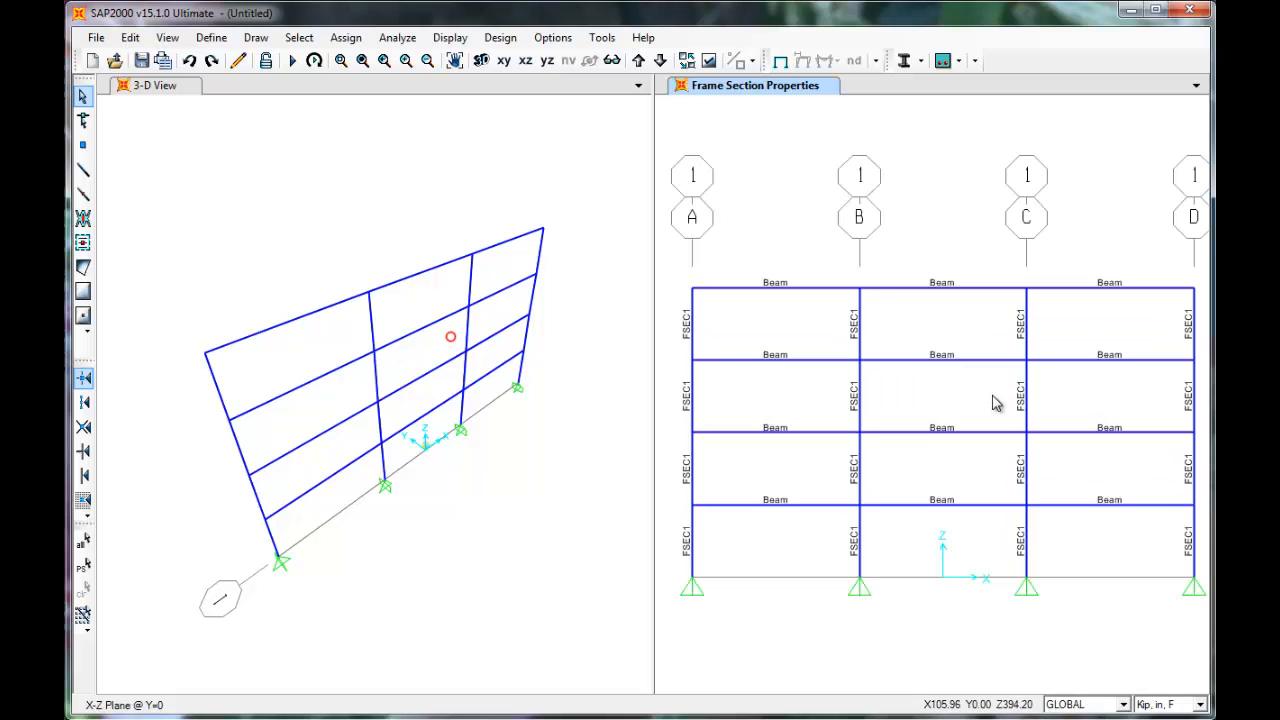
mouse_move(1116, 390)
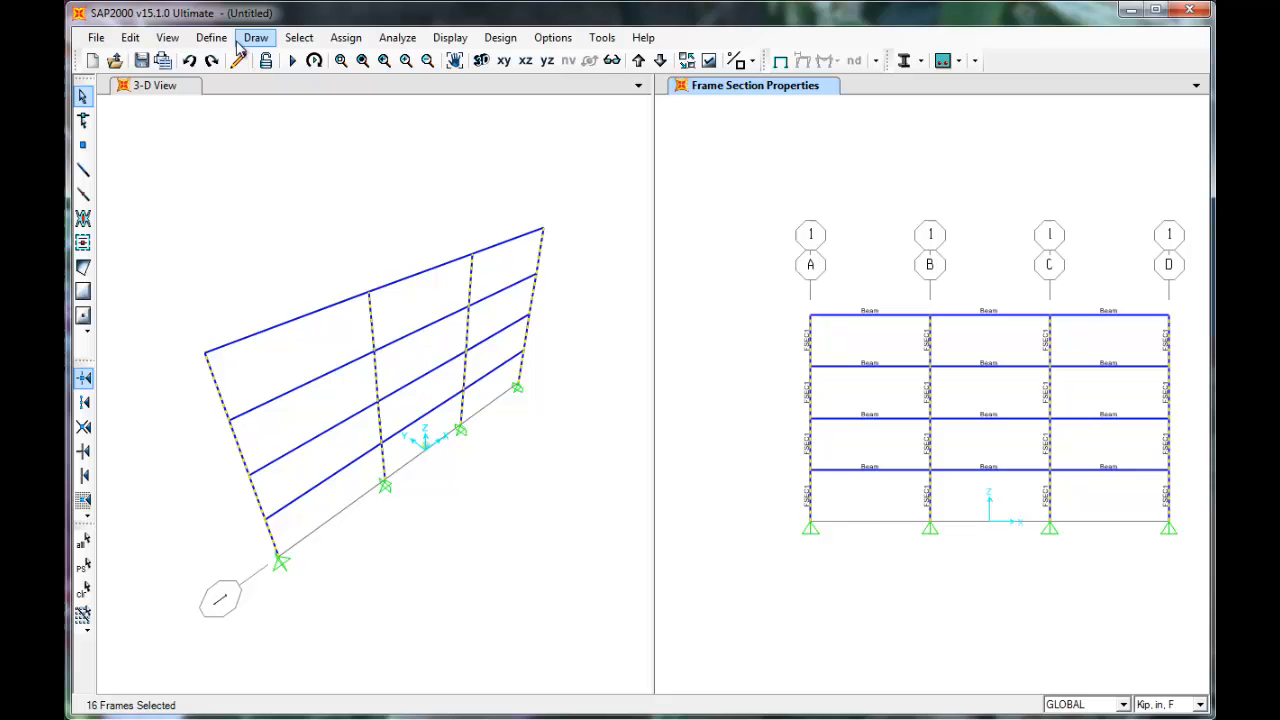
Assign the Col section to the sixteen selected columns via Assign > Frame > Frame Sections
left_click(344, 36)
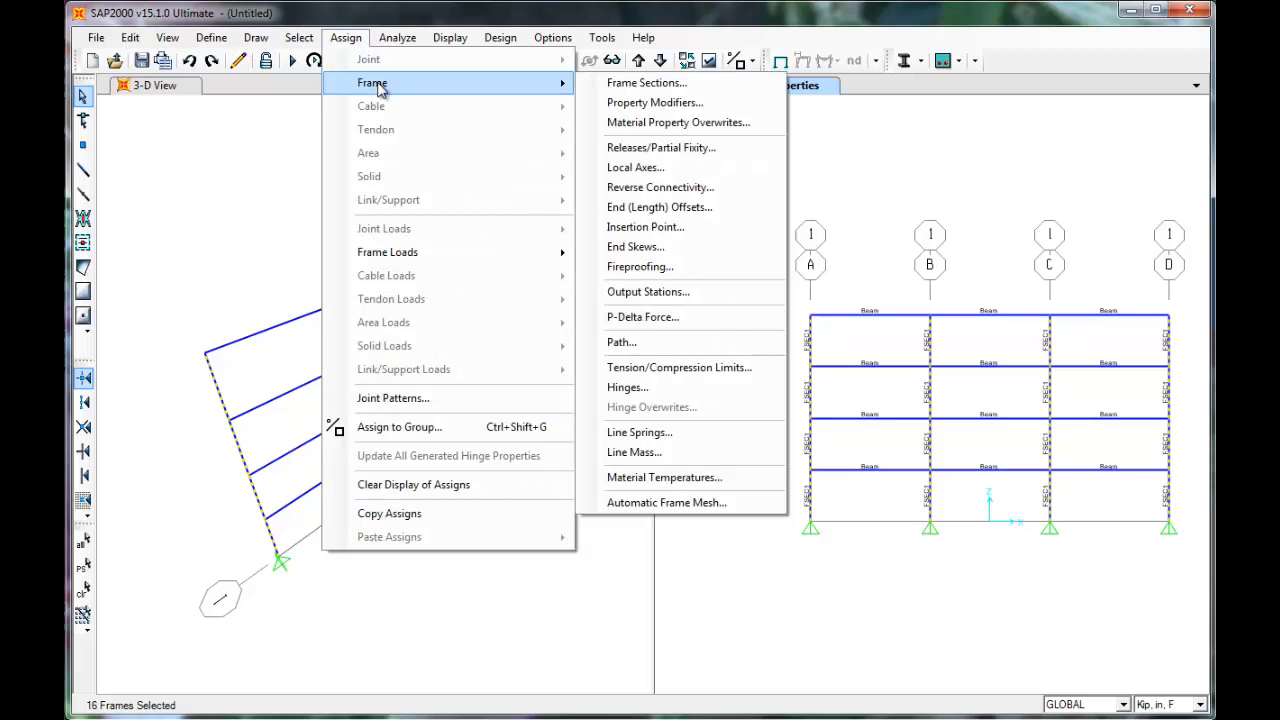
left_click(646, 82)
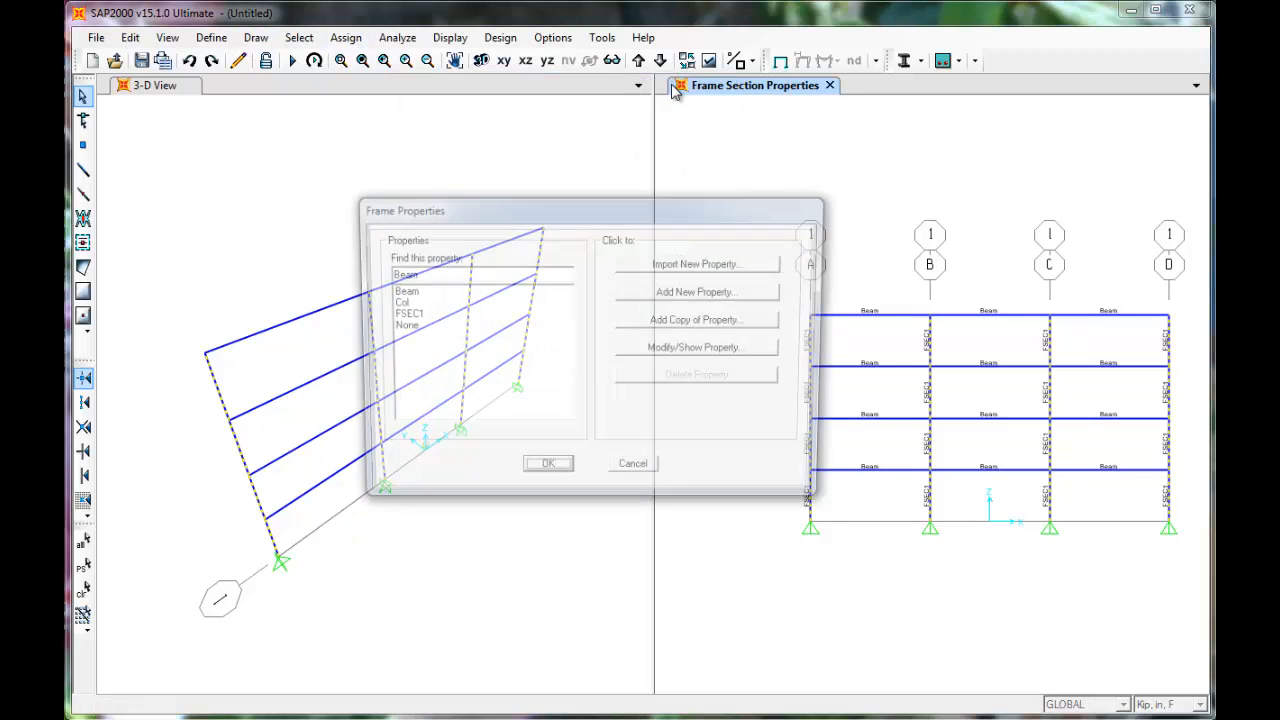
left_click(404, 302)
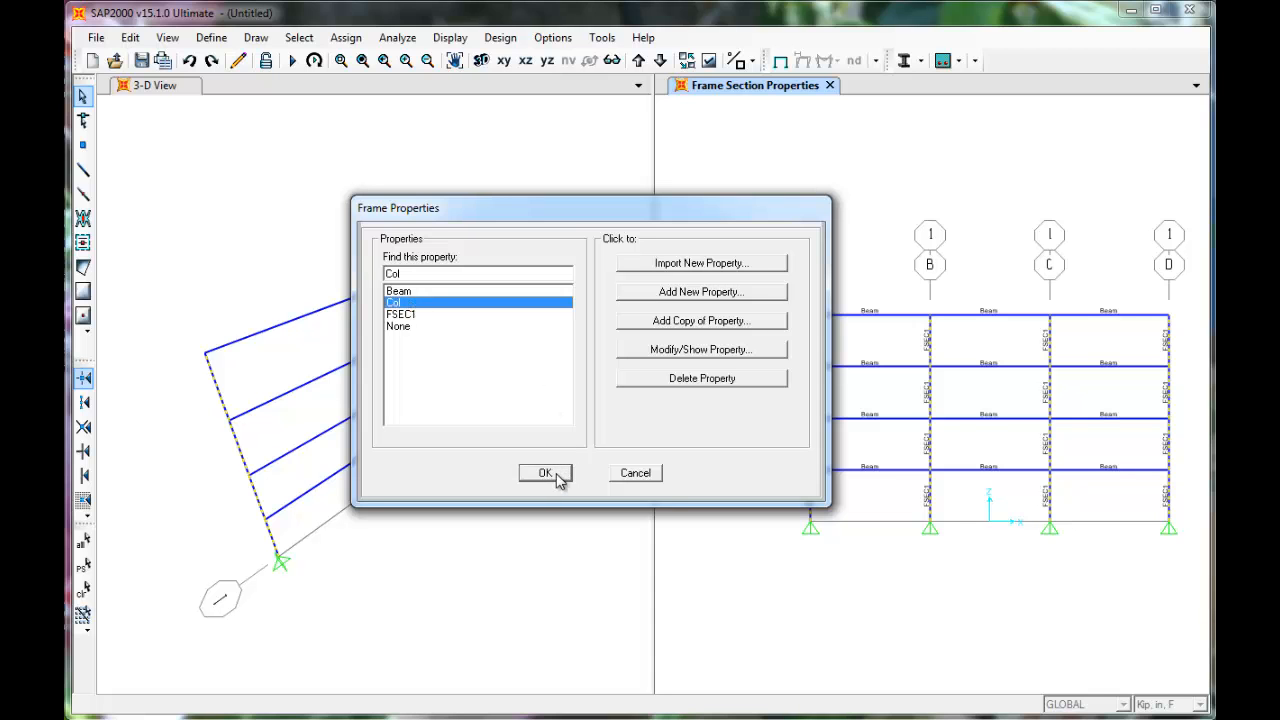
left_click(544, 472)
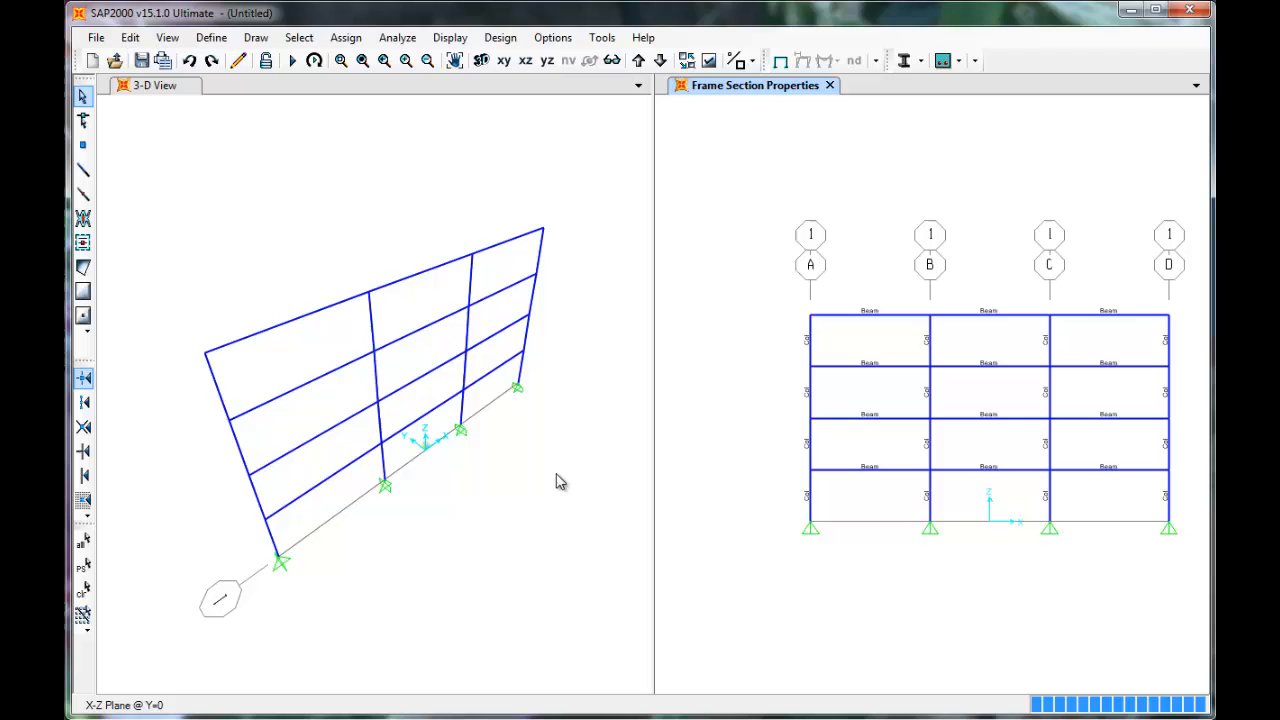